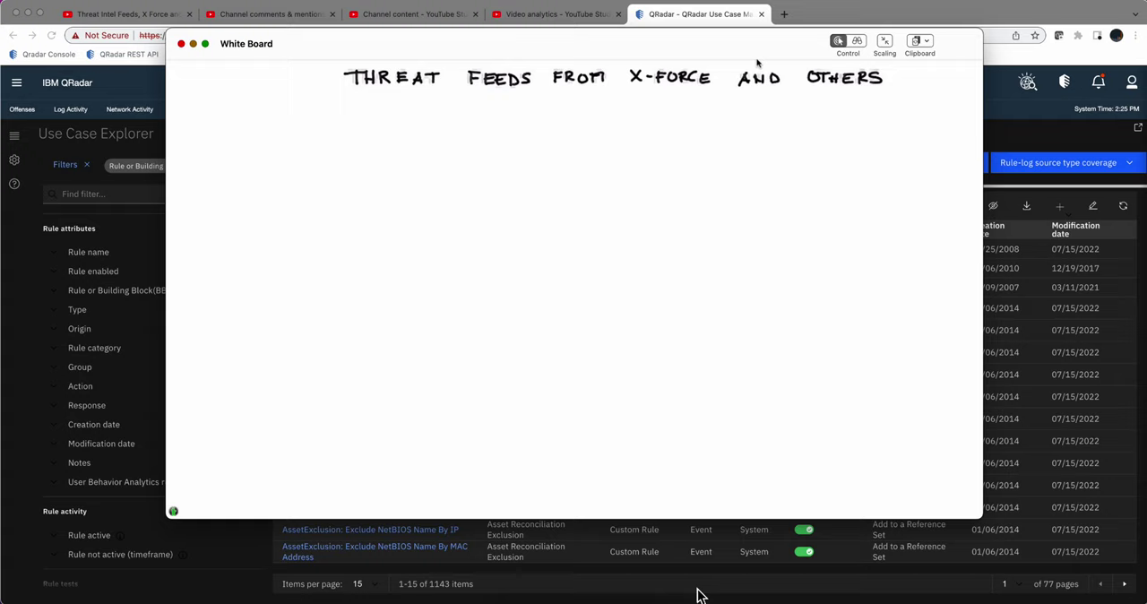
- Handwrite 'FILTERS' and 'AQL' under the 'Threat feeds from X-Force and others' heading
left_click_drag(218, 121, 218, 133)
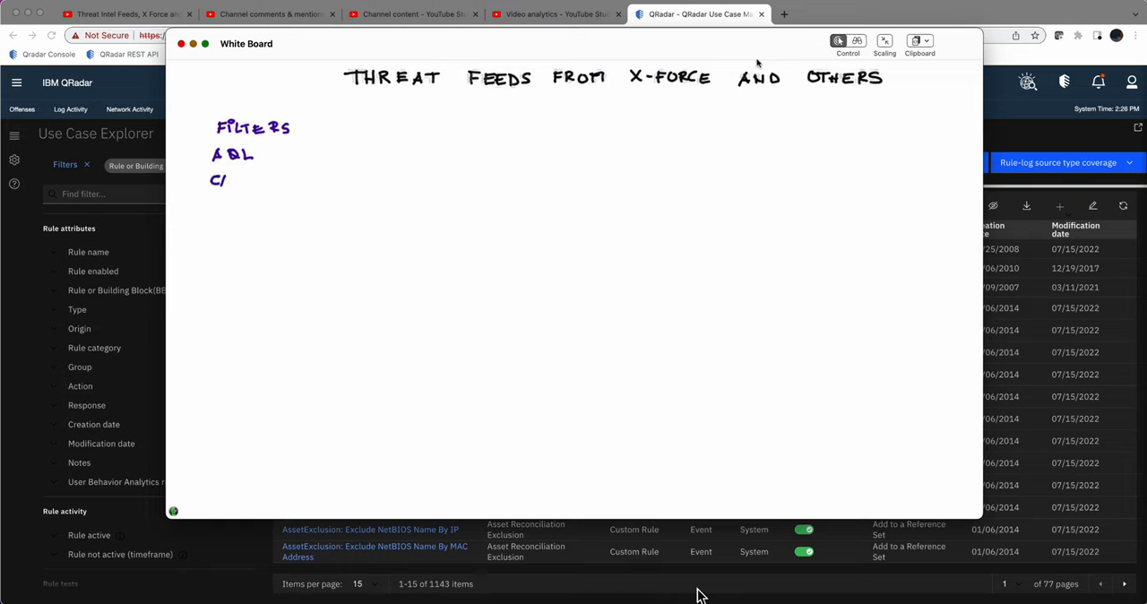
type("ATE")
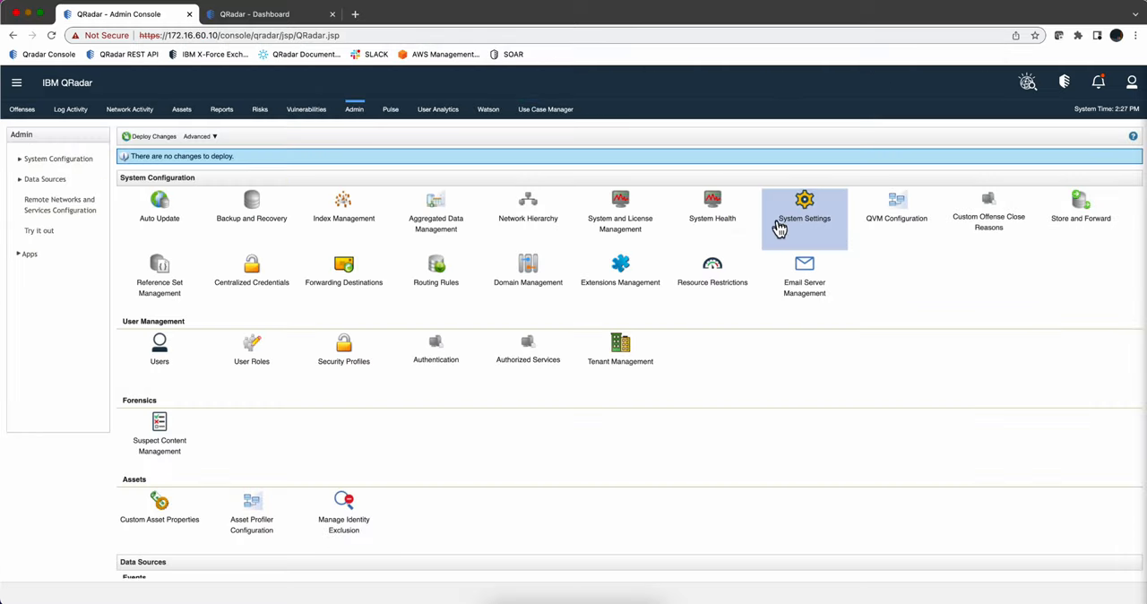
- Confirm 'Enable X-Force Threat Intelligence Feed' is Yes in System Settings, then enter Use Case Manager
left_click(803, 206)
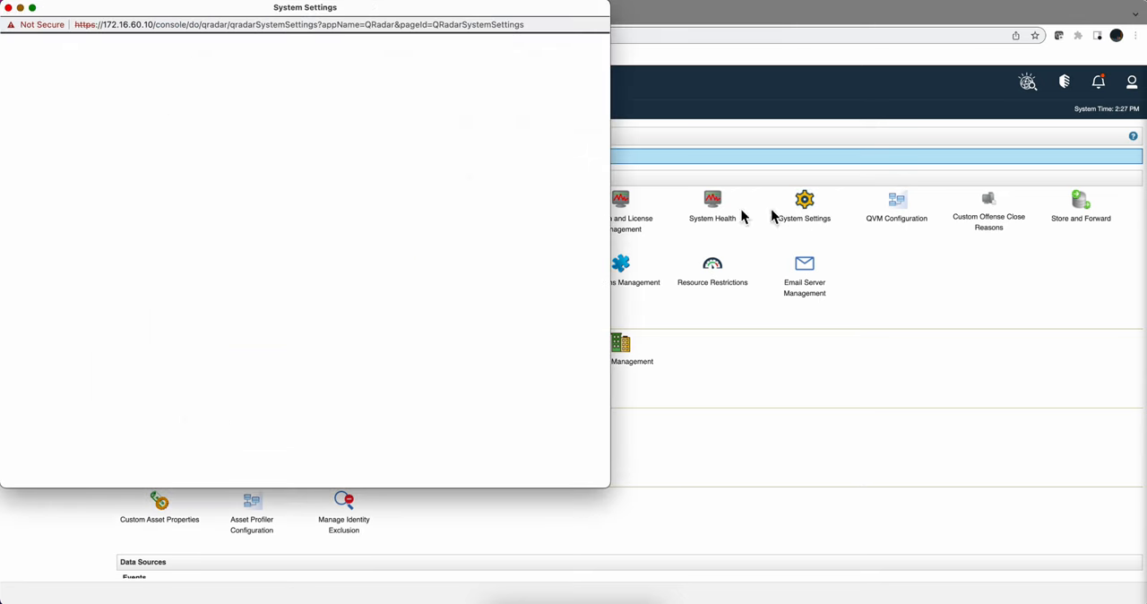
left_click(803, 199)
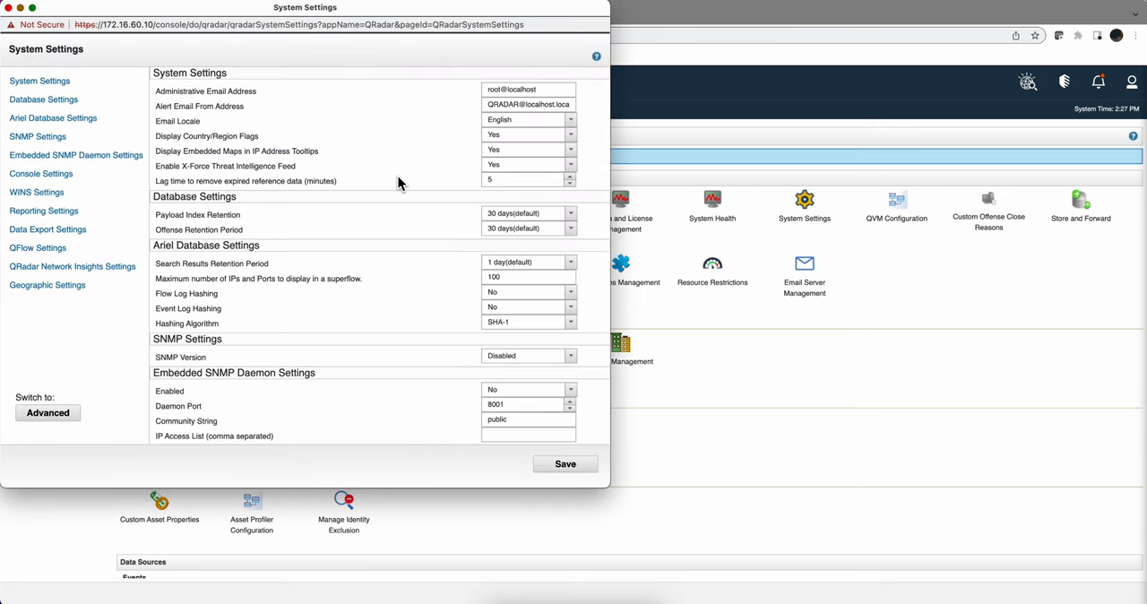
mouse_move(288, 170)
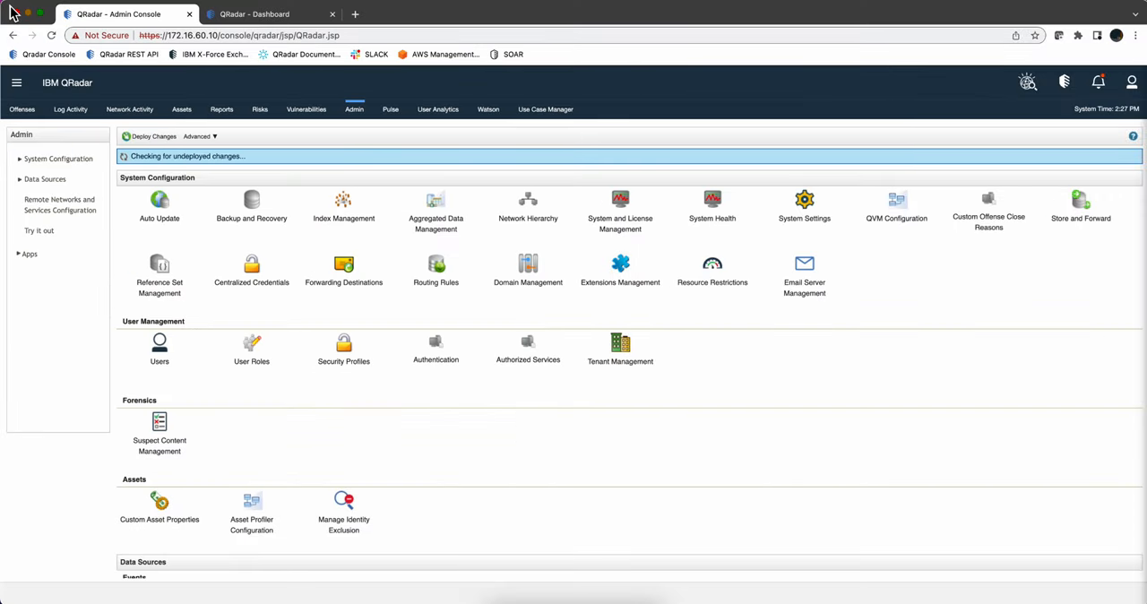
left_click(545, 109)
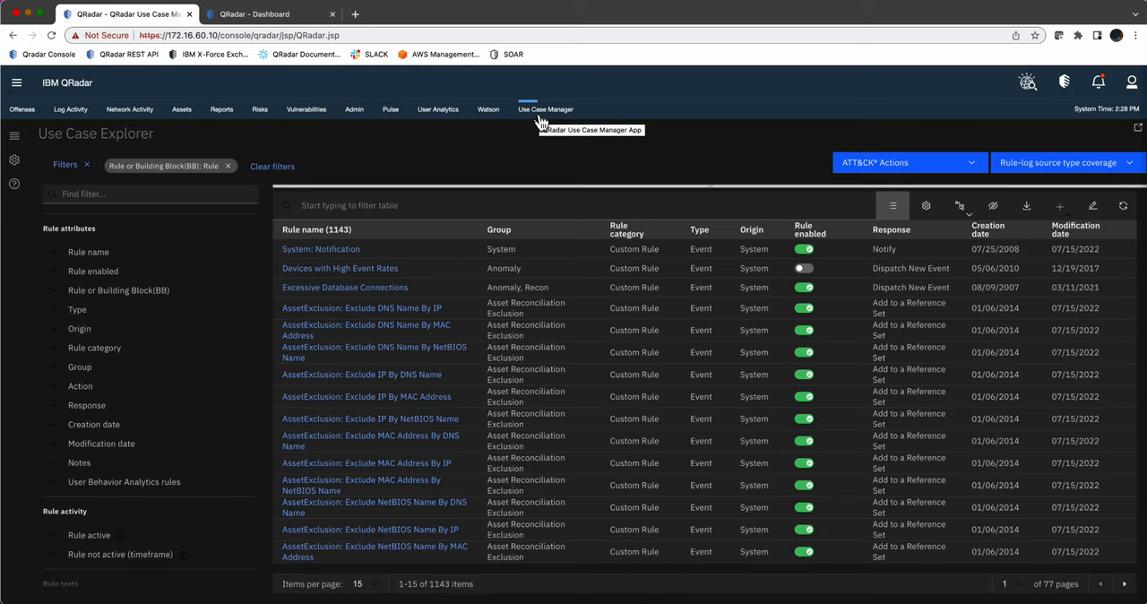
mouse_move(542, 134)
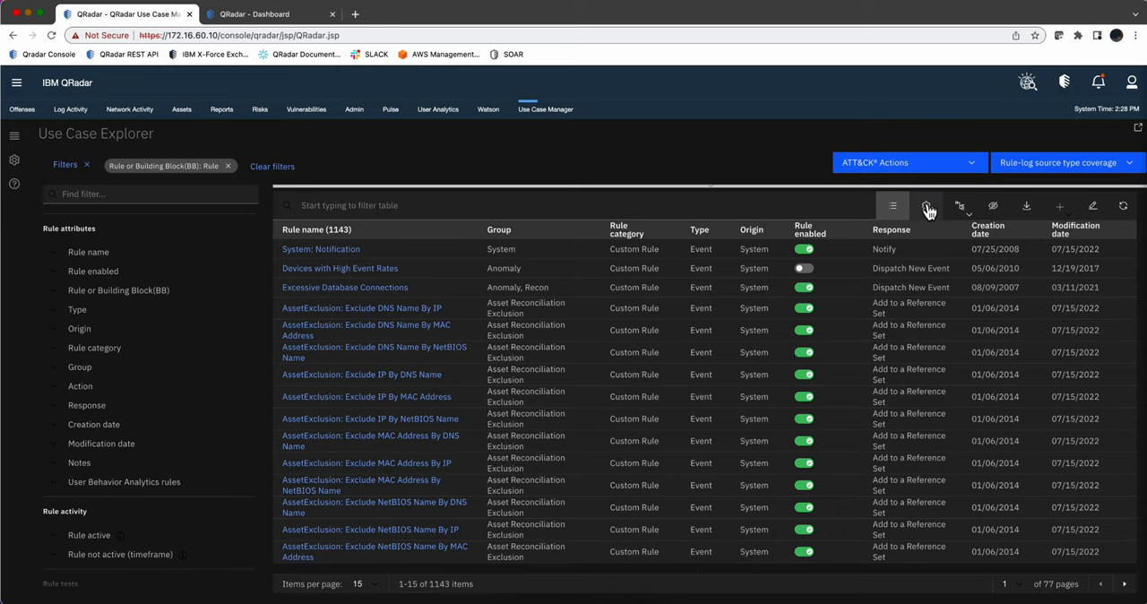
- Add the 'Content extension name' column to the rule explorer table
left_click(927, 206)
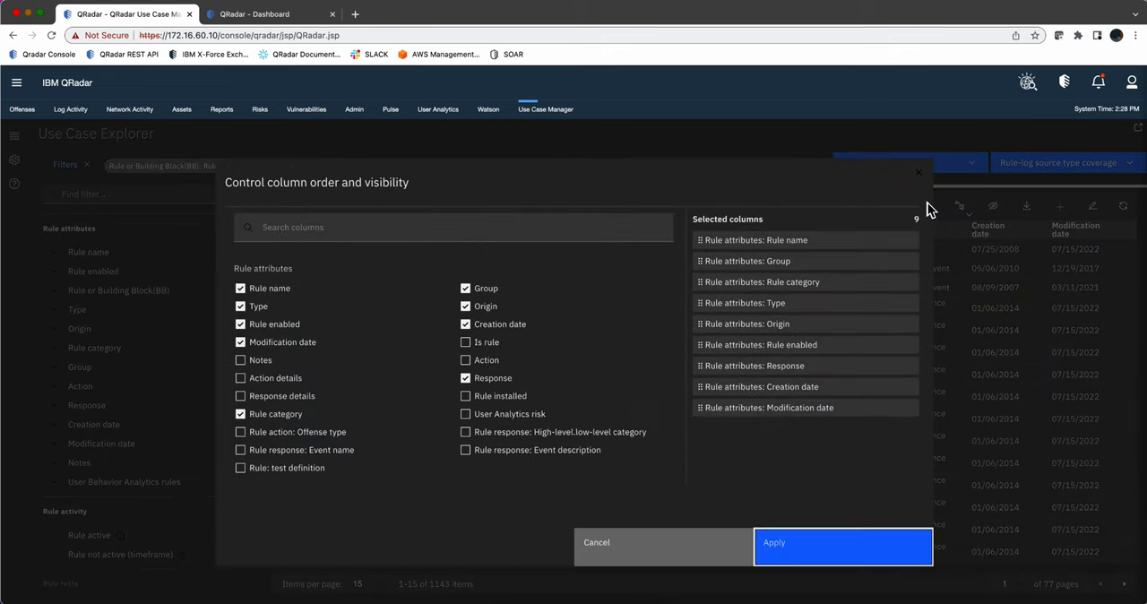
mouse_move(887, 239)
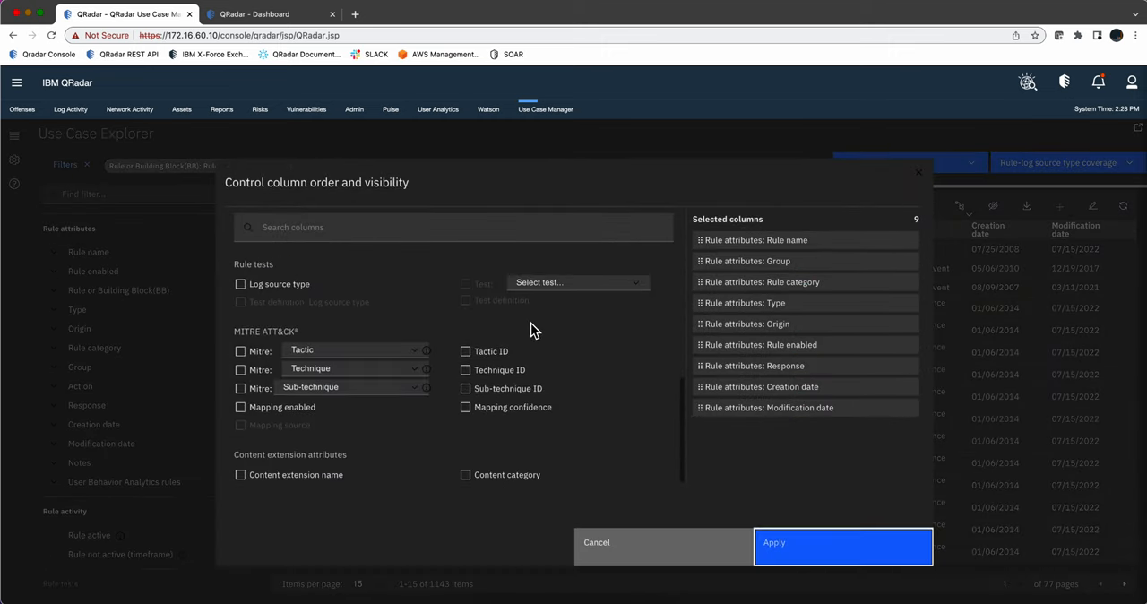
left_click(240, 475)
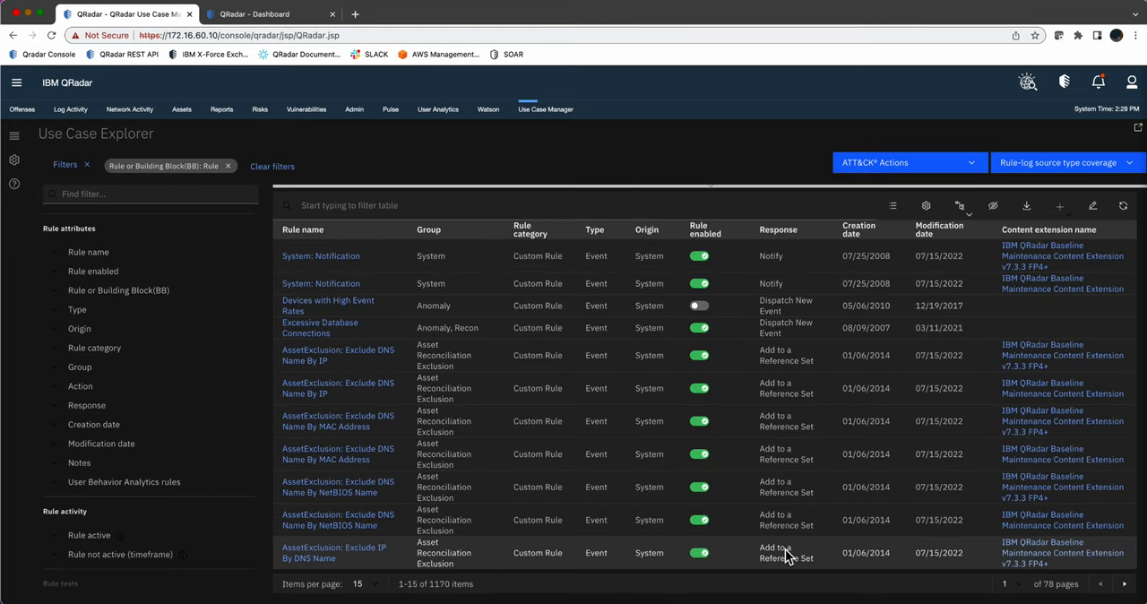
mouse_move(1111, 302)
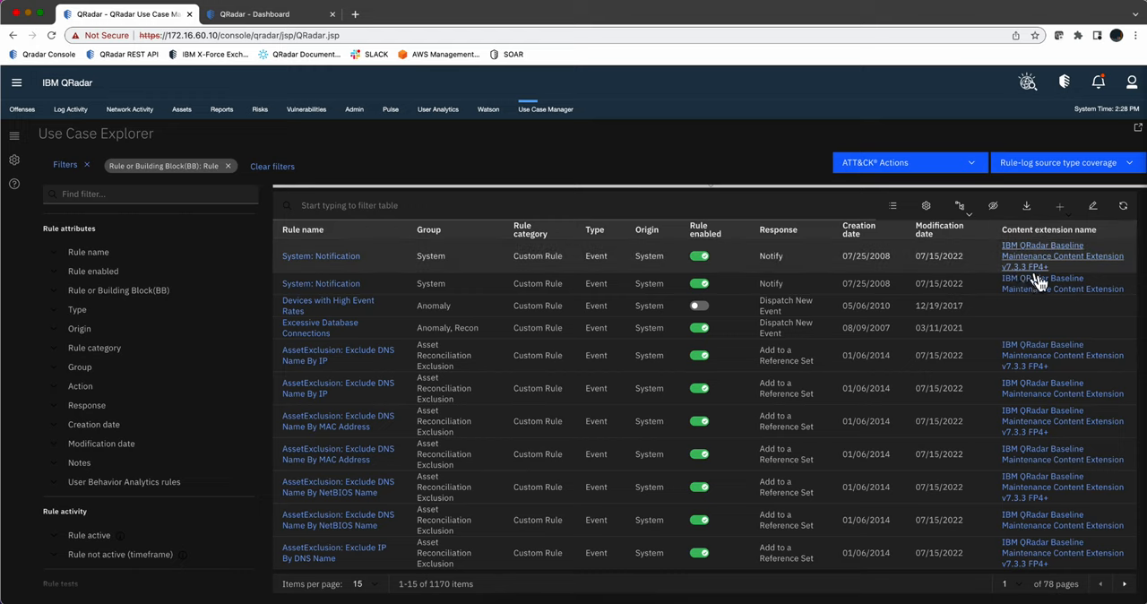
mouse_move(854, 342)
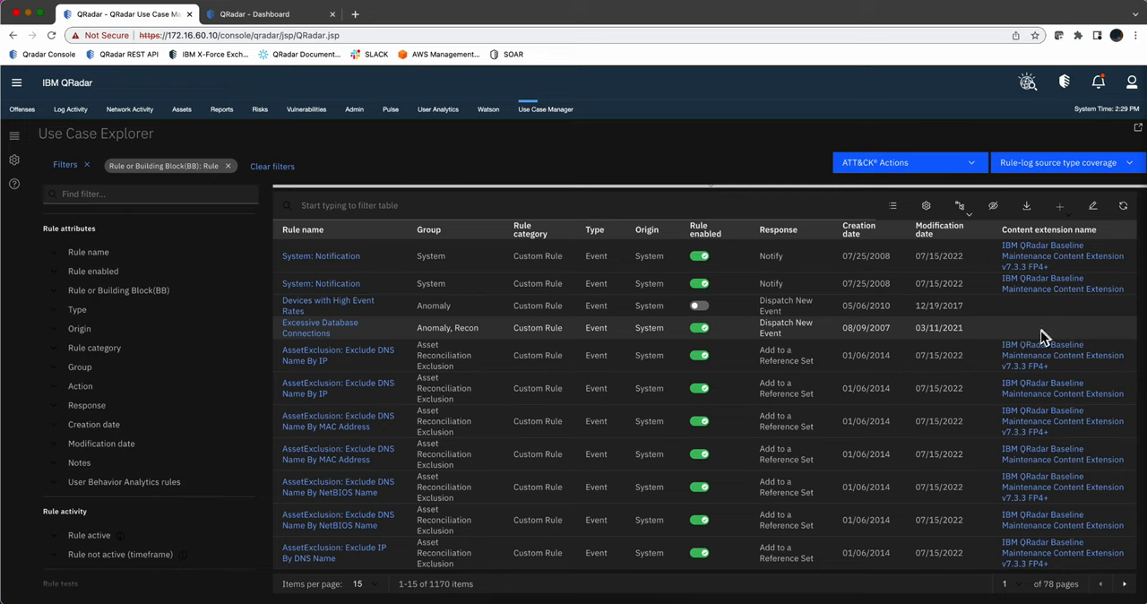
mouse_move(1091, 337)
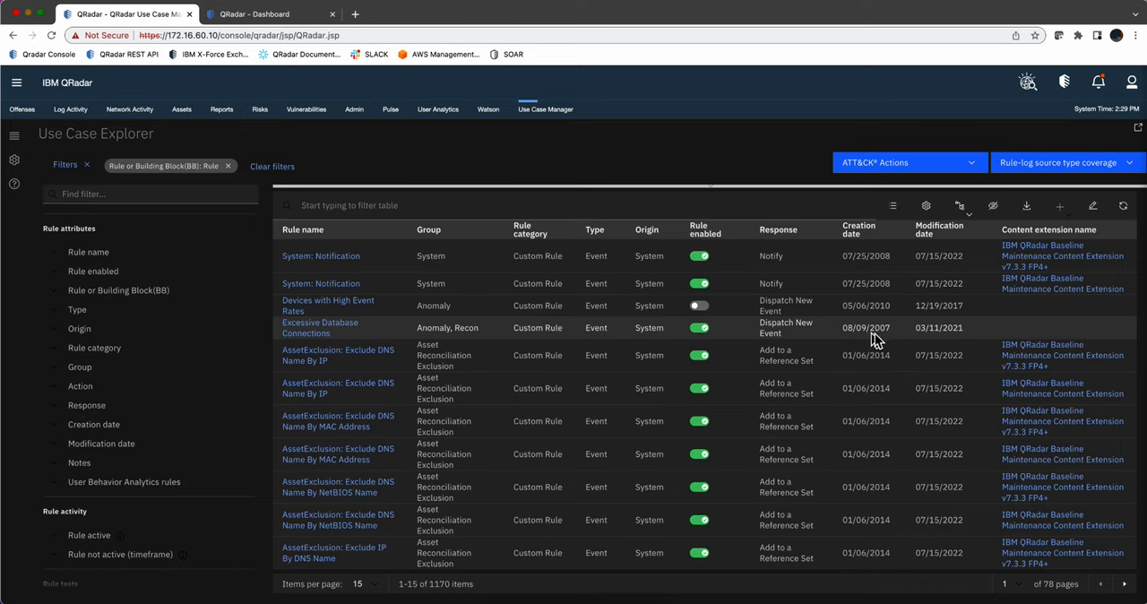
mouse_move(891, 340)
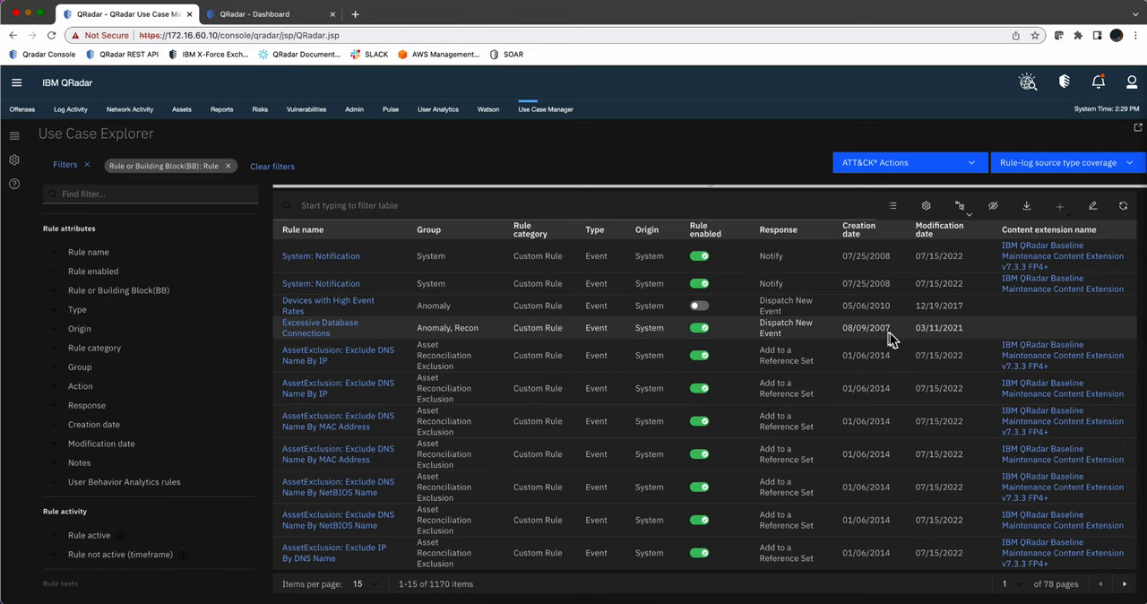
mouse_move(924, 339)
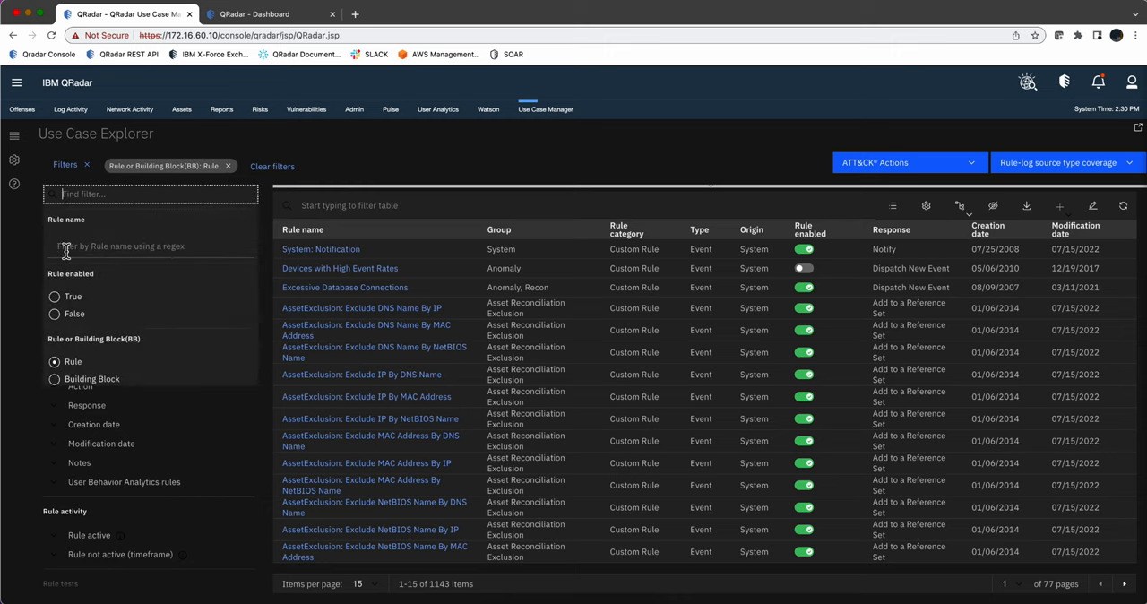
- Filter rules by name containing 'force' to list the 20 X-Force rules
type("force")
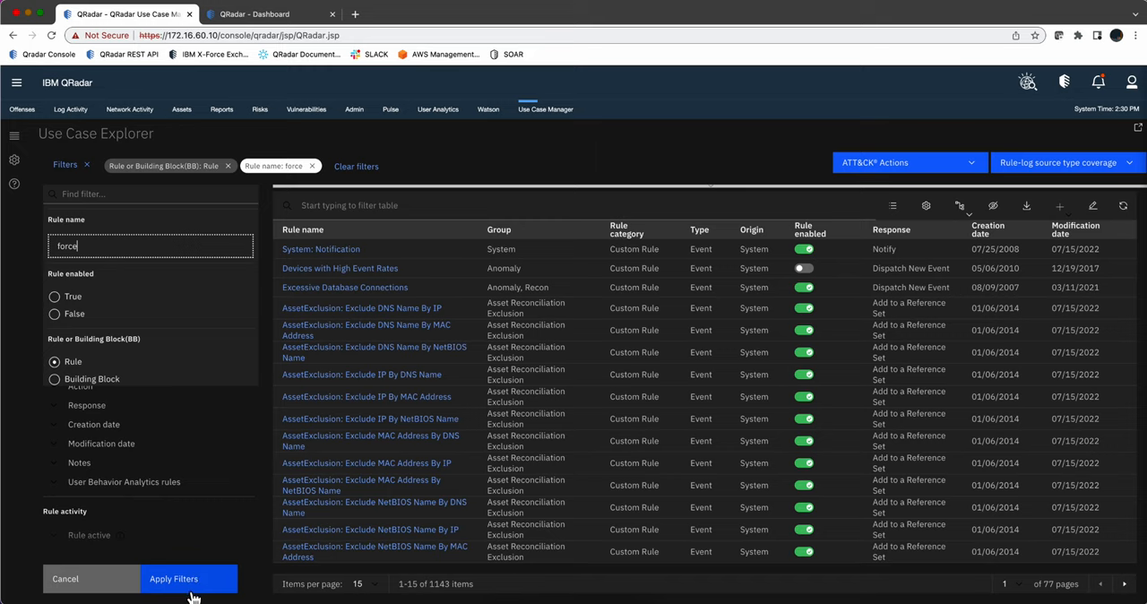
left_click(174, 579)
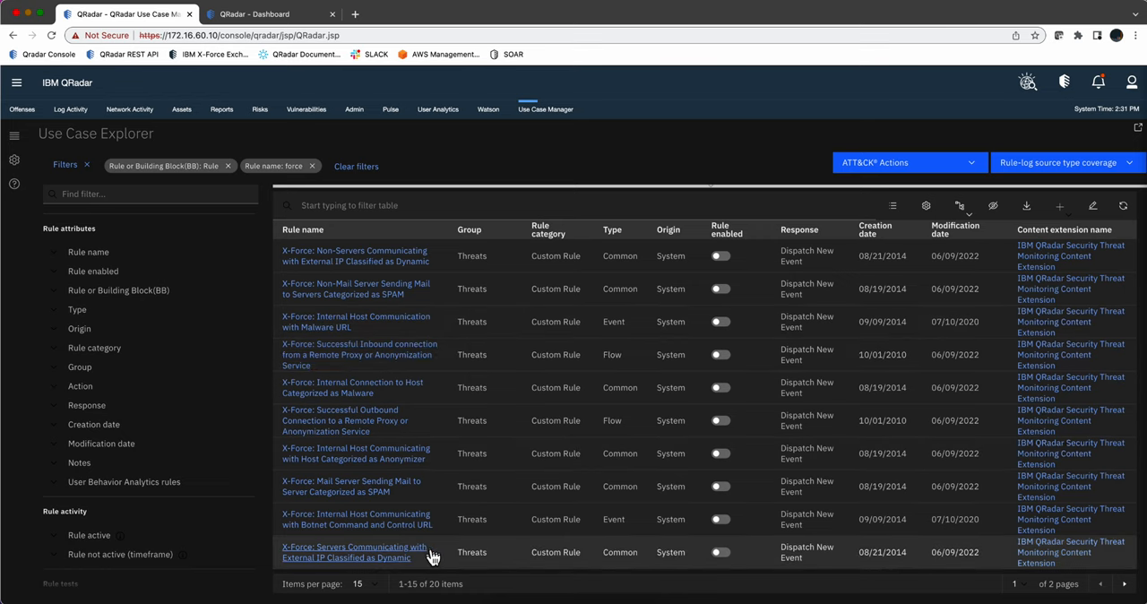
mouse_move(421, 467)
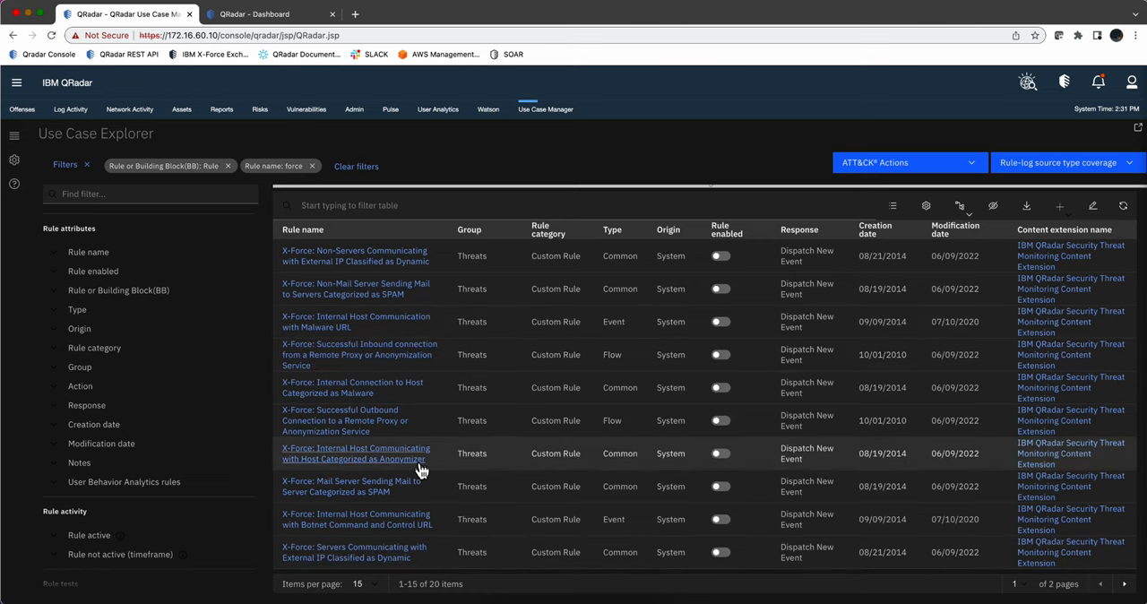
mouse_move(421, 470)
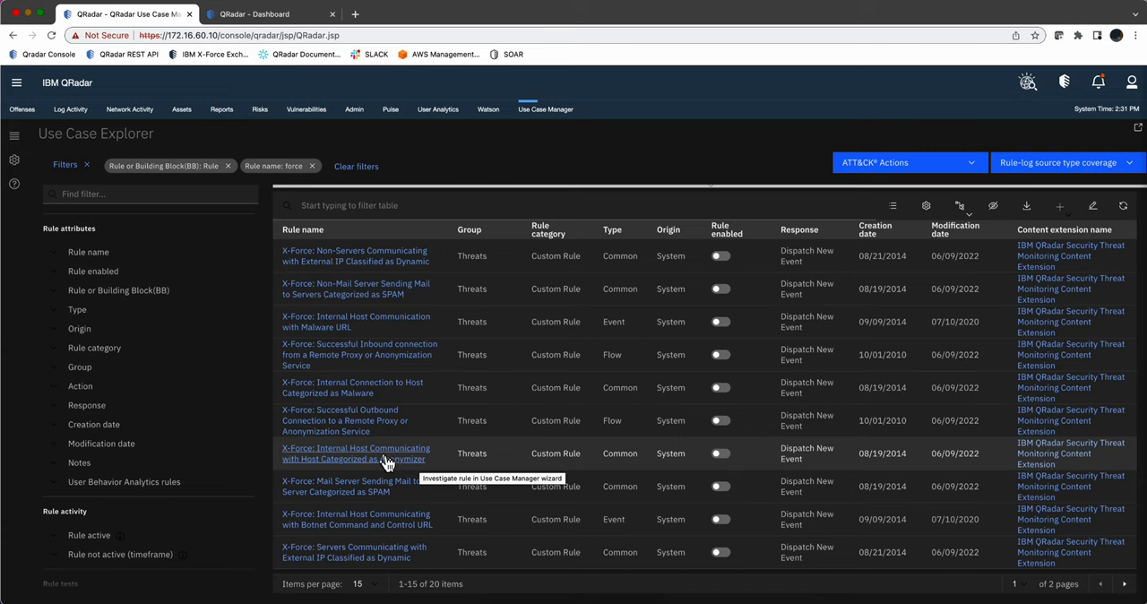
- Review the X-Force Anonymizer communication rule's details, then close them
left_click(355, 454)
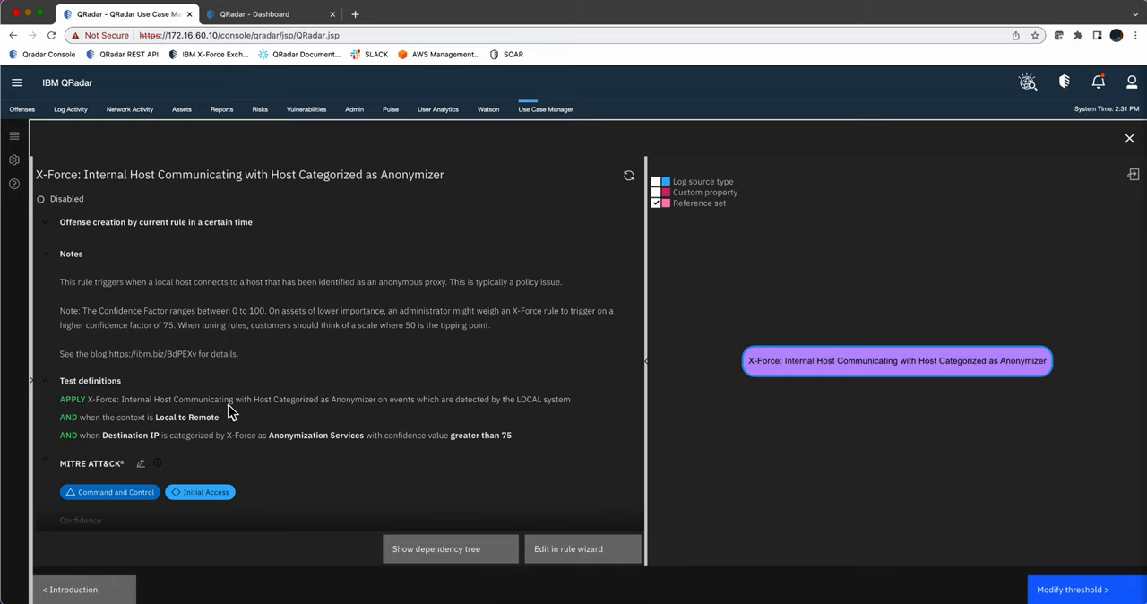
mouse_move(273, 448)
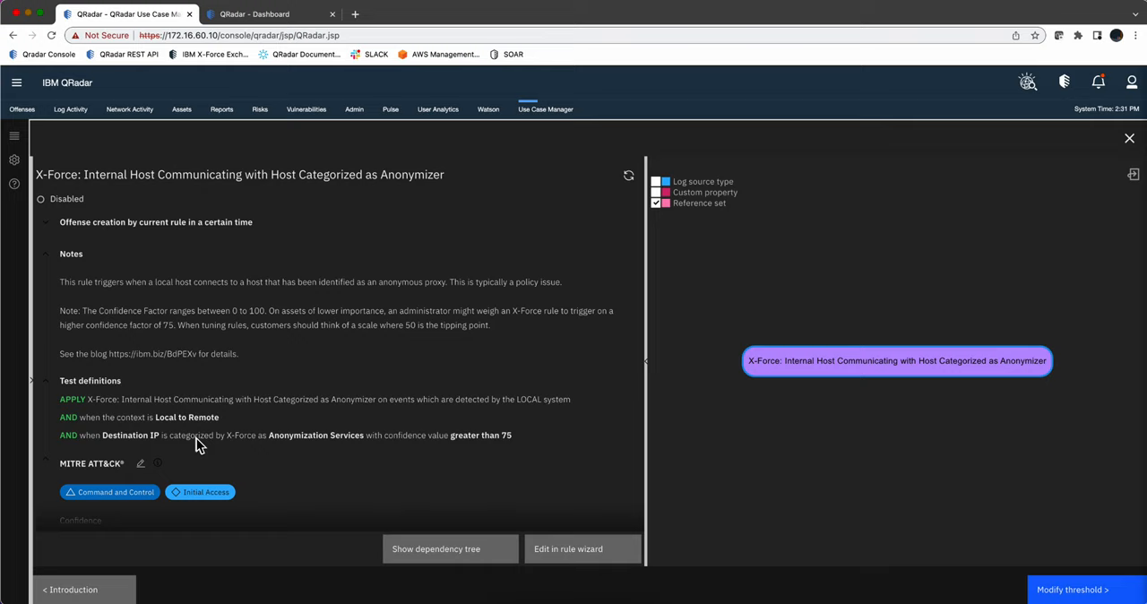
mouse_move(273, 444)
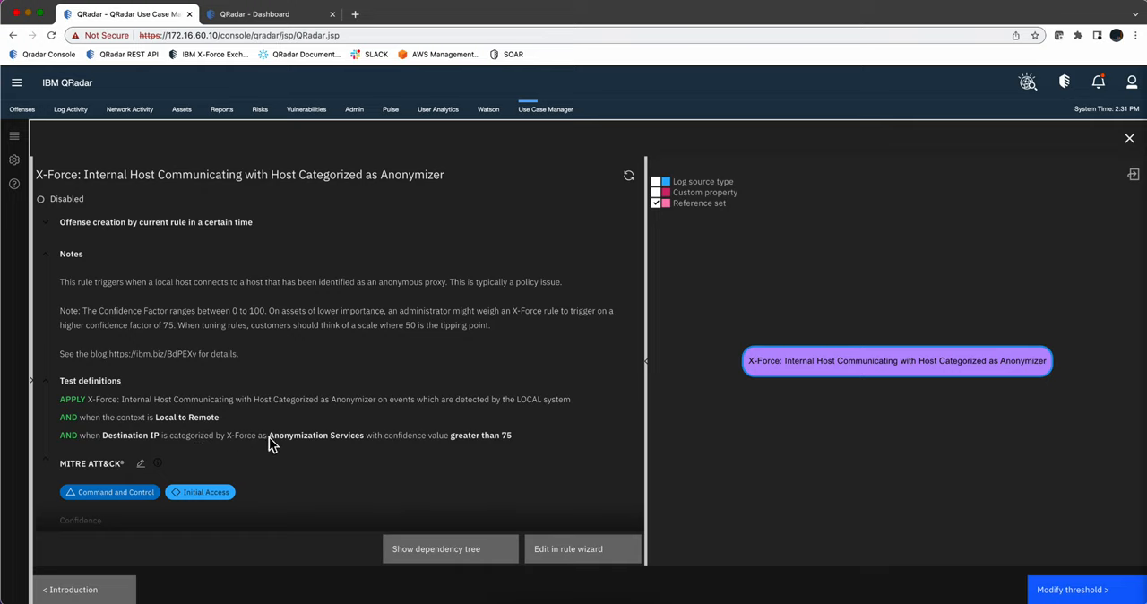
mouse_move(336, 448)
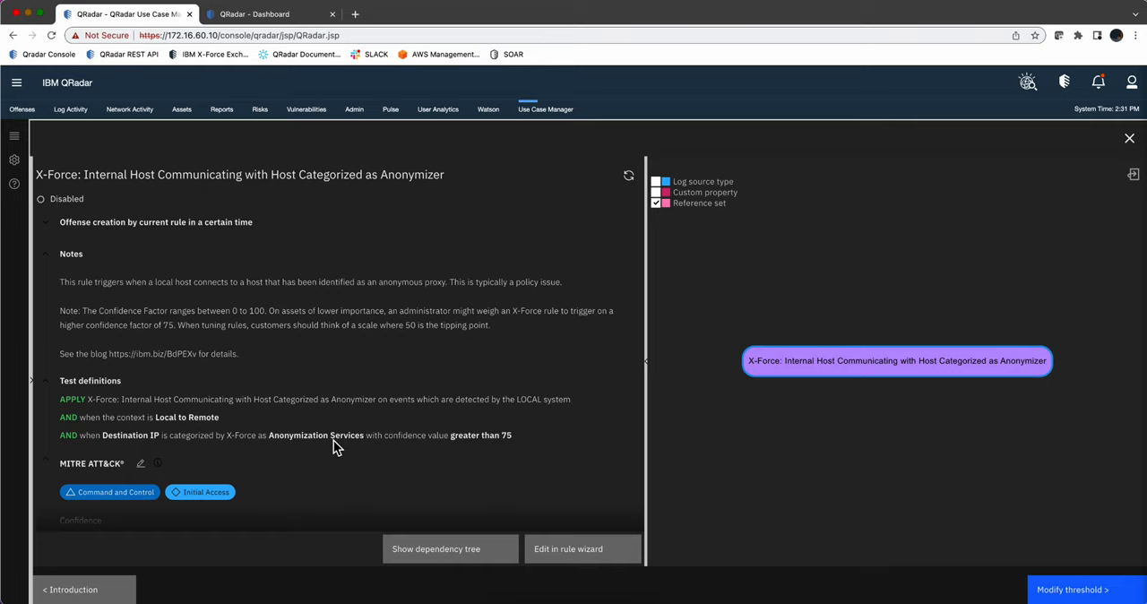
mouse_move(437, 448)
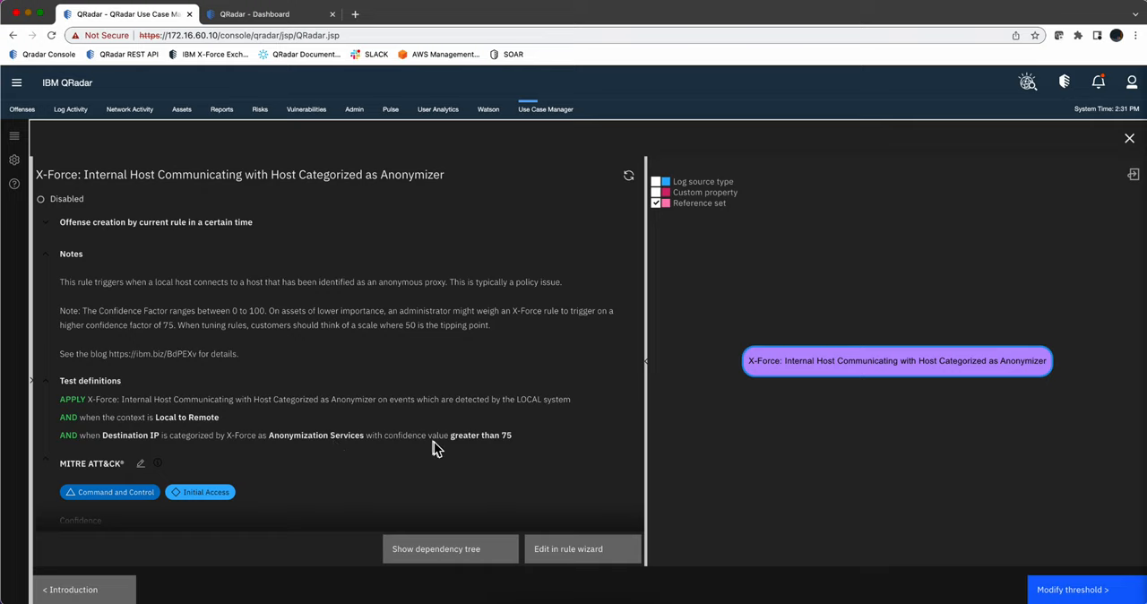
mouse_move(464, 451)
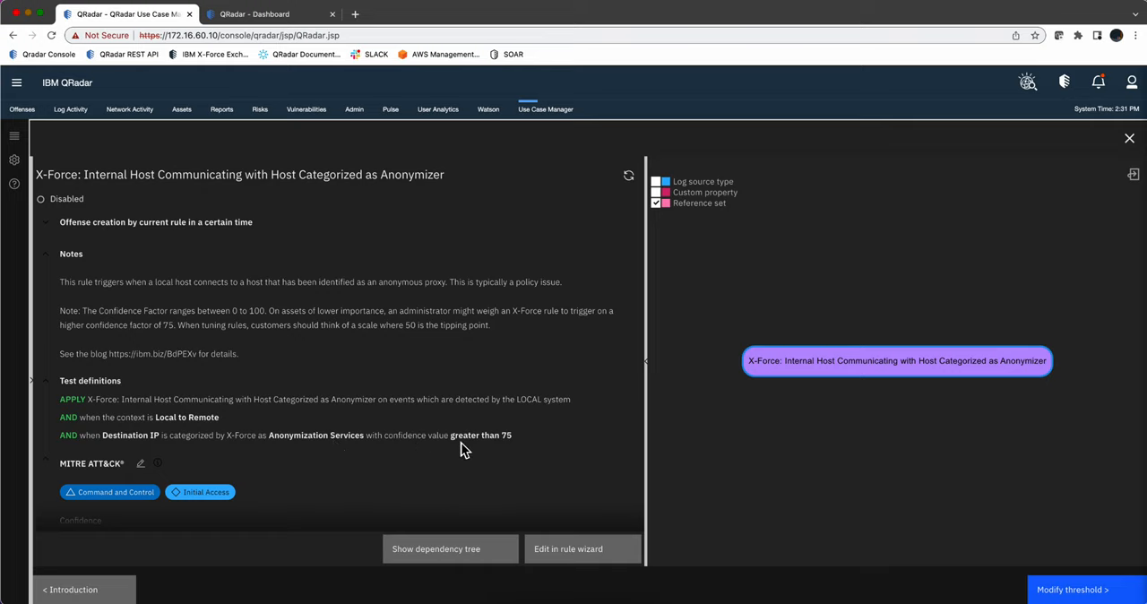
mouse_move(508, 450)
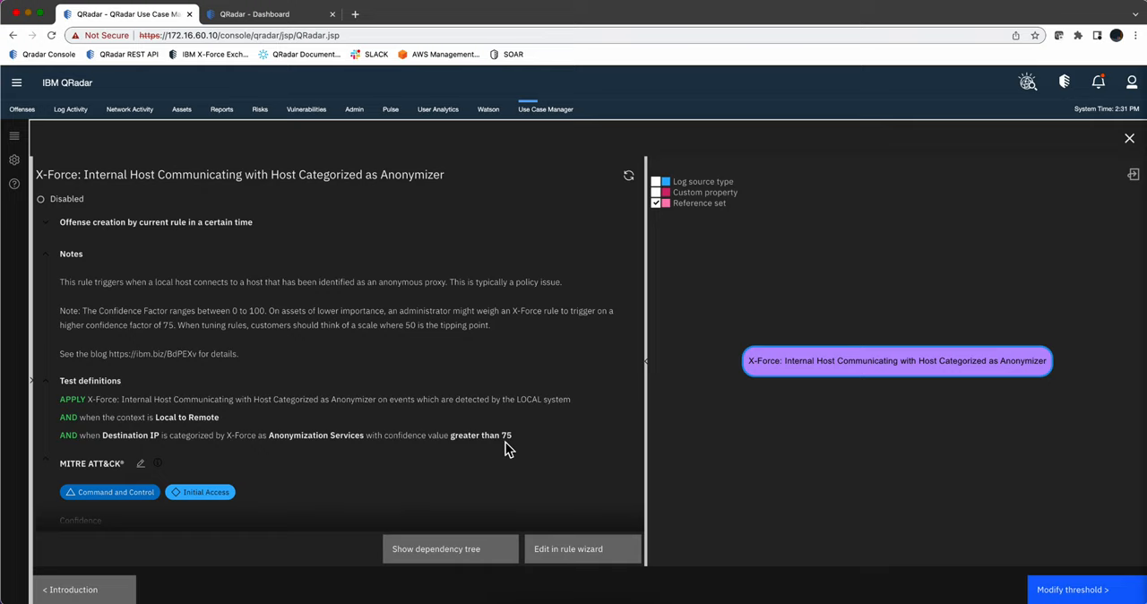
mouse_move(475, 419)
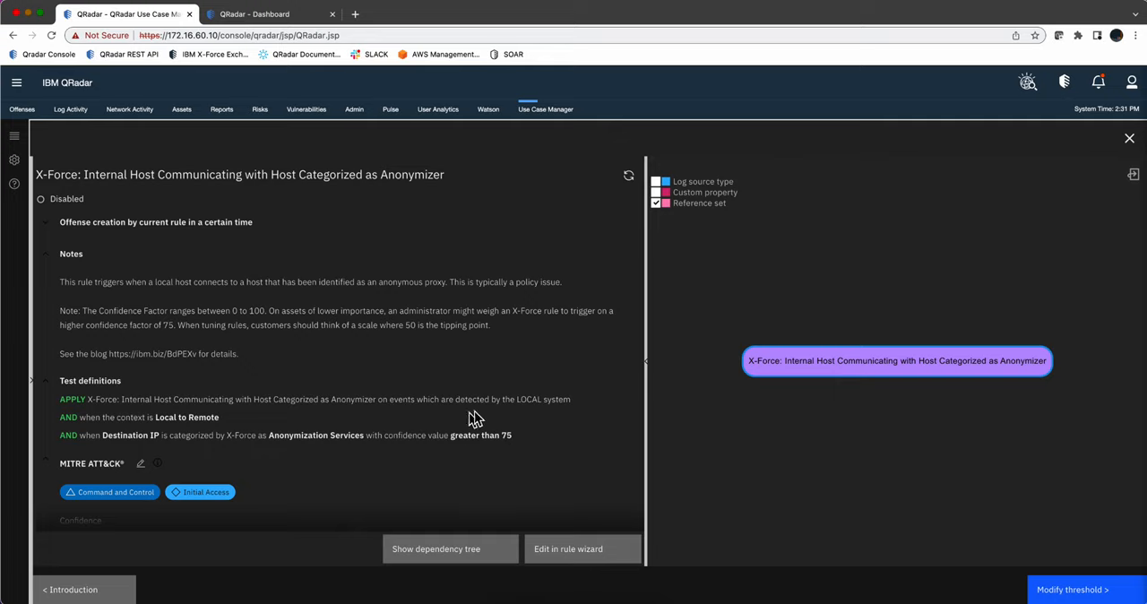
mouse_move(491, 468)
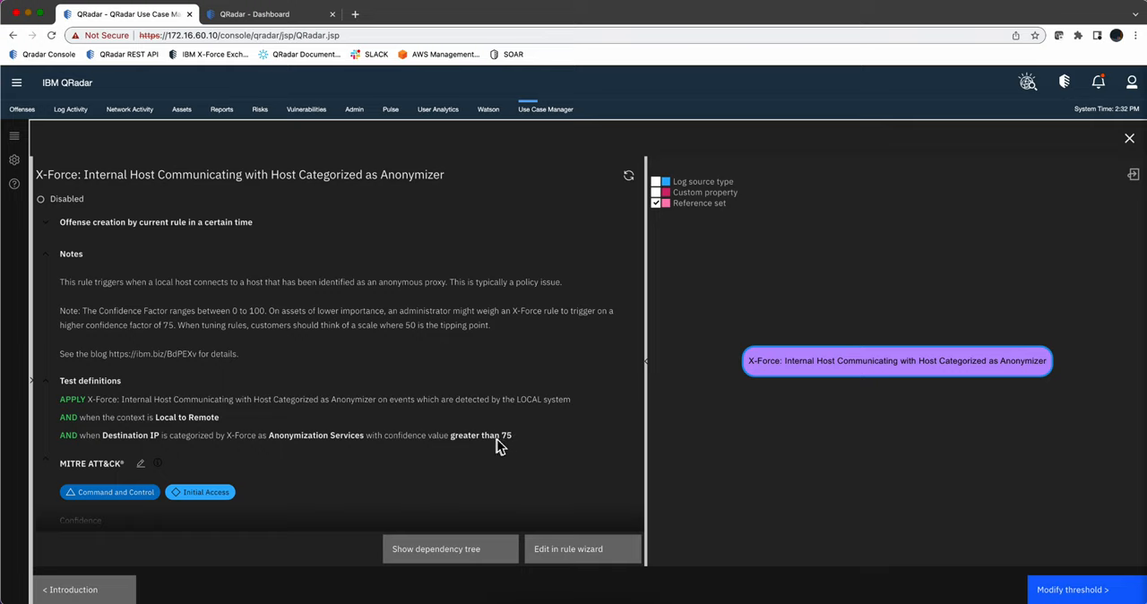
mouse_move(478, 452)
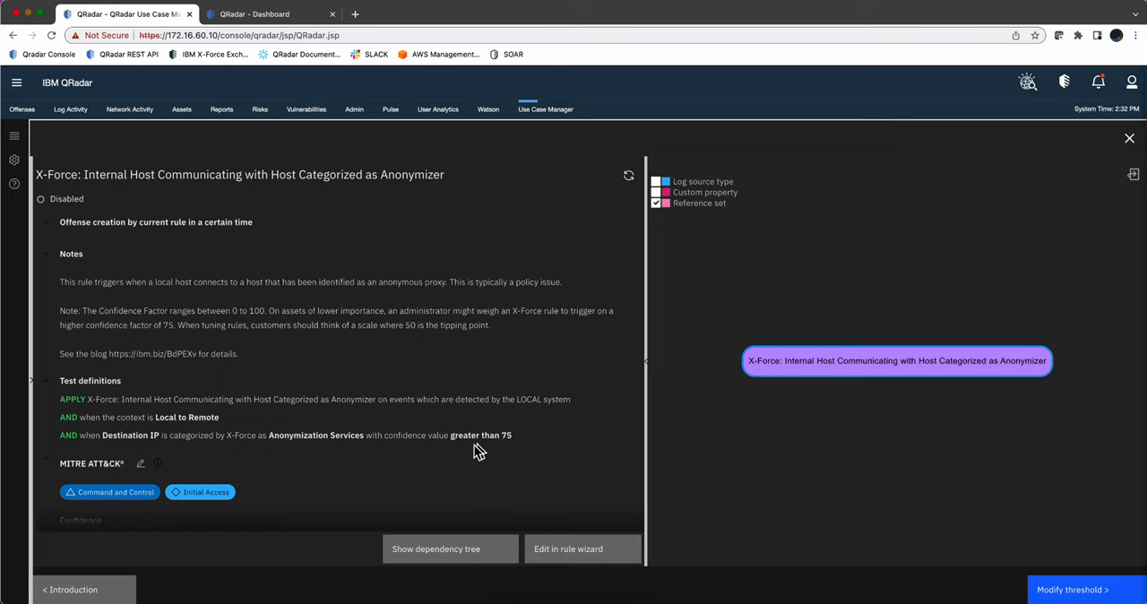
mouse_move(405, 466)
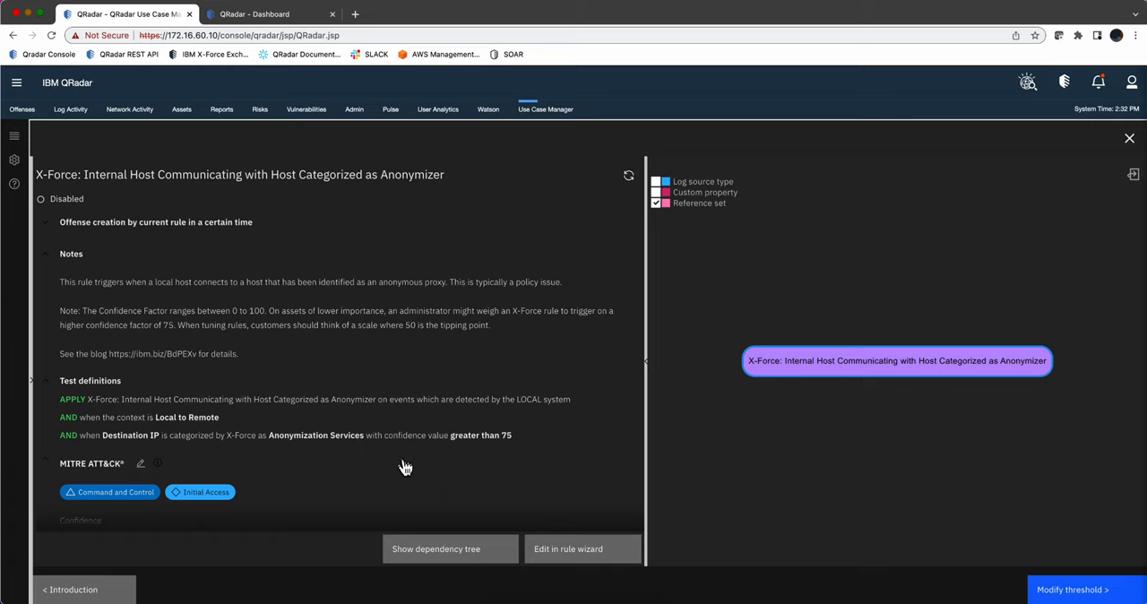
mouse_move(467, 457)
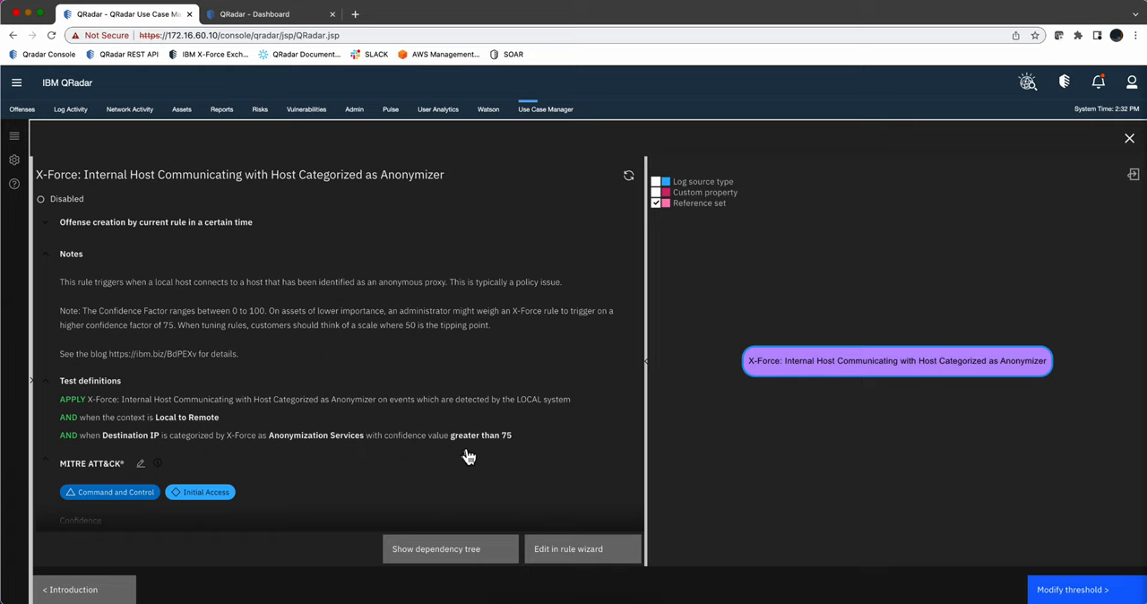
mouse_move(514, 448)
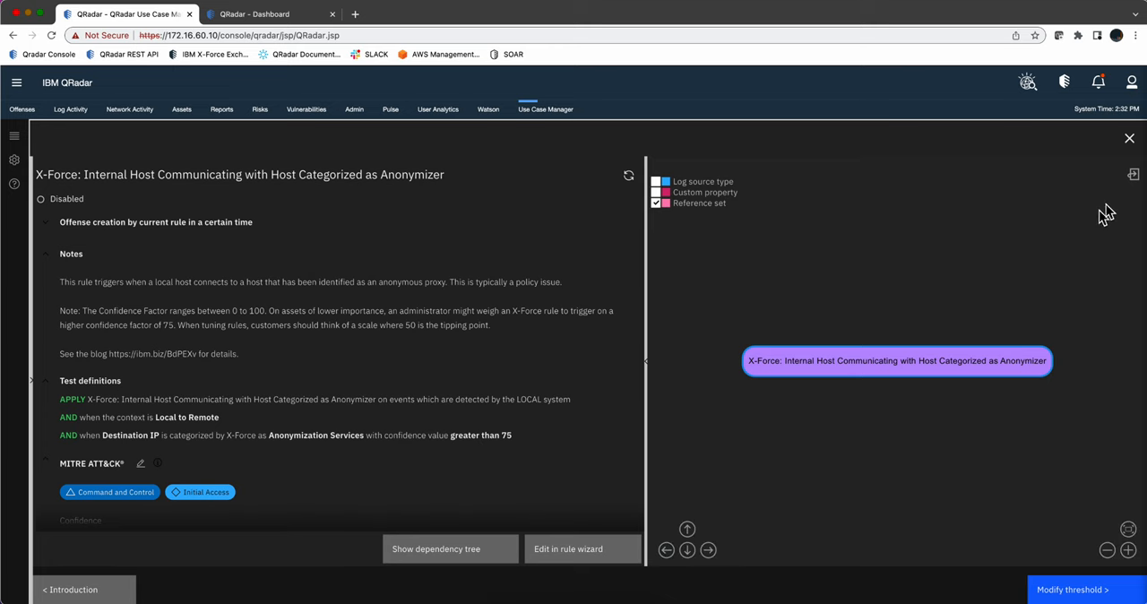
left_click(1128, 139)
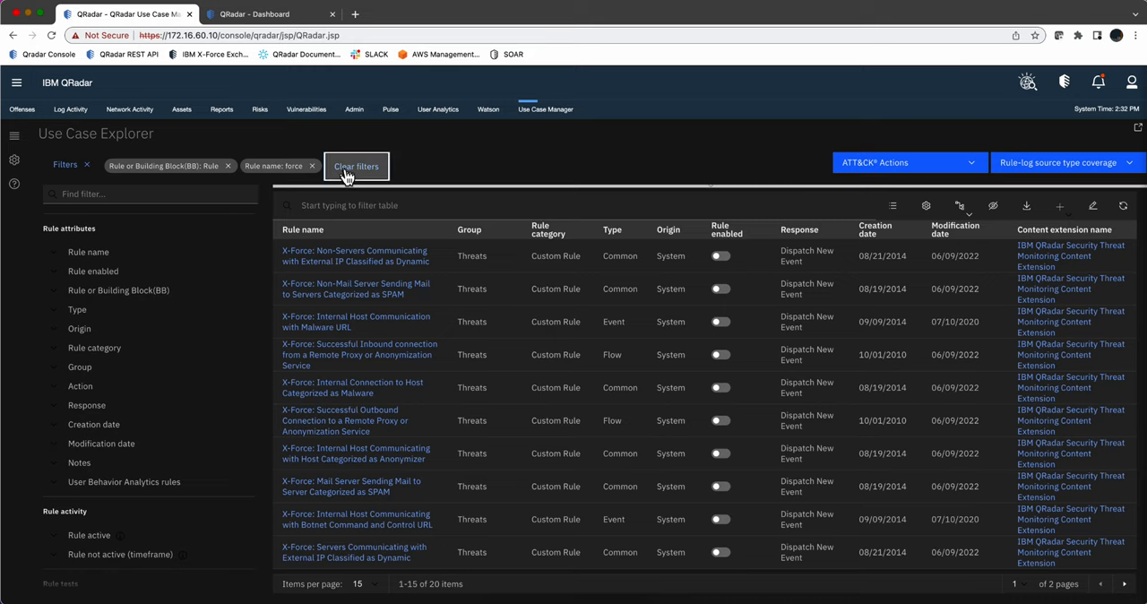
- Clear filters and filter by test definition 'categor', listing 685 rules
left_click(356, 165)
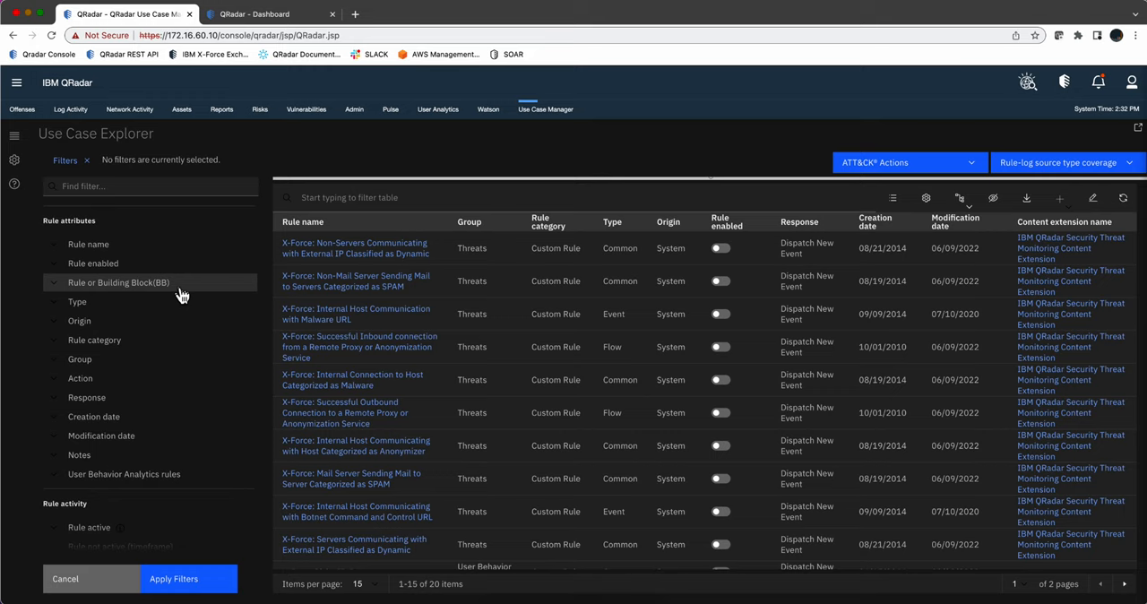
scroll("down", 3)
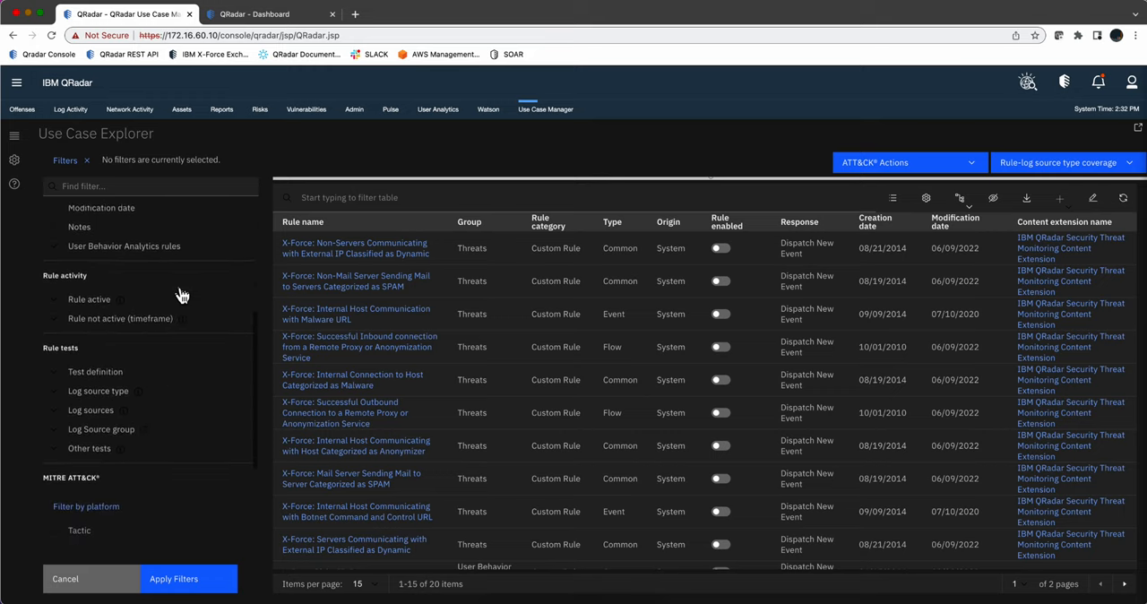
scroll("down", 3)
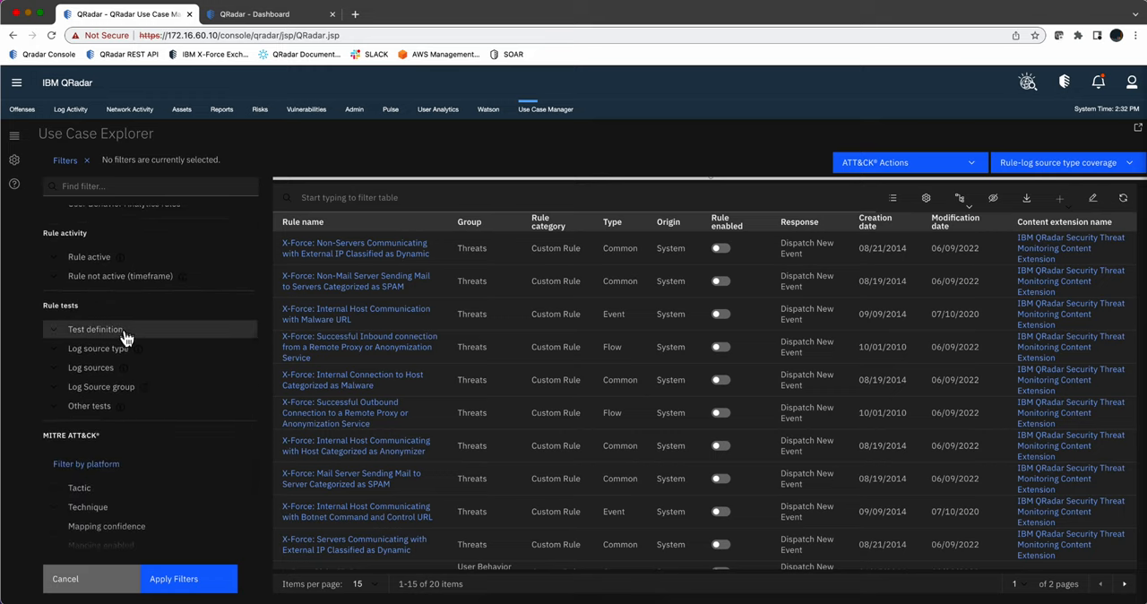
left_click(94, 329)
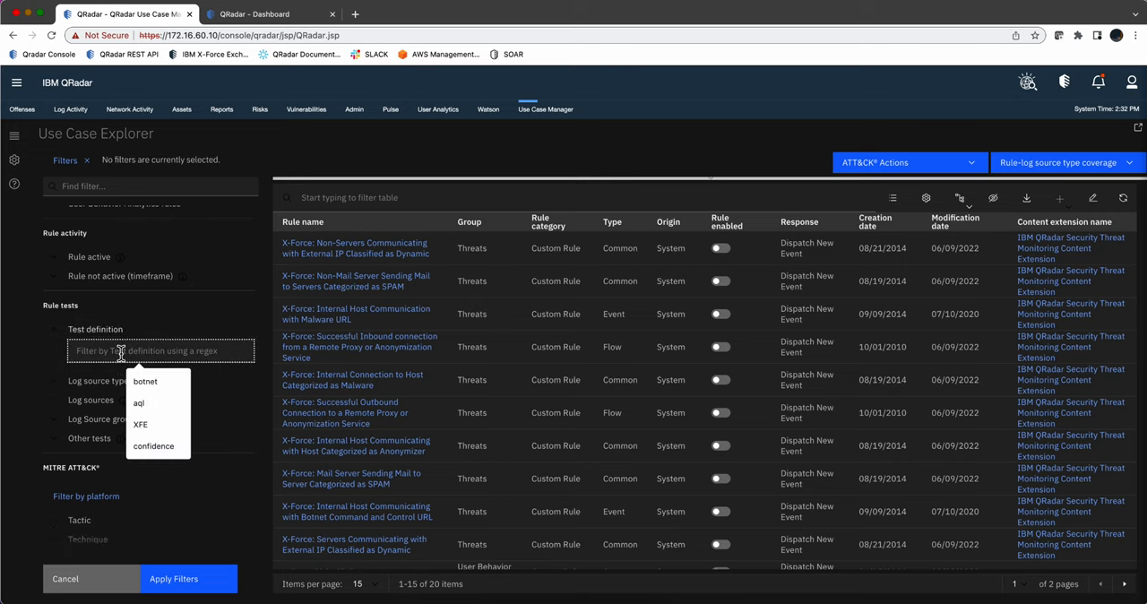
type("categor")
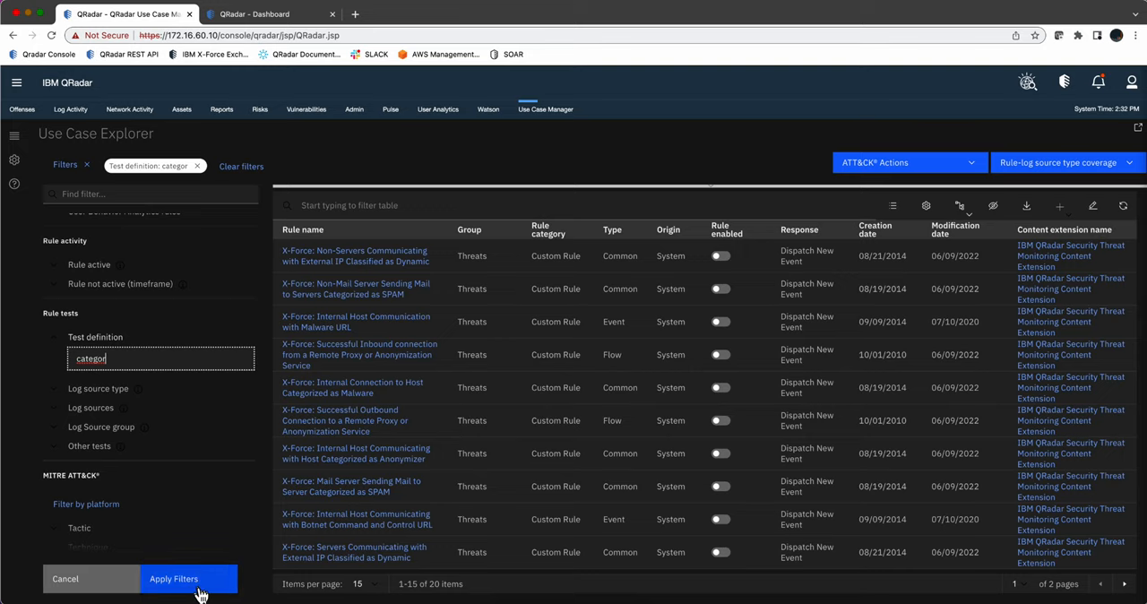
left_click(185, 577)
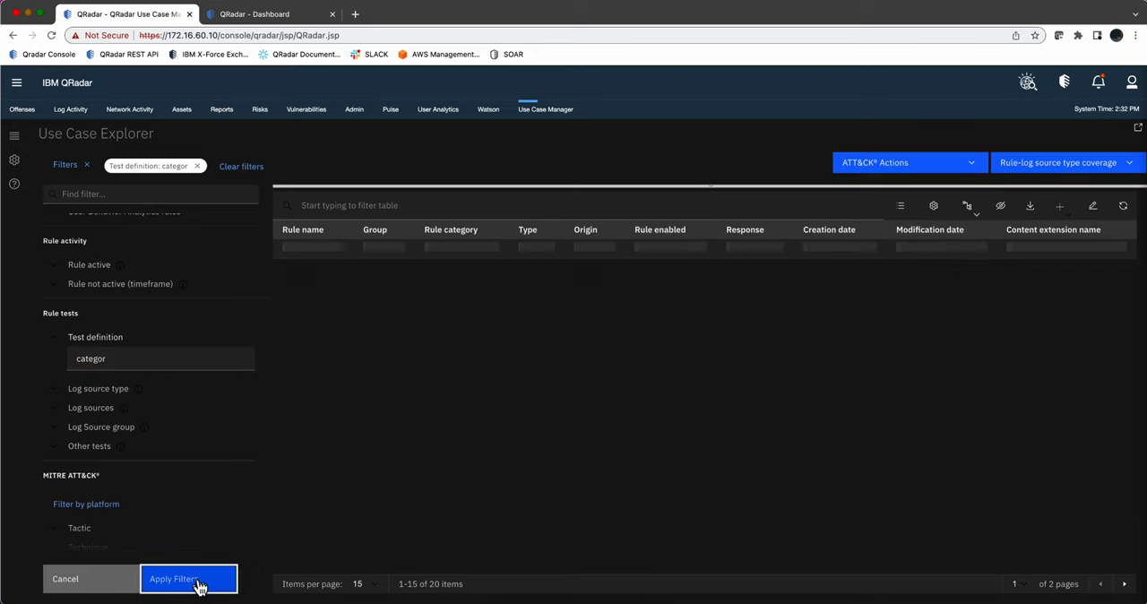
left_click(180, 579)
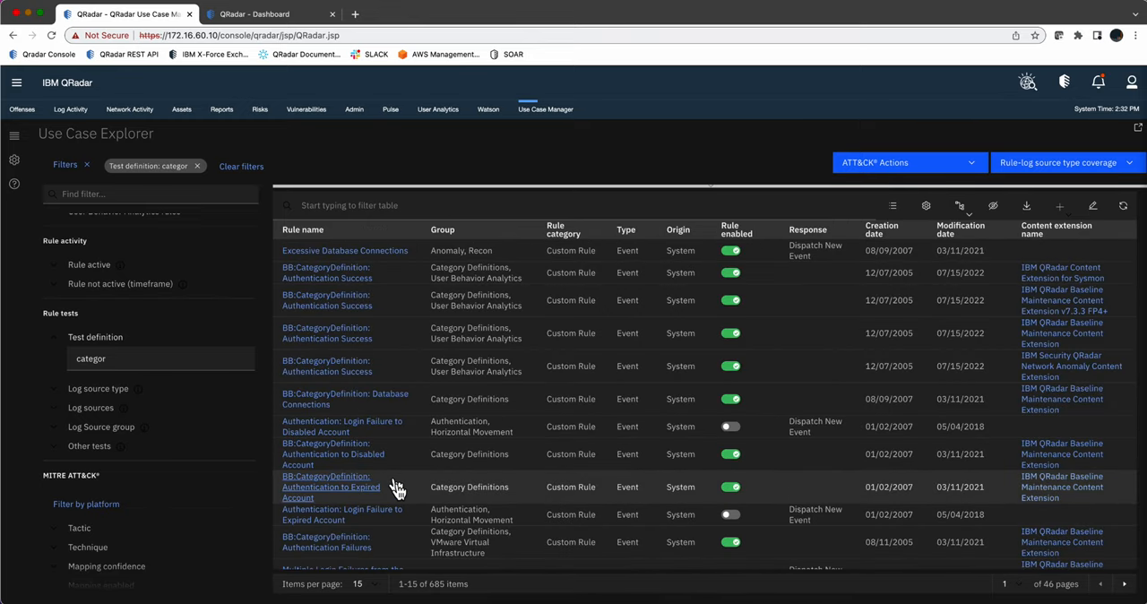
mouse_move(430, 492)
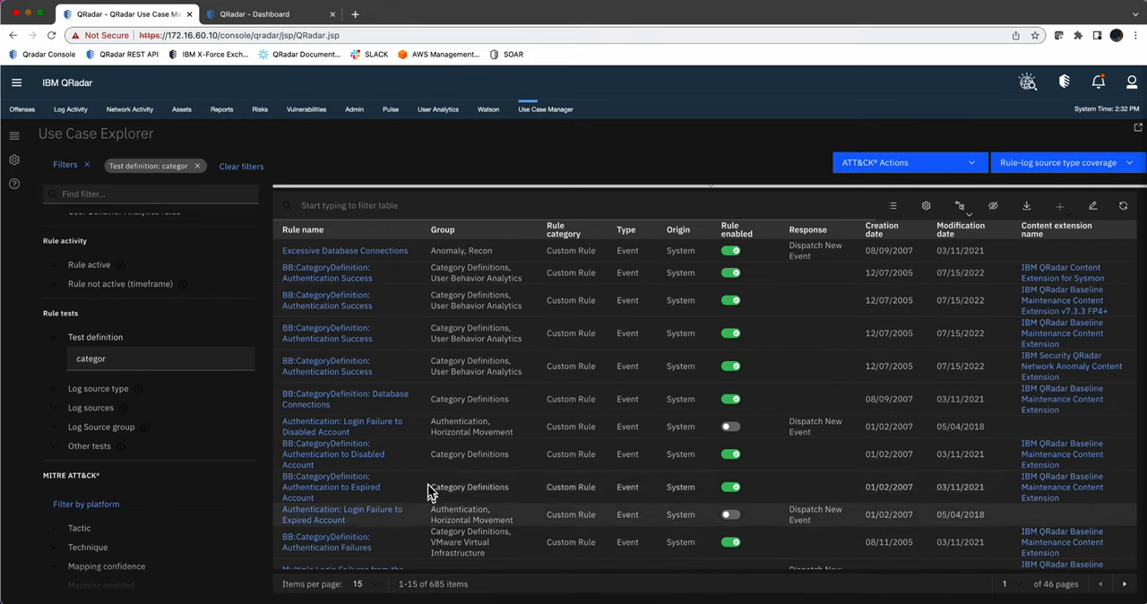
mouse_move(401, 337)
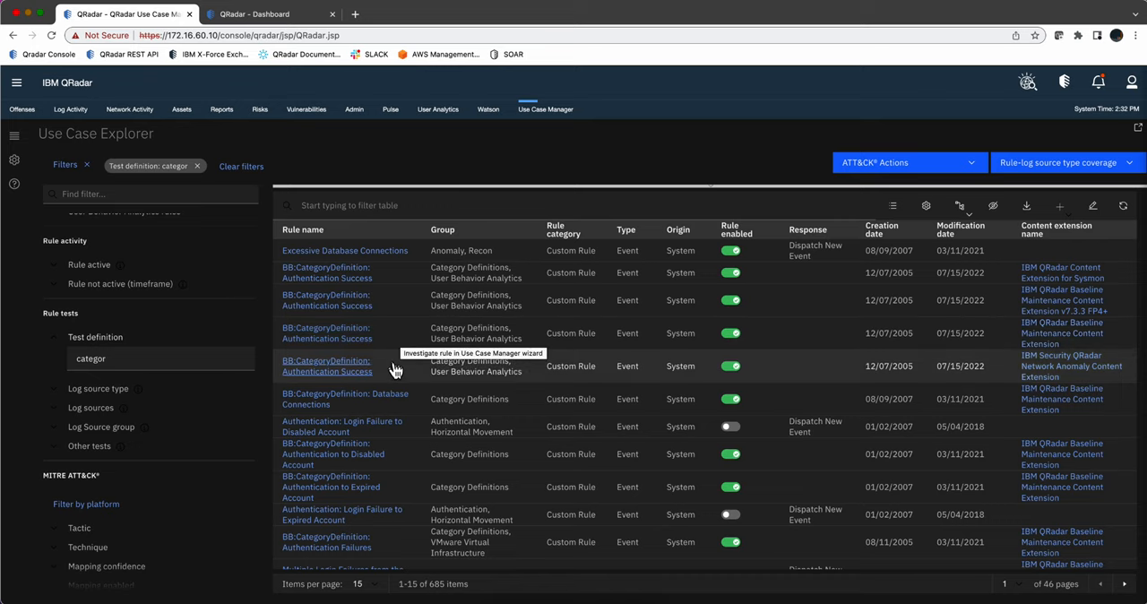
mouse_move(339, 460)
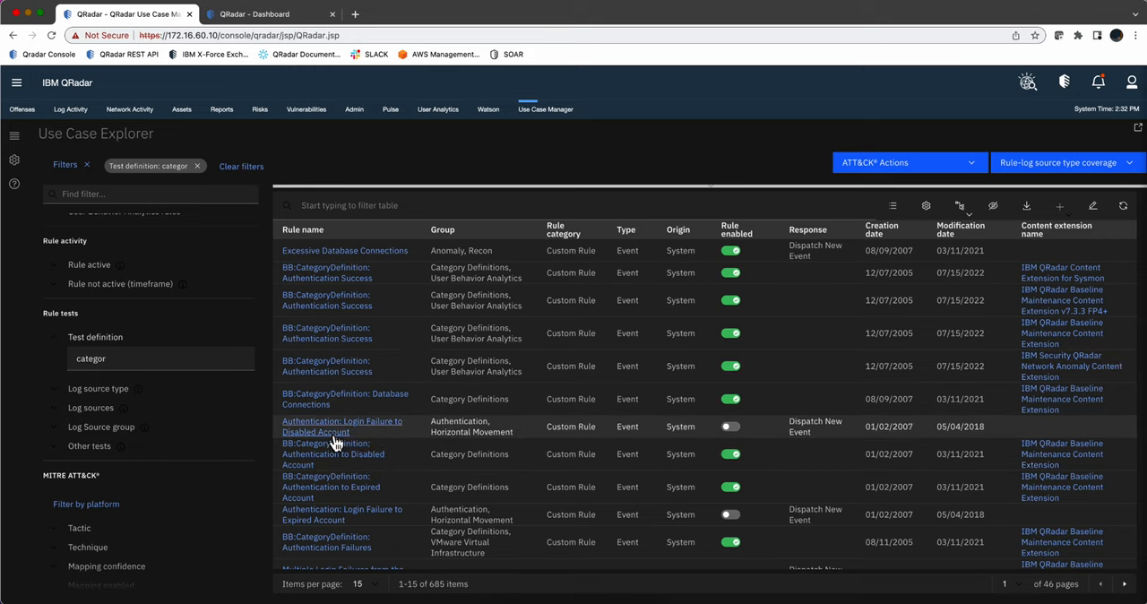
mouse_move(340, 481)
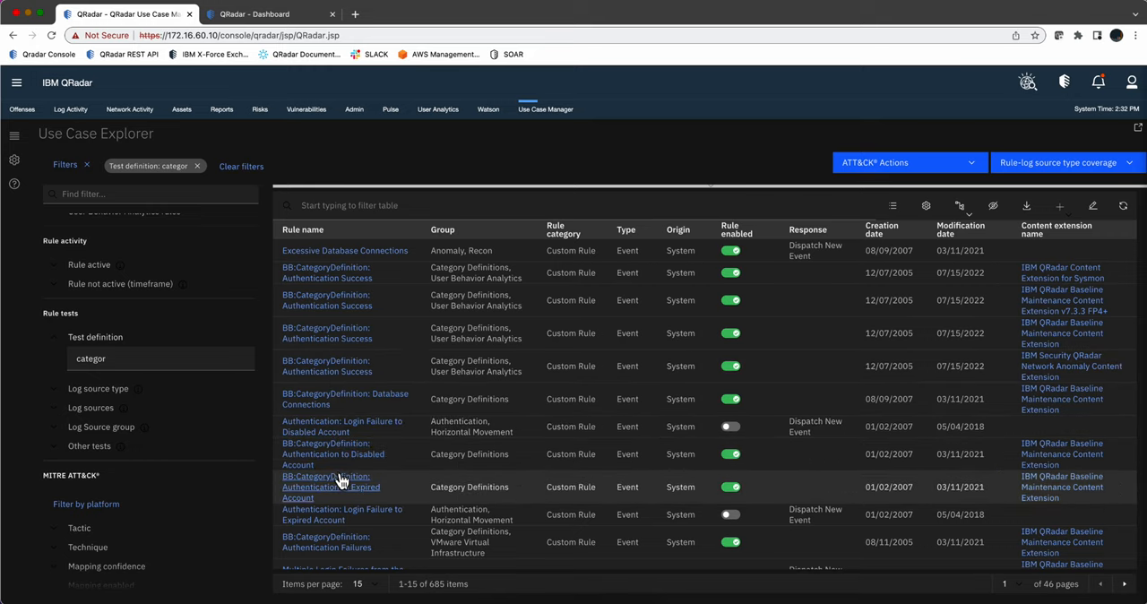
mouse_move(341, 479)
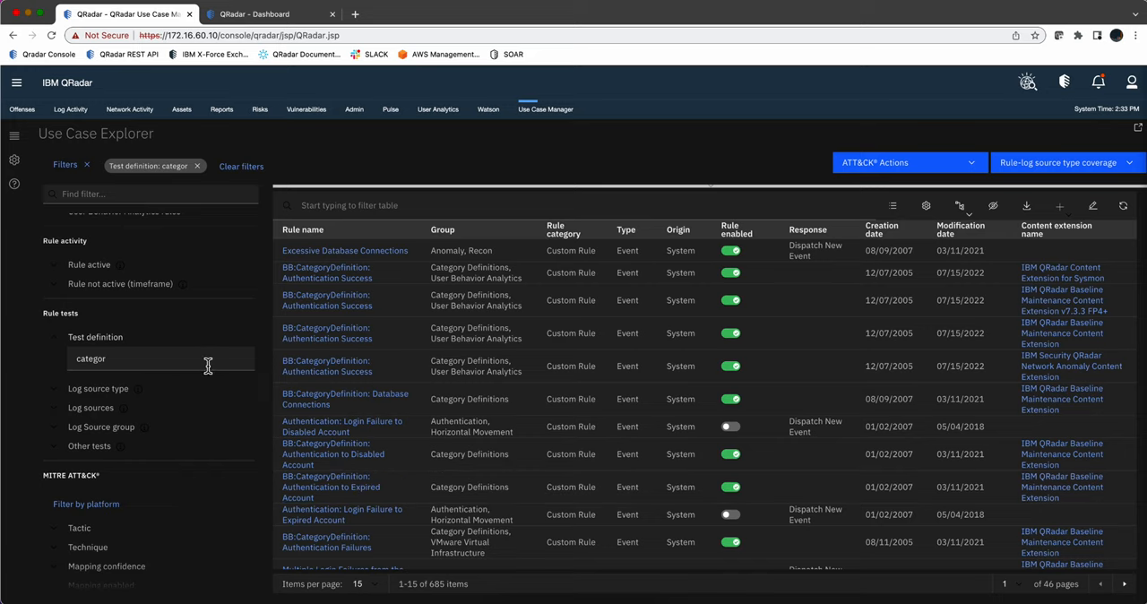
mouse_move(169, 330)
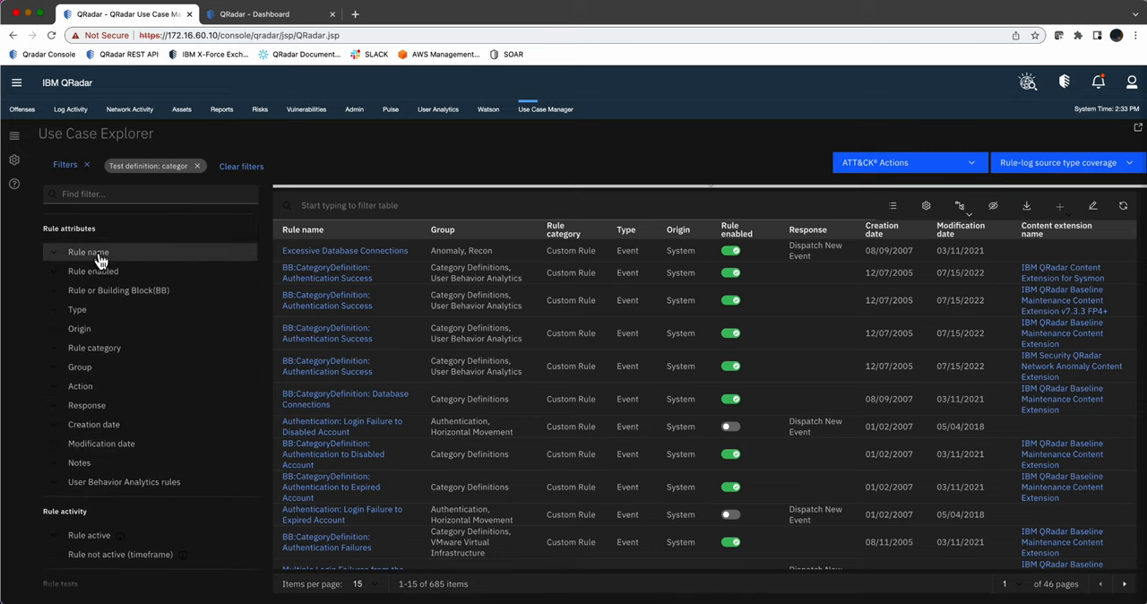
- Add a rule name filter 'force' to narrow the results to 34 rules
left_click(88, 252)
type("force")
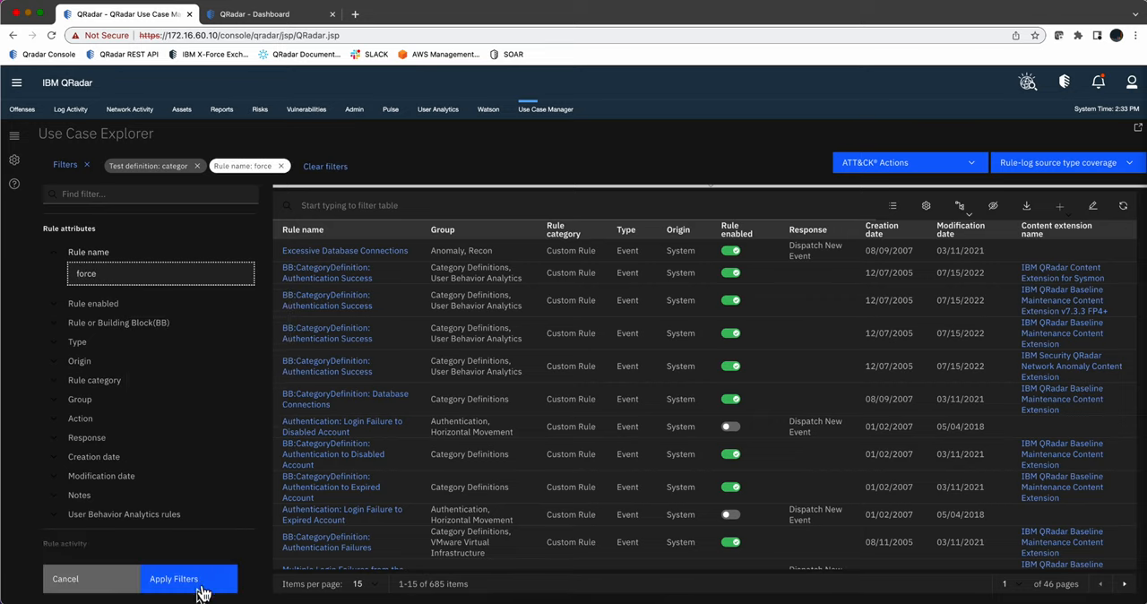
left_click(173, 578)
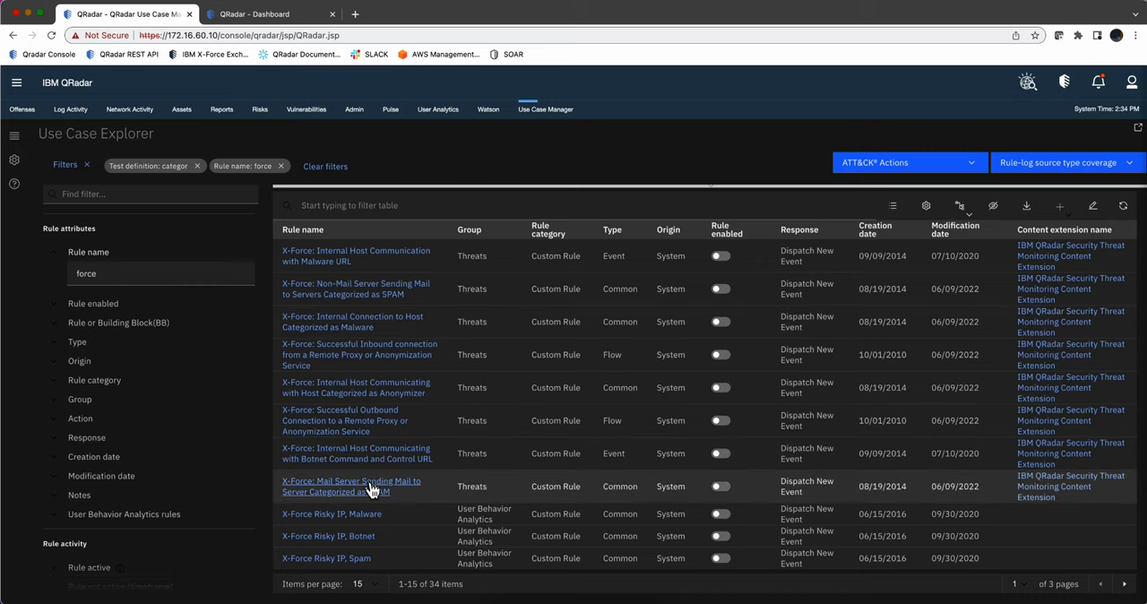
- Review the 'Mail Server Sending Mail to Server Categorized as SPAM' rule, then open Botnet Command and Control URL
left_click(351, 481)
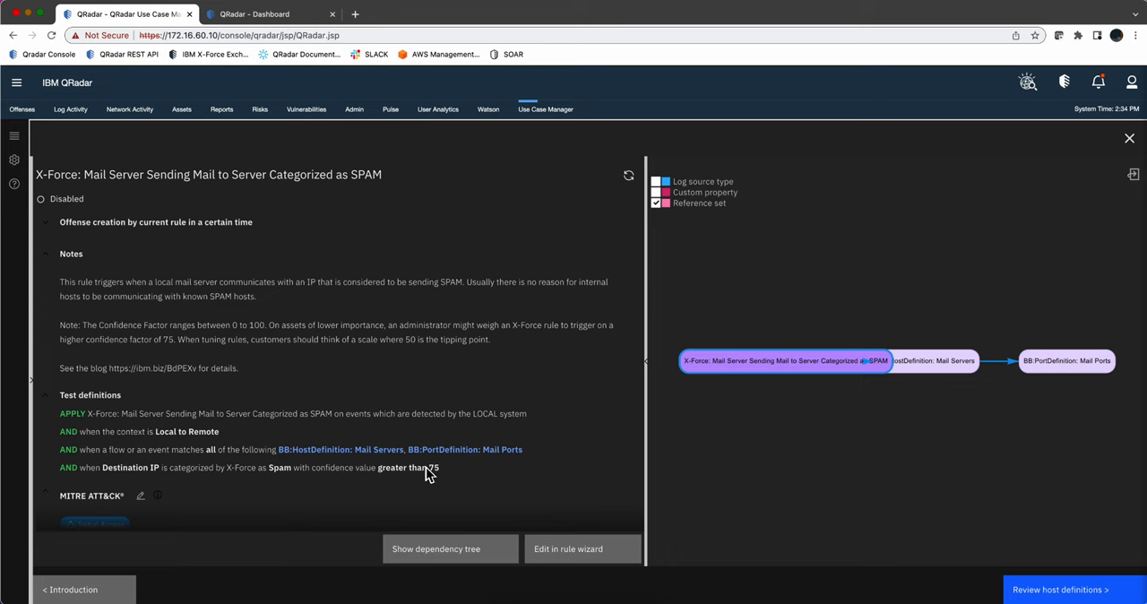
mouse_move(1139, 166)
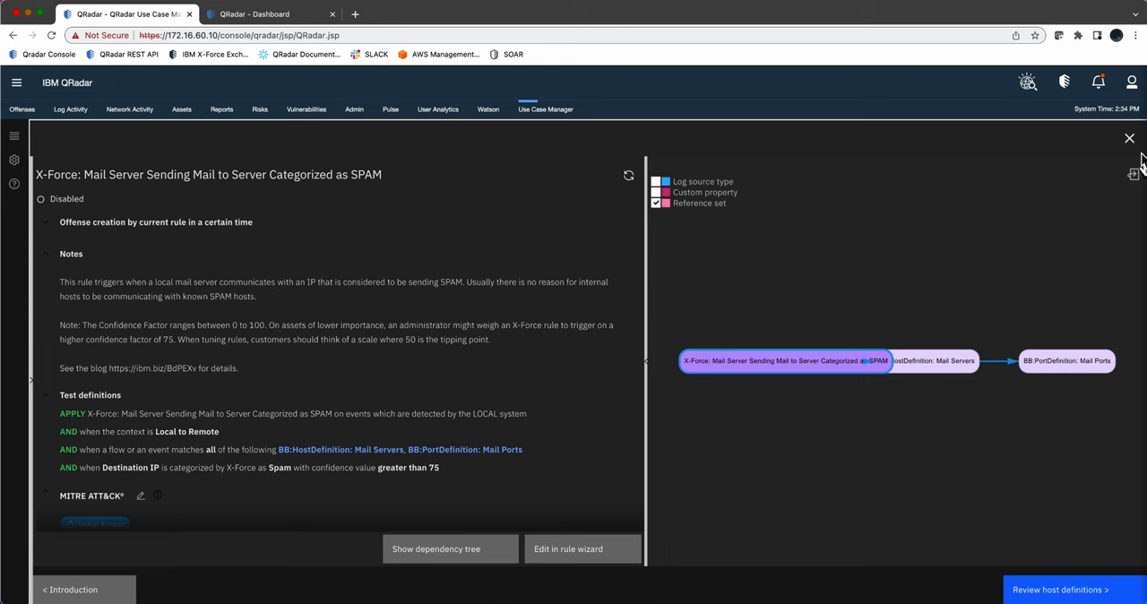
left_click(1128, 138)
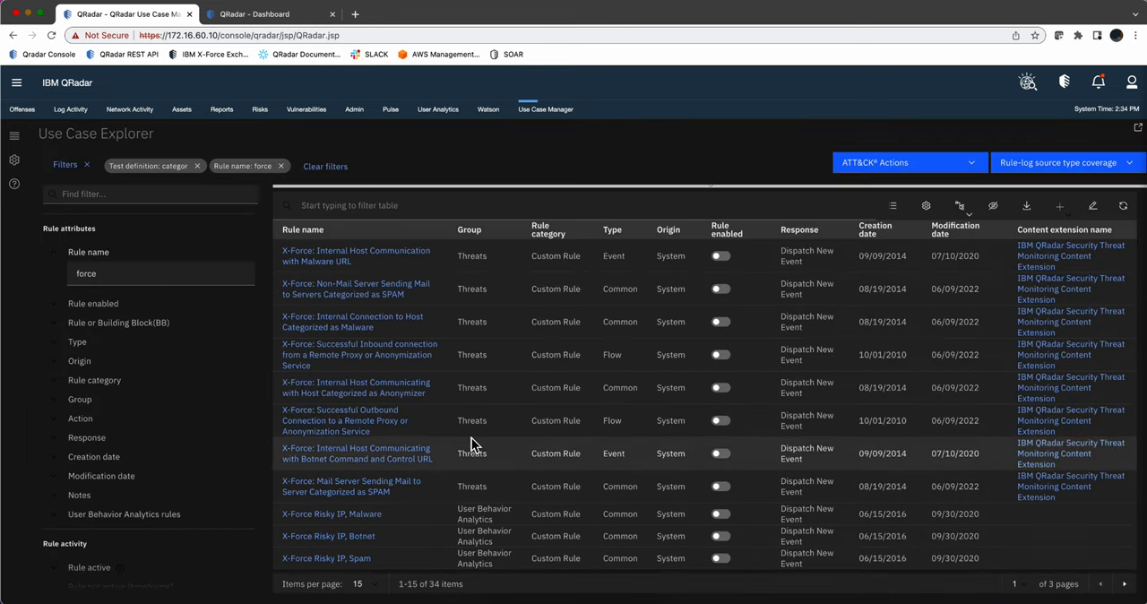
left_click(356, 454)
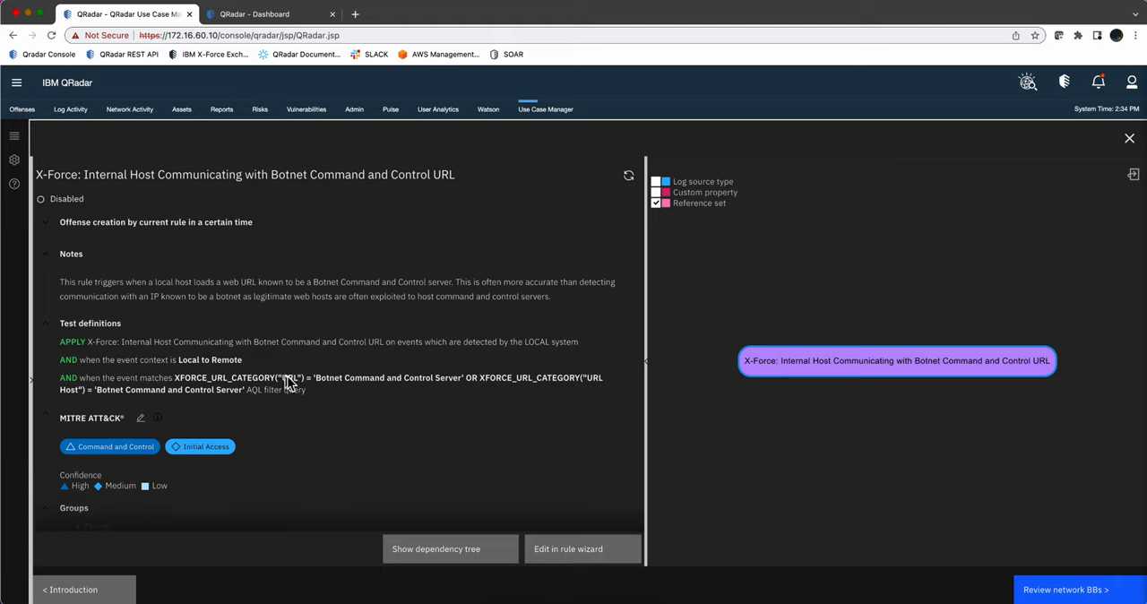
mouse_move(182, 360)
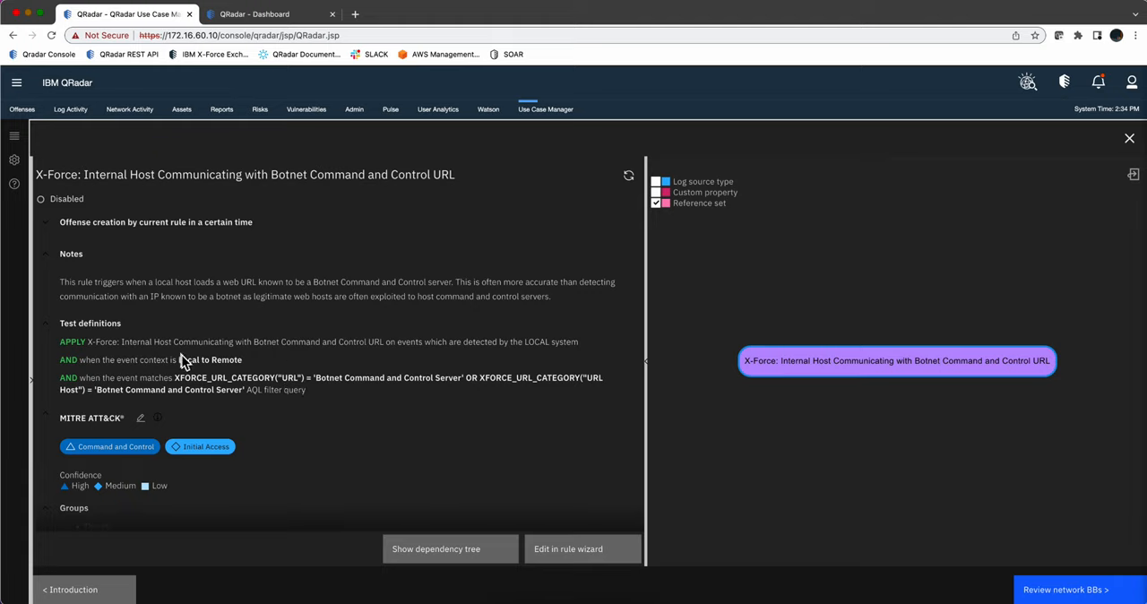
mouse_move(222, 395)
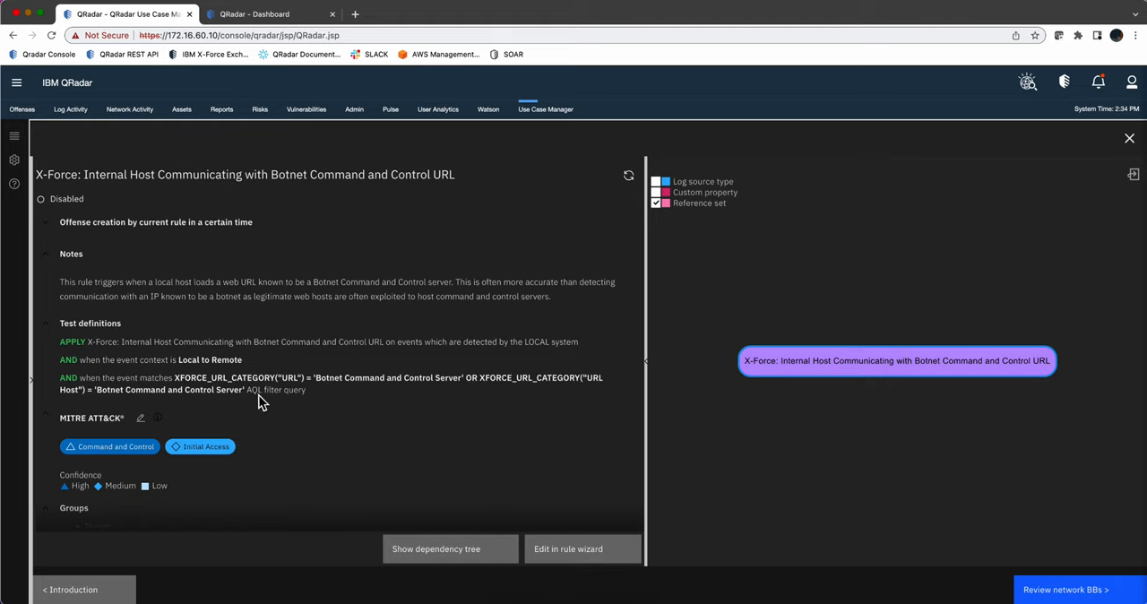
mouse_move(278, 392)
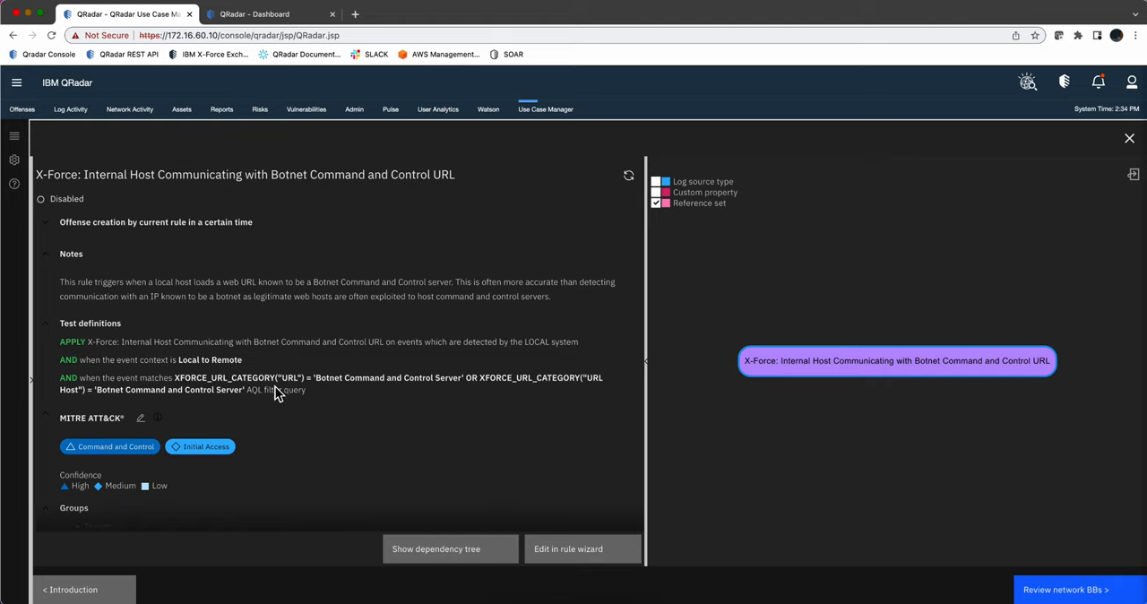
mouse_move(335, 387)
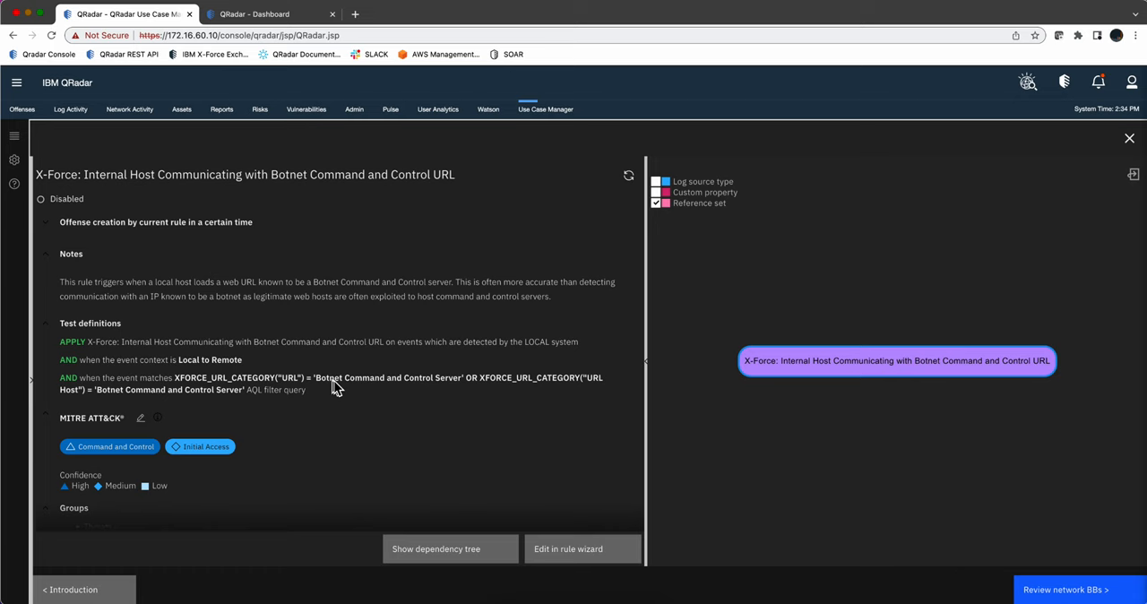
mouse_move(358, 416)
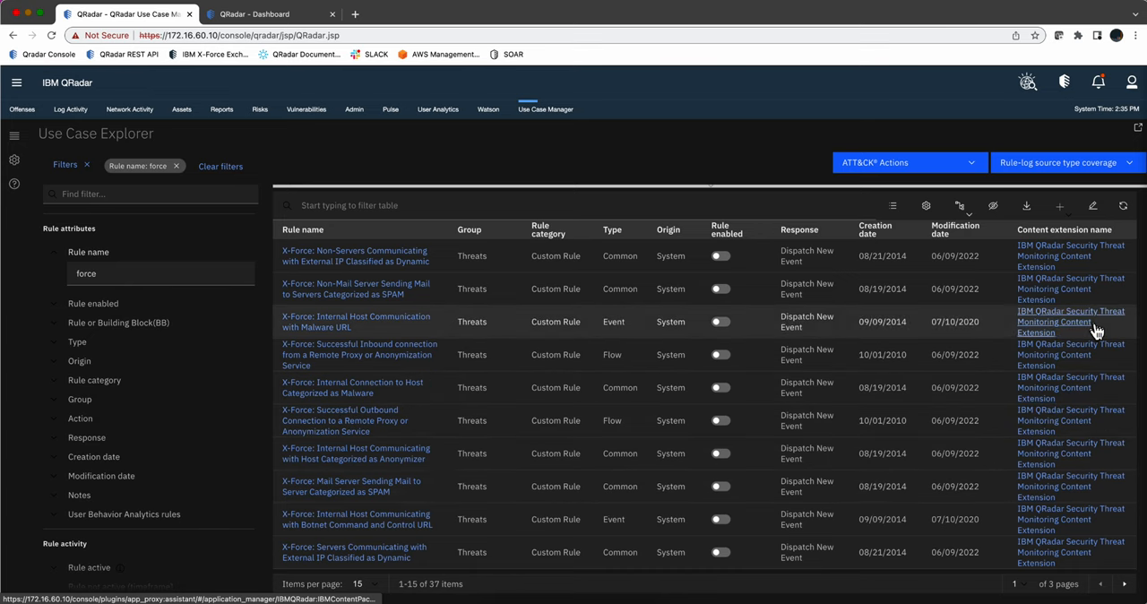
mouse_move(1079, 487)
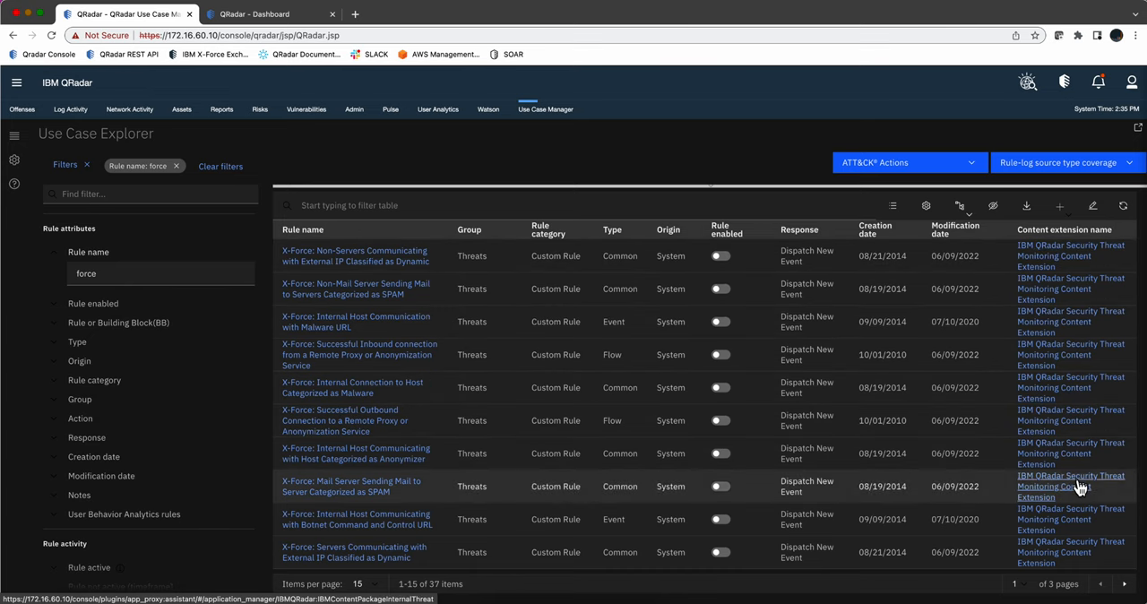
mouse_move(1080, 364)
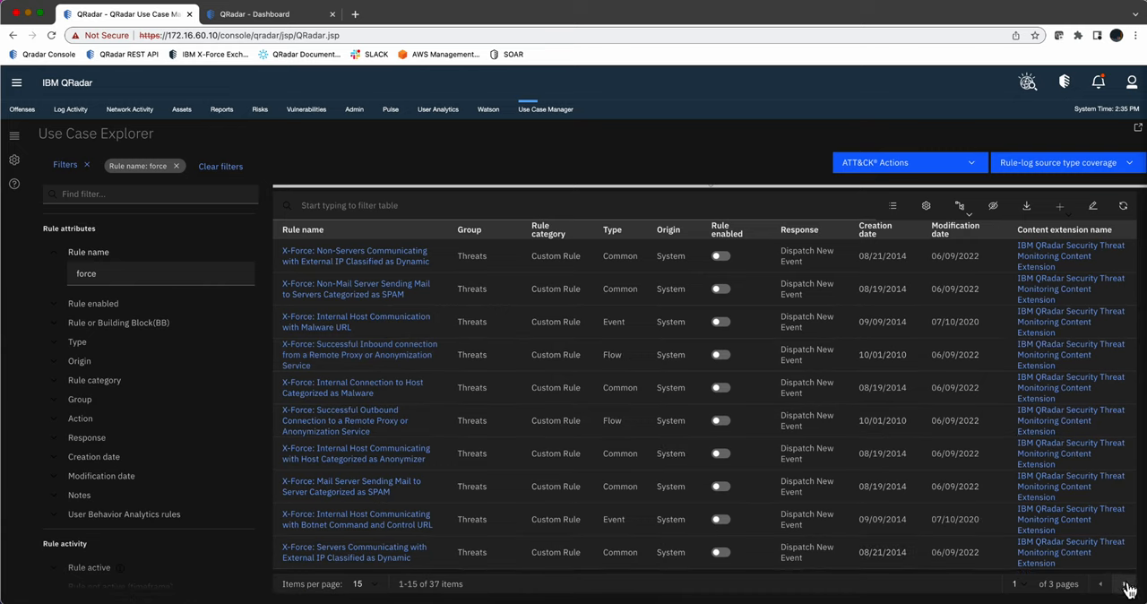
- Page through the filtered rule list to page 3 of 3
left_click(1127, 583)
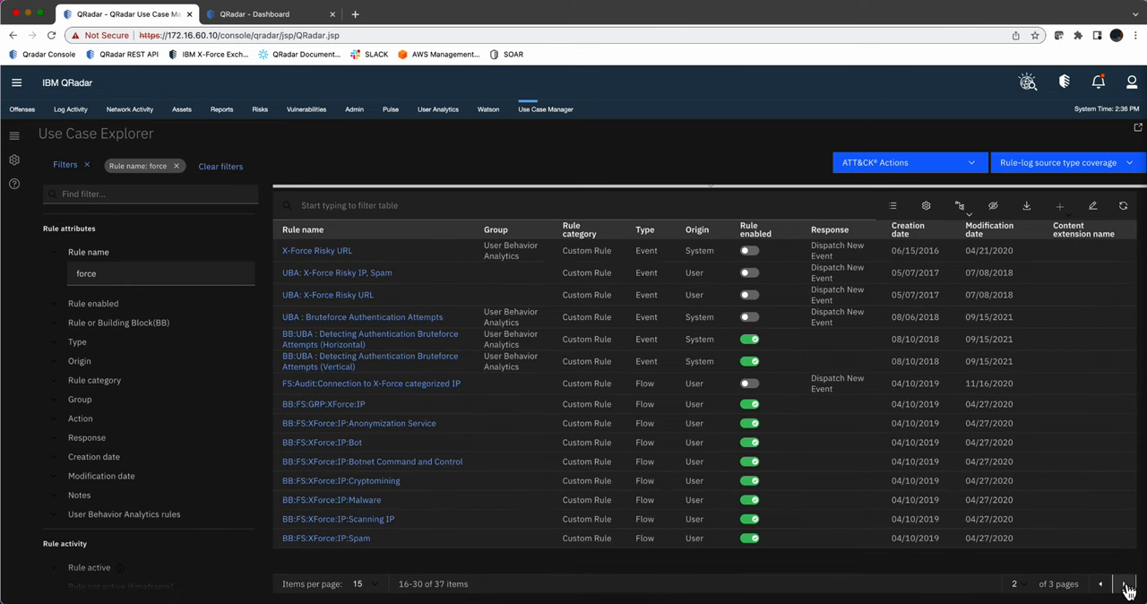
left_click(1132, 579)
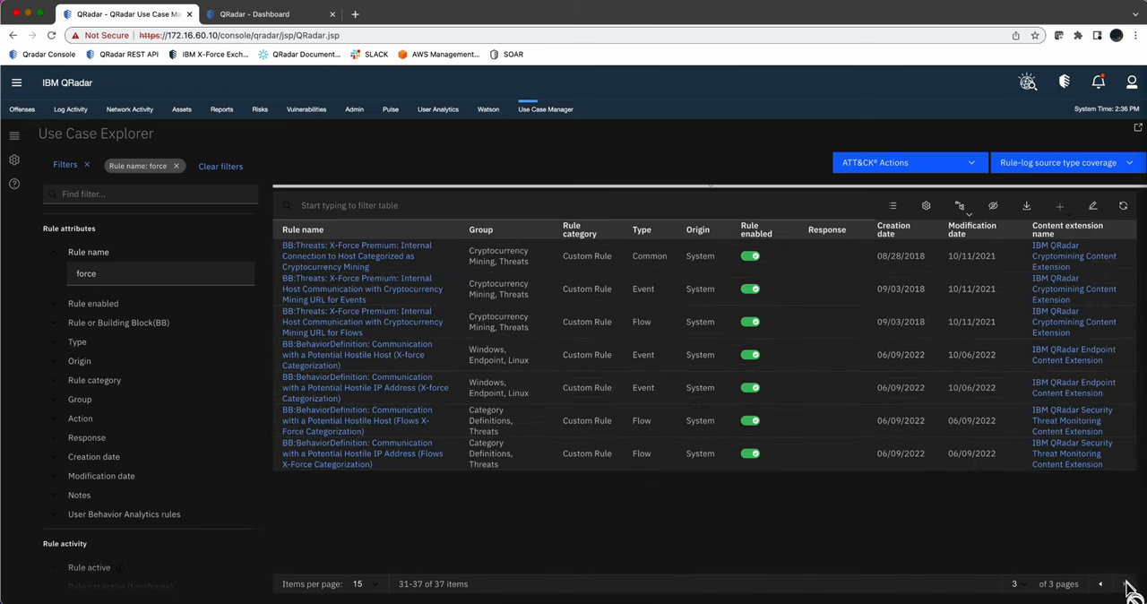
mouse_move(1073, 387)
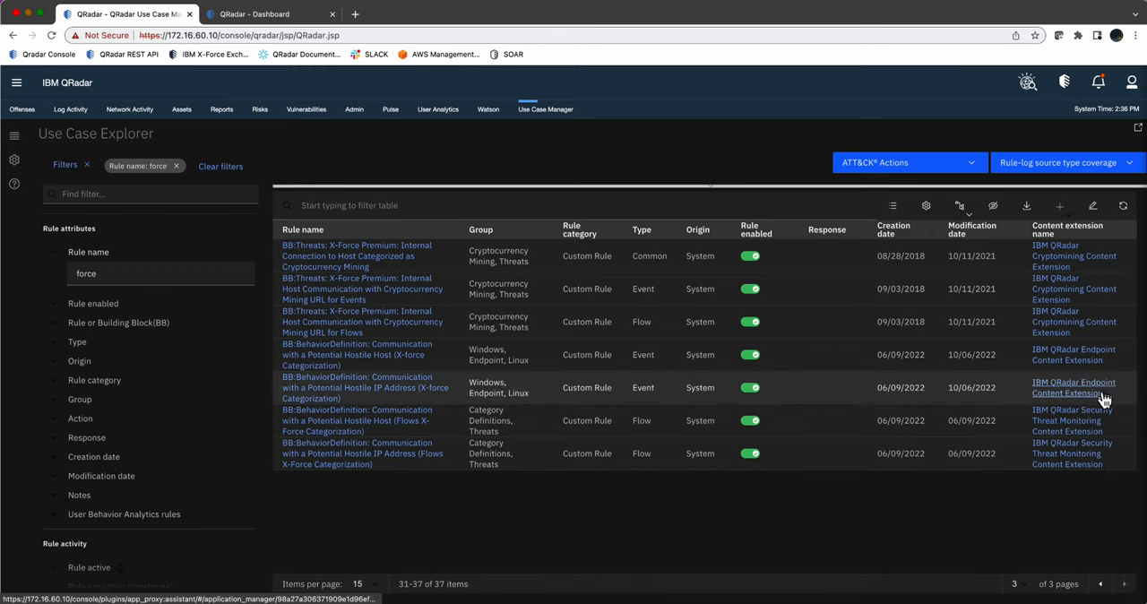
mouse_move(1094, 376)
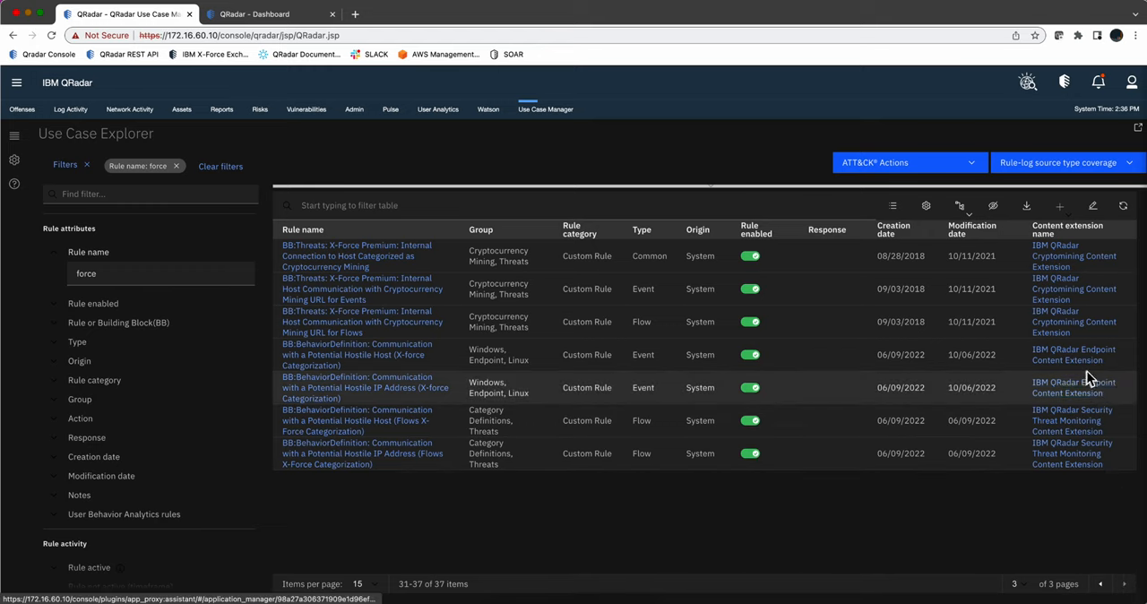
mouse_move(1079, 310)
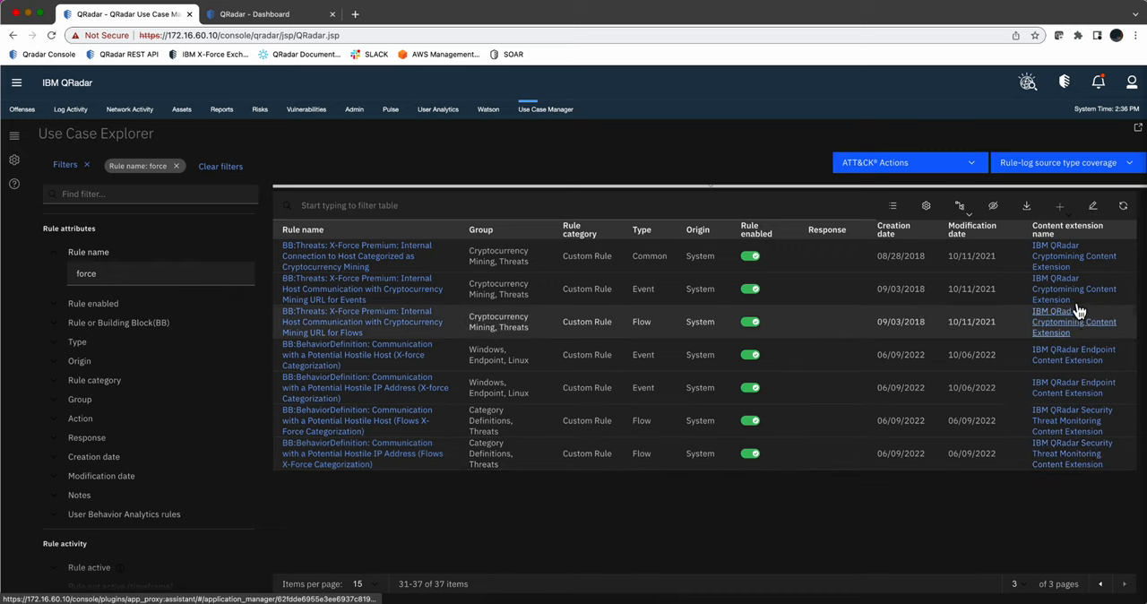
mouse_move(1050, 406)
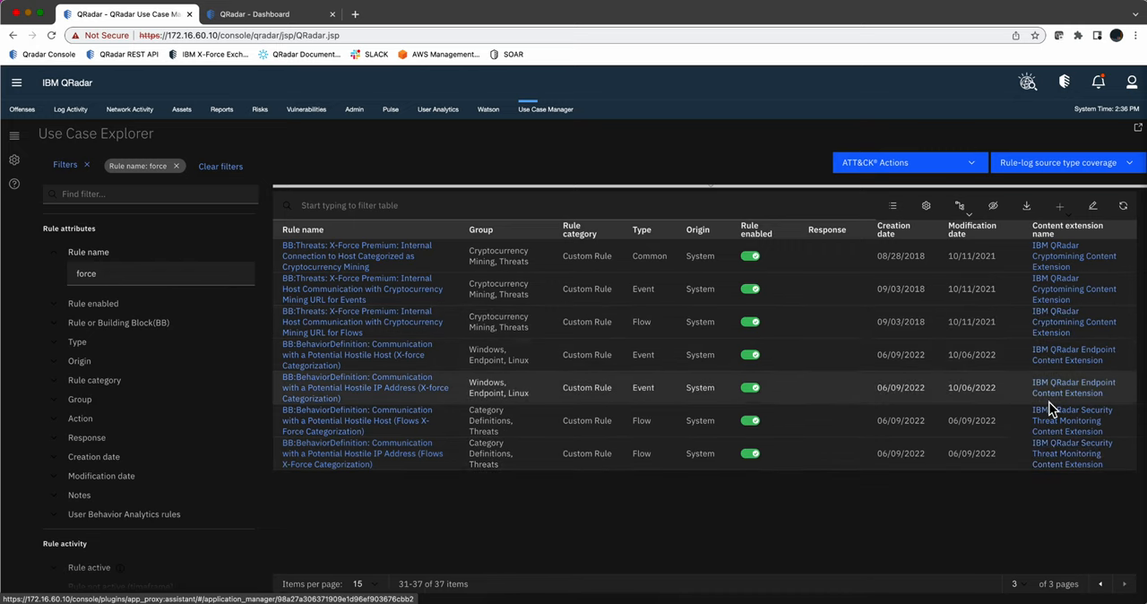
mouse_move(359, 524)
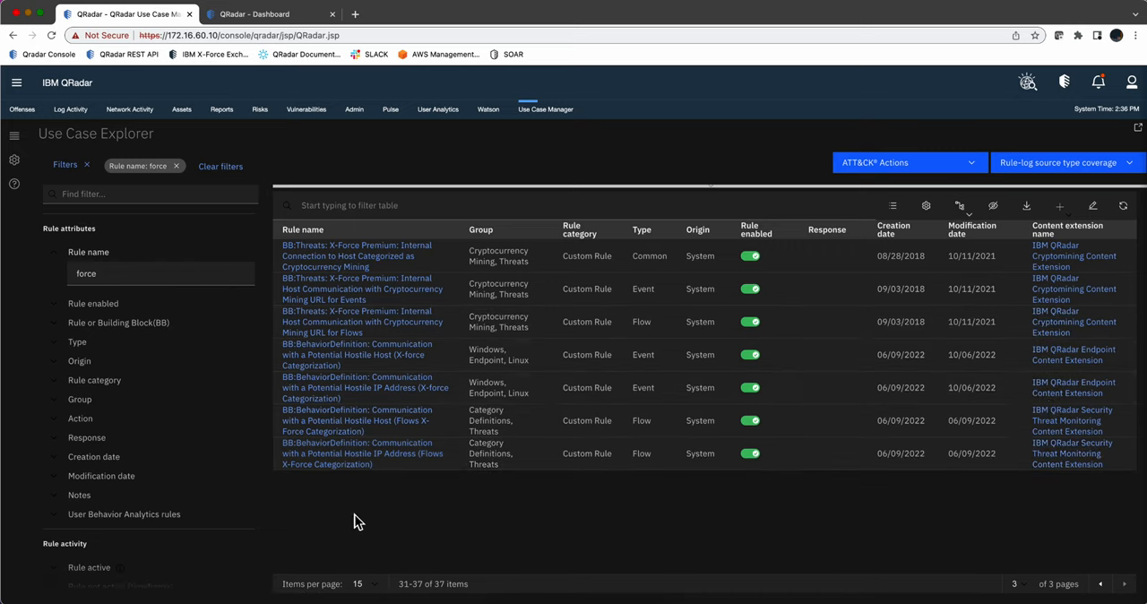
mouse_move(167, 456)
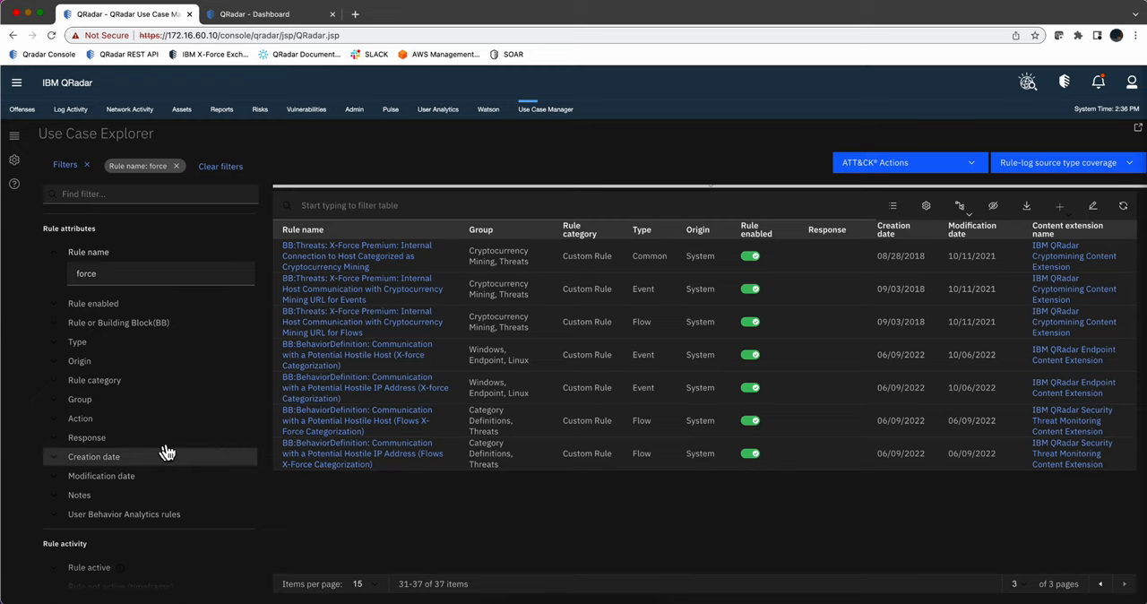
scroll("down", 3)
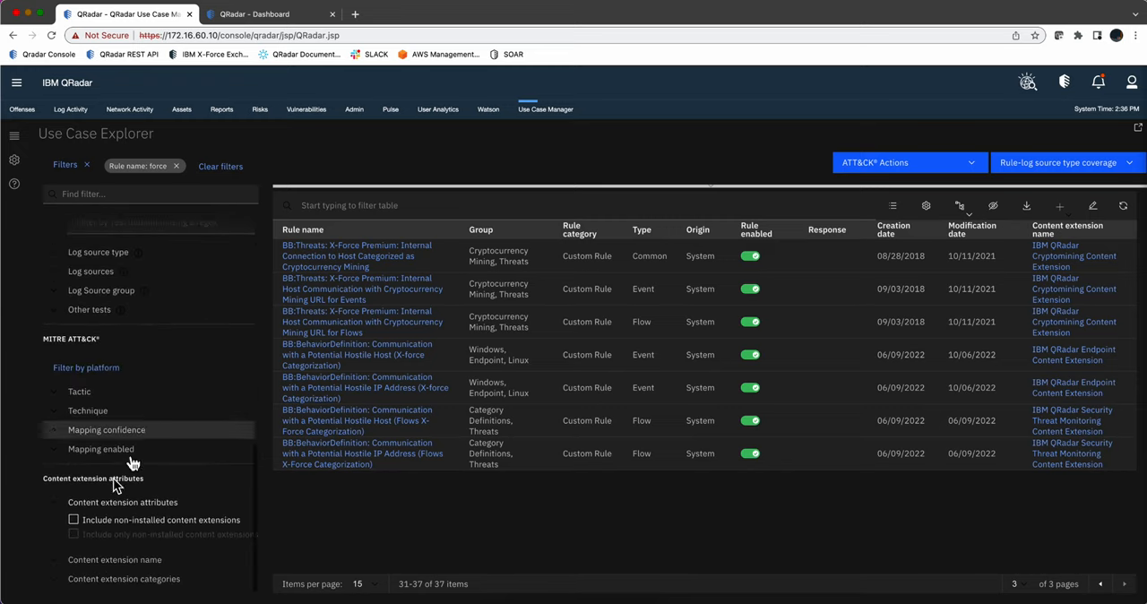
left_click(72, 520)
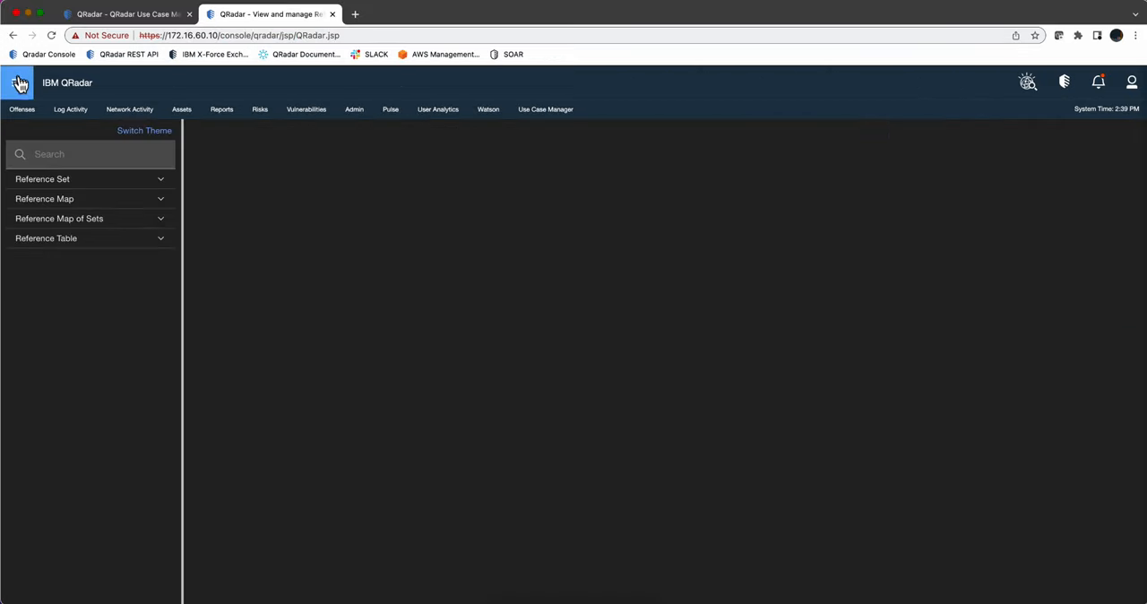
- Search Reference Data Management for 'botnet' to list botnet reference sets and tables
left_click(17, 82)
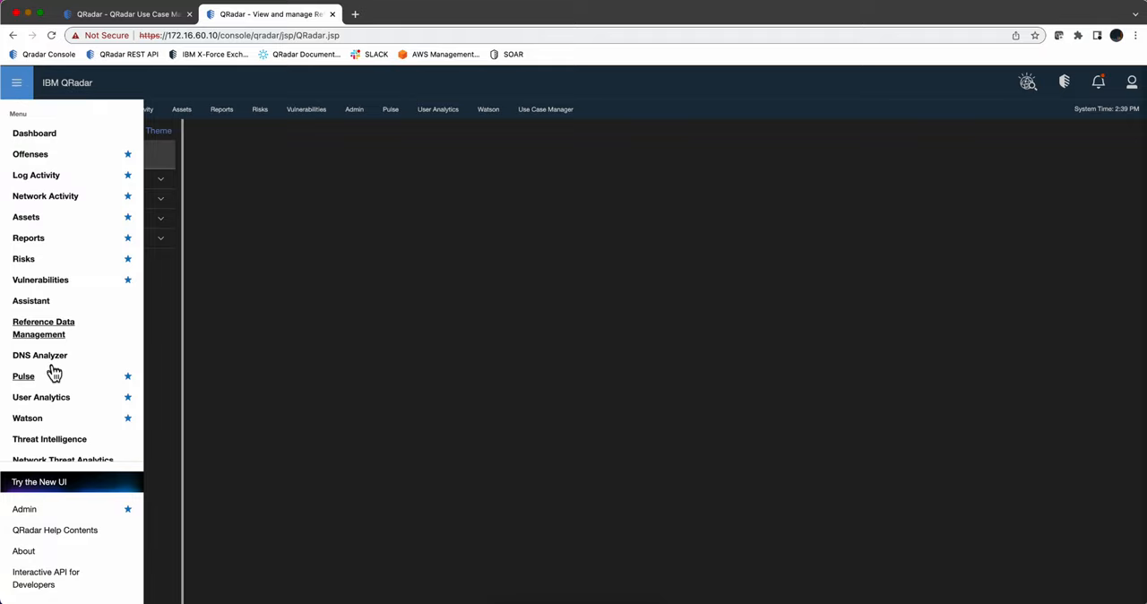
mouse_move(115, 327)
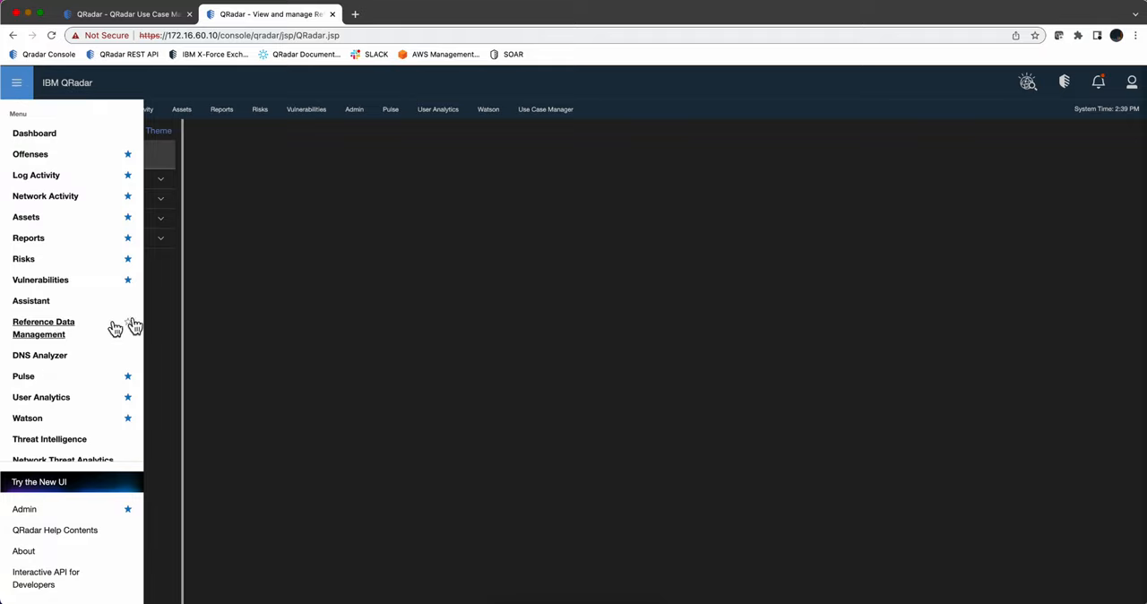
left_click(43, 328)
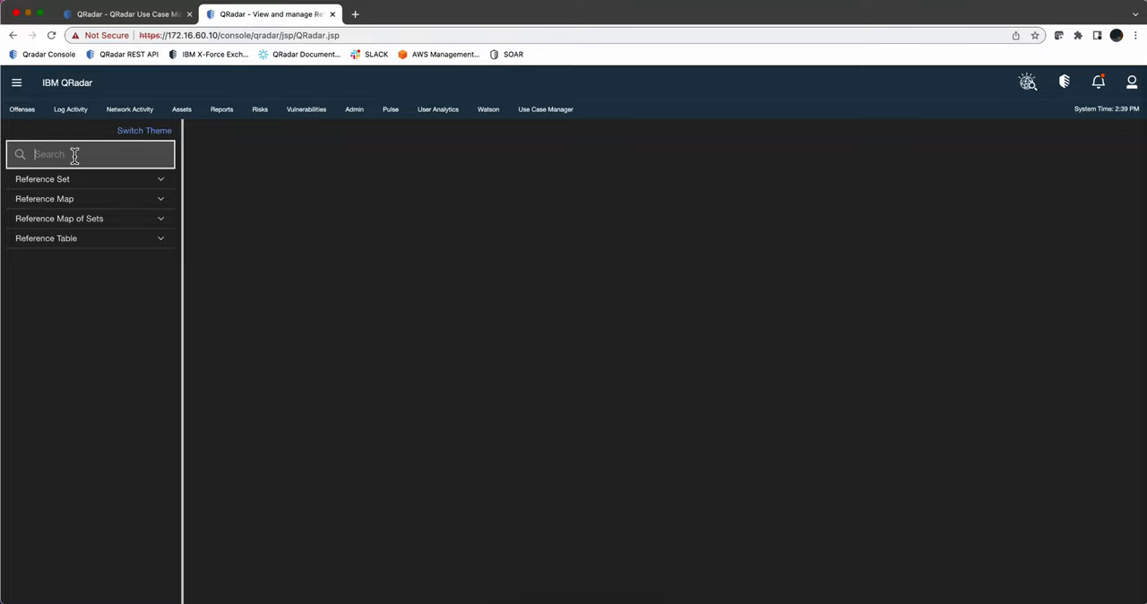
type("botnet")
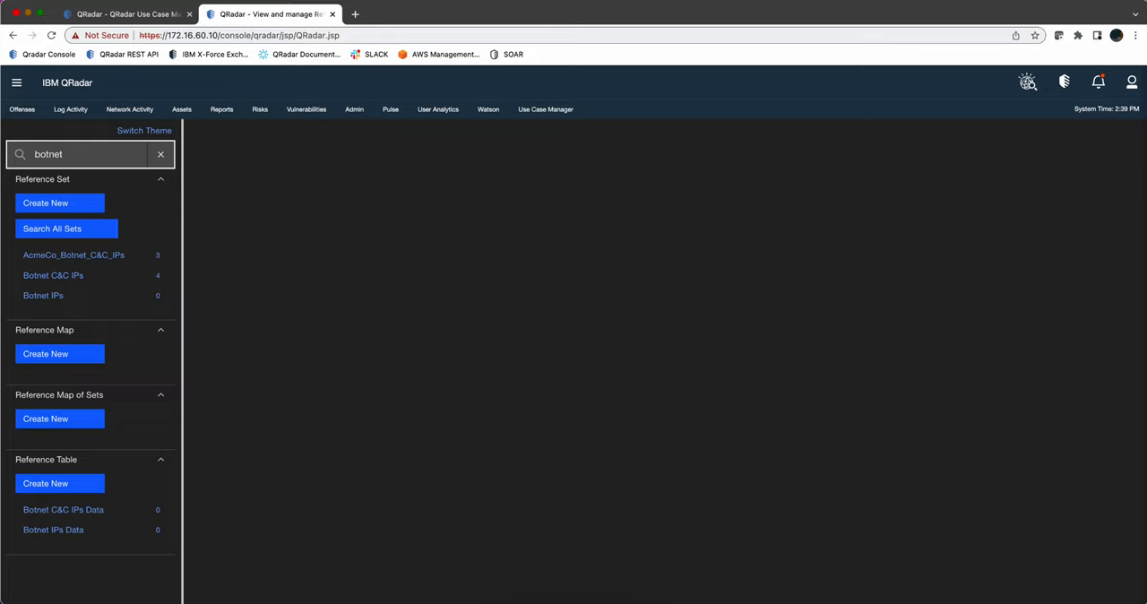
mouse_move(49, 299)
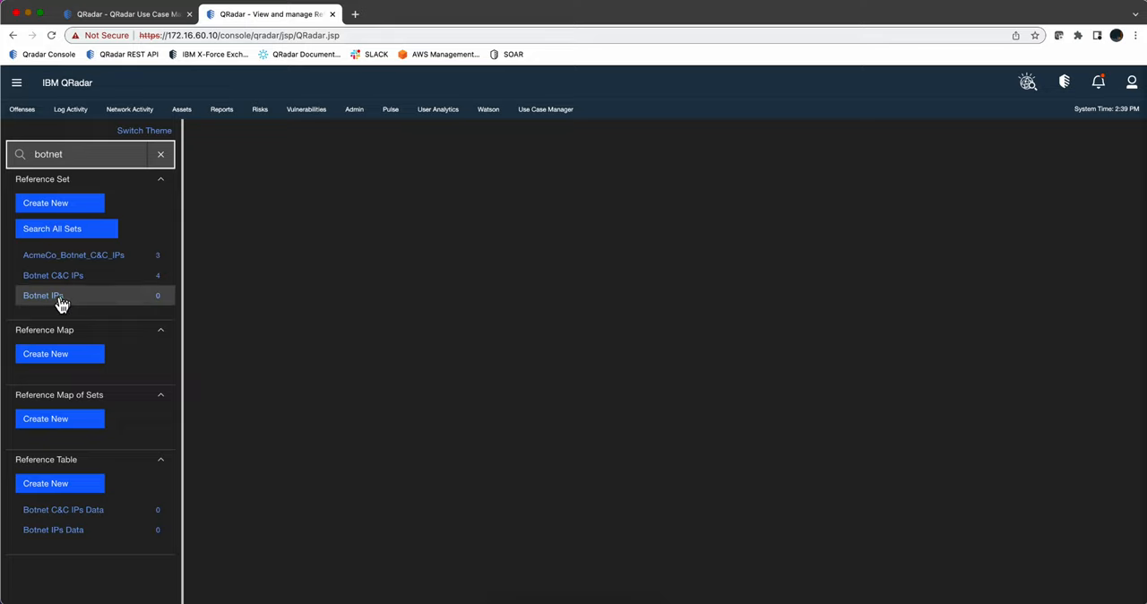
mouse_move(158, 302)
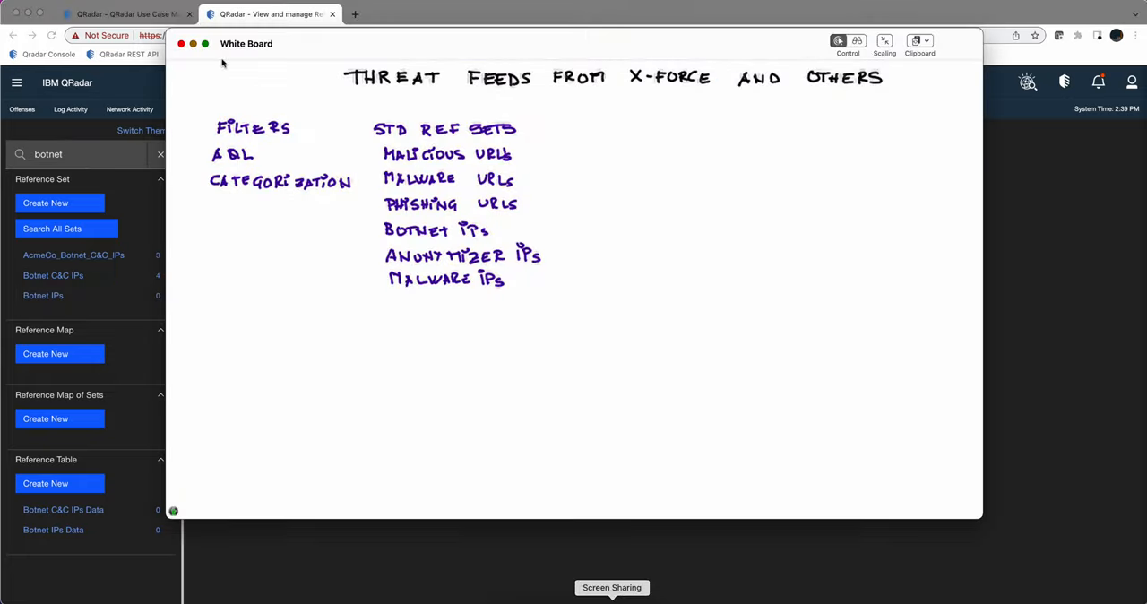
- Bring up the White Board notes listing standard reference sets like Botnet IPs and Malware IPs
left_click_drag(436, 340, 436, 309)
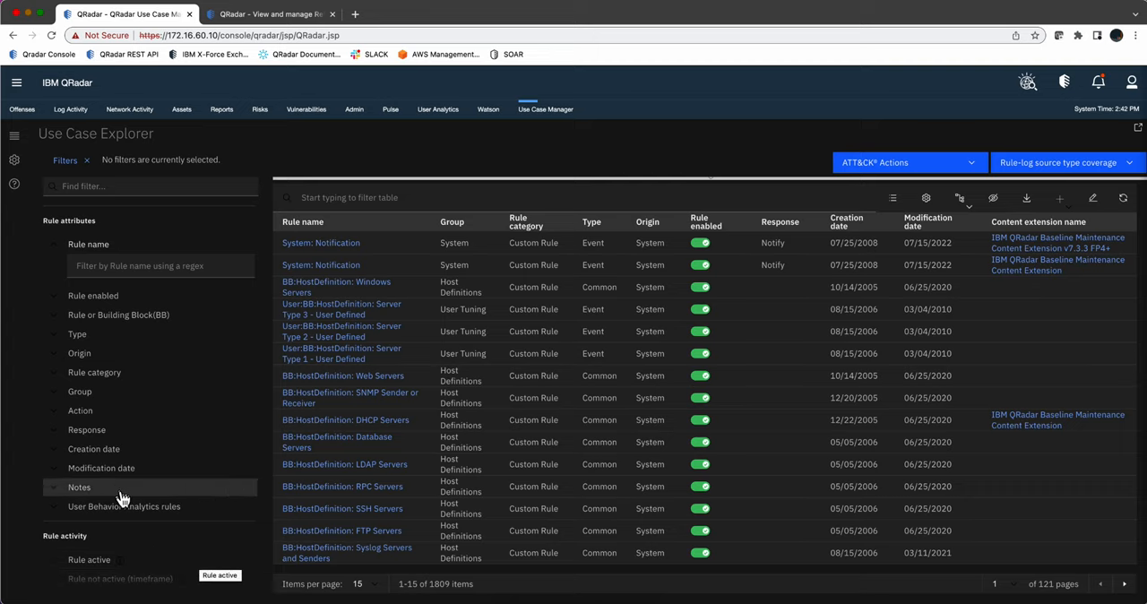
- Filter rules to names containing 'malwa' that use a Reference set test, leaving 11 rules
left_click(162, 265)
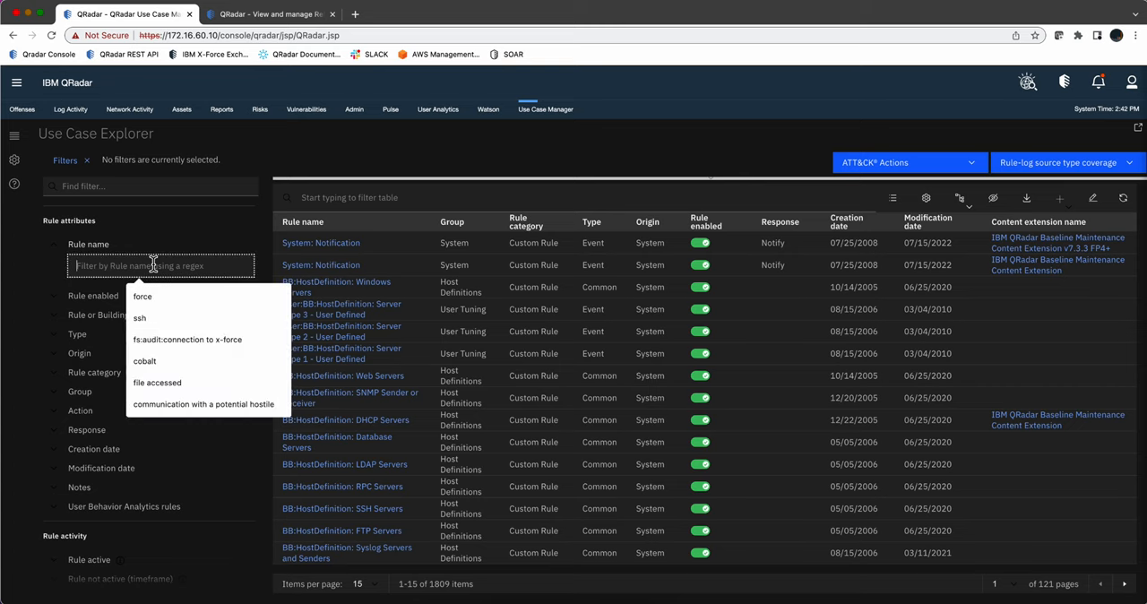
type("malware")
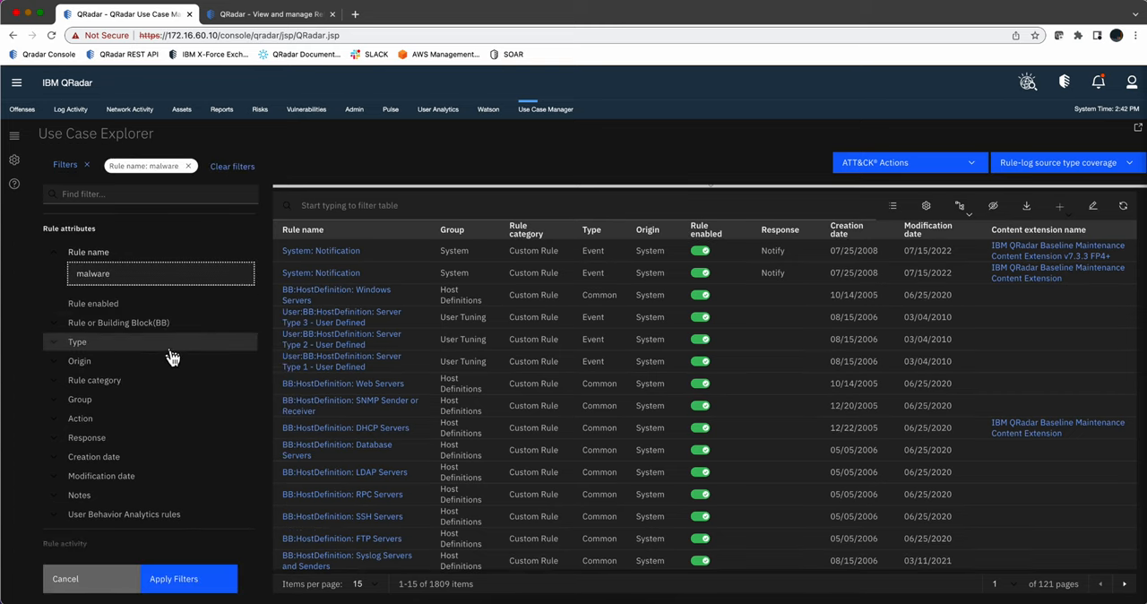
scroll("down", 3)
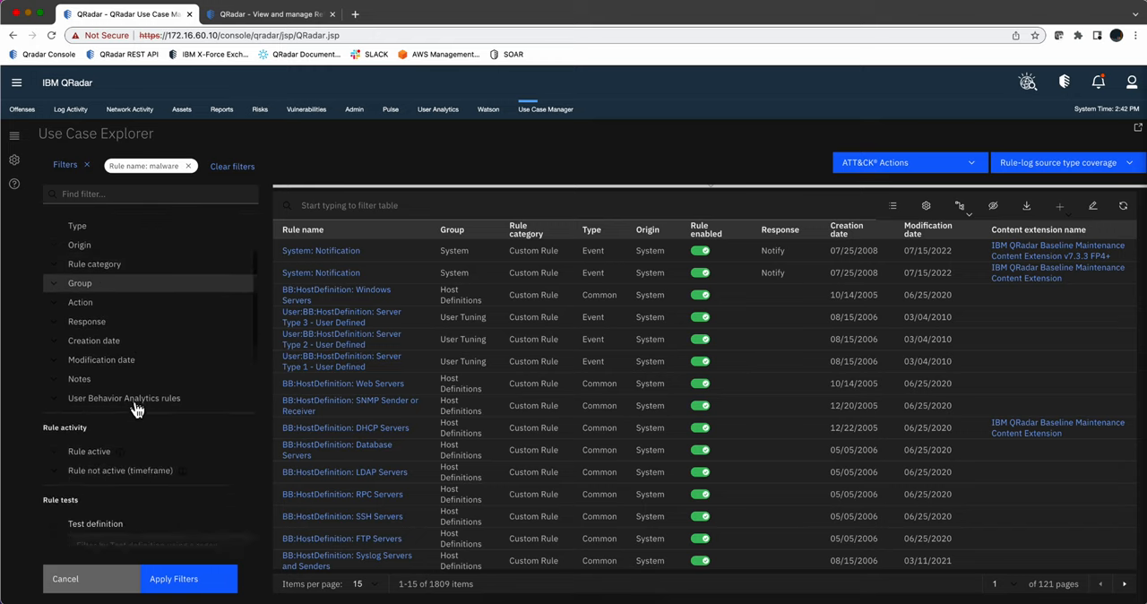
scroll("down", 3)
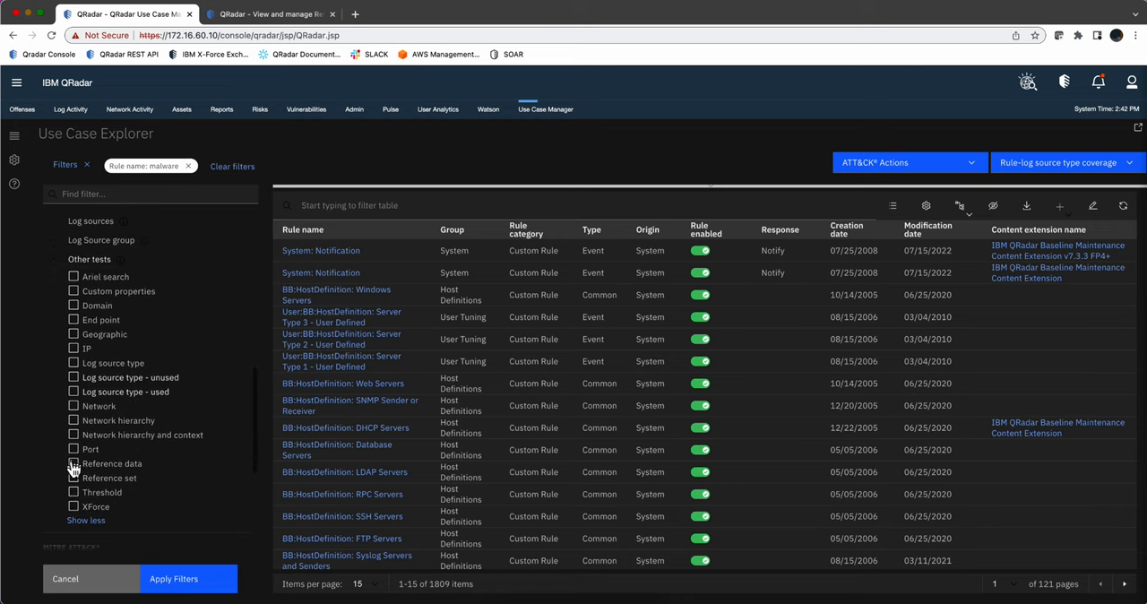
left_click(73, 477)
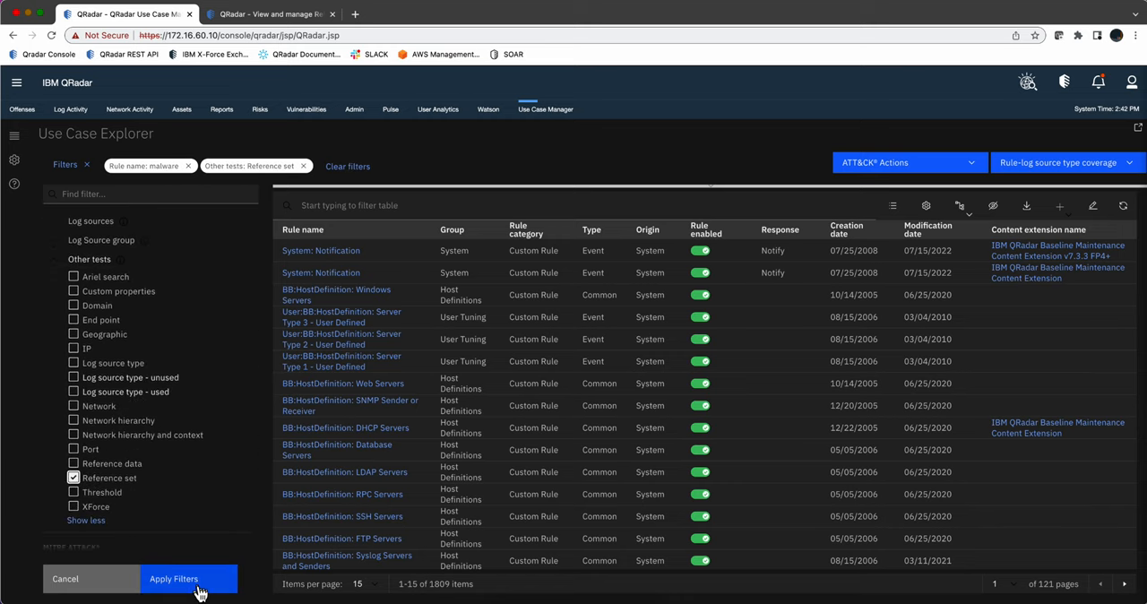
left_click(188, 577)
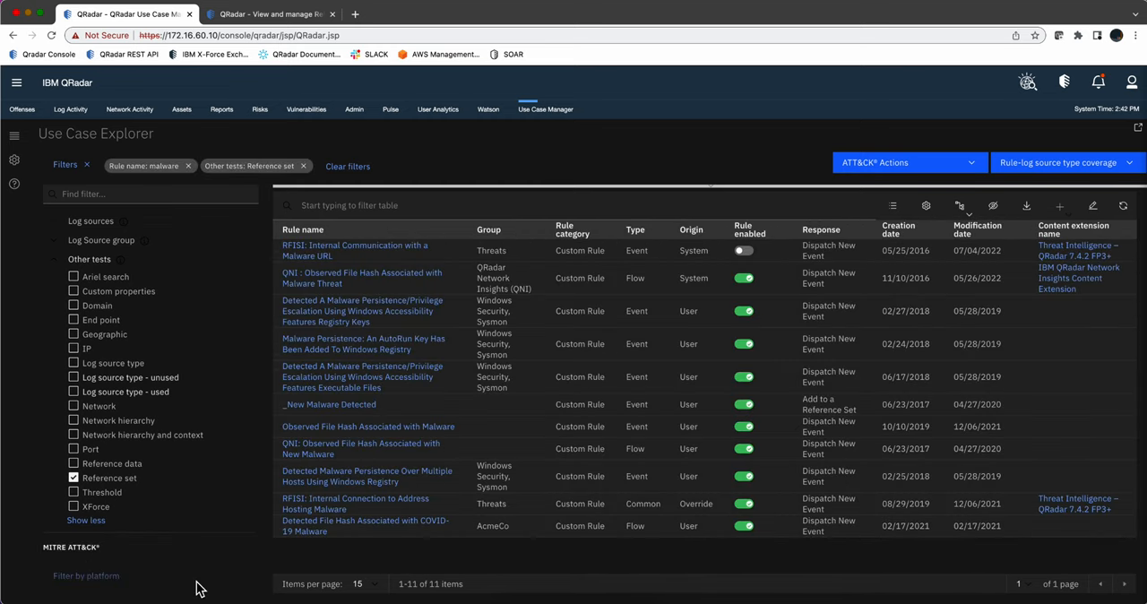
mouse_move(224, 541)
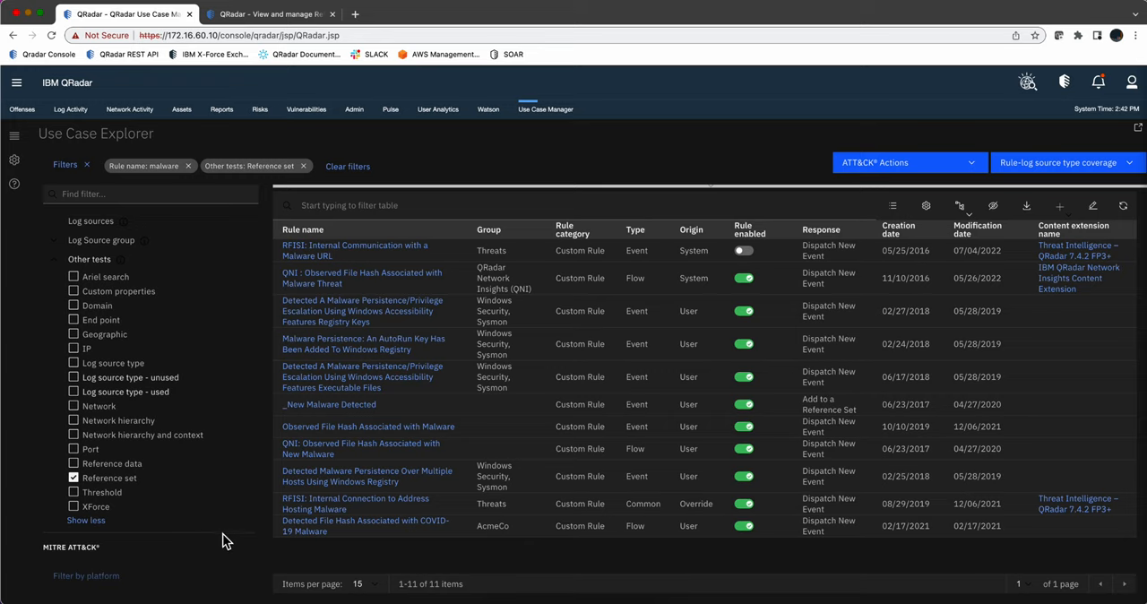
mouse_move(228, 533)
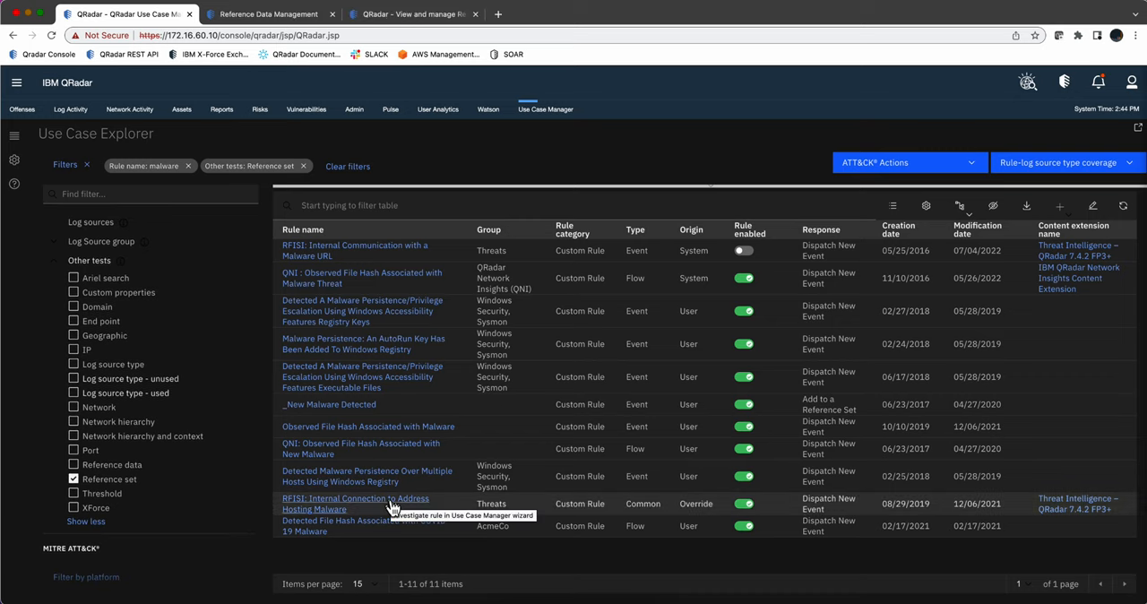
mouse_move(383, 512)
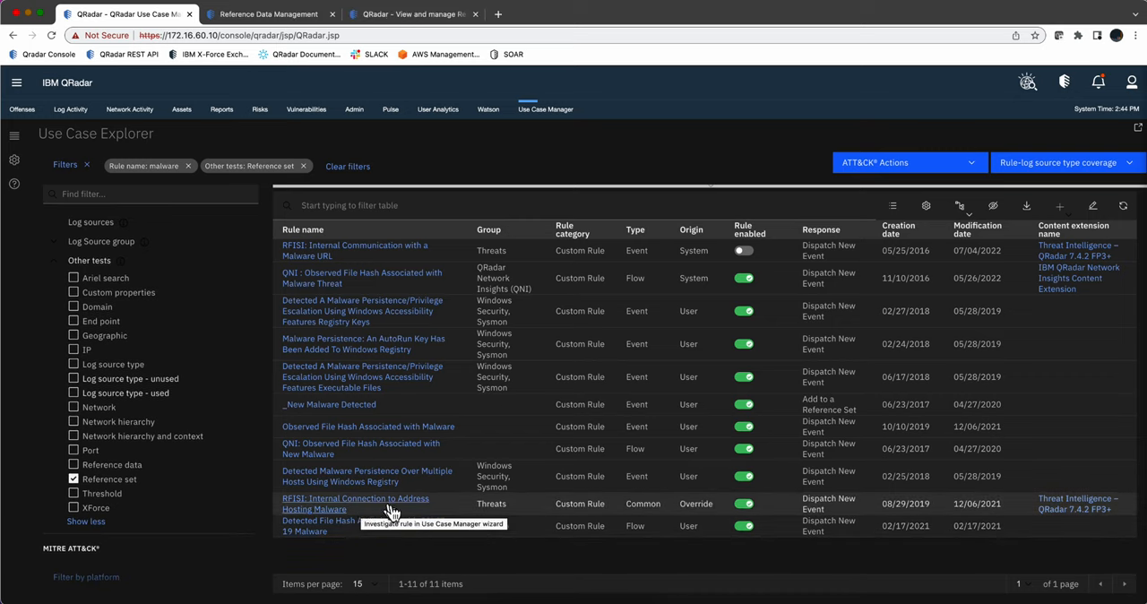
mouse_move(412, 511)
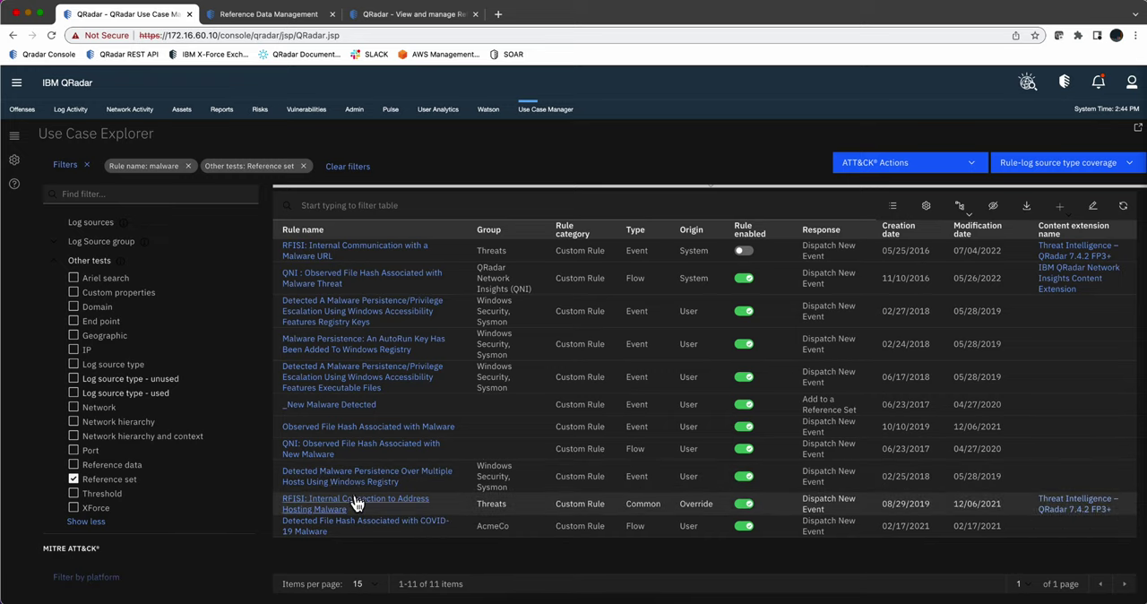
left_click(353, 498)
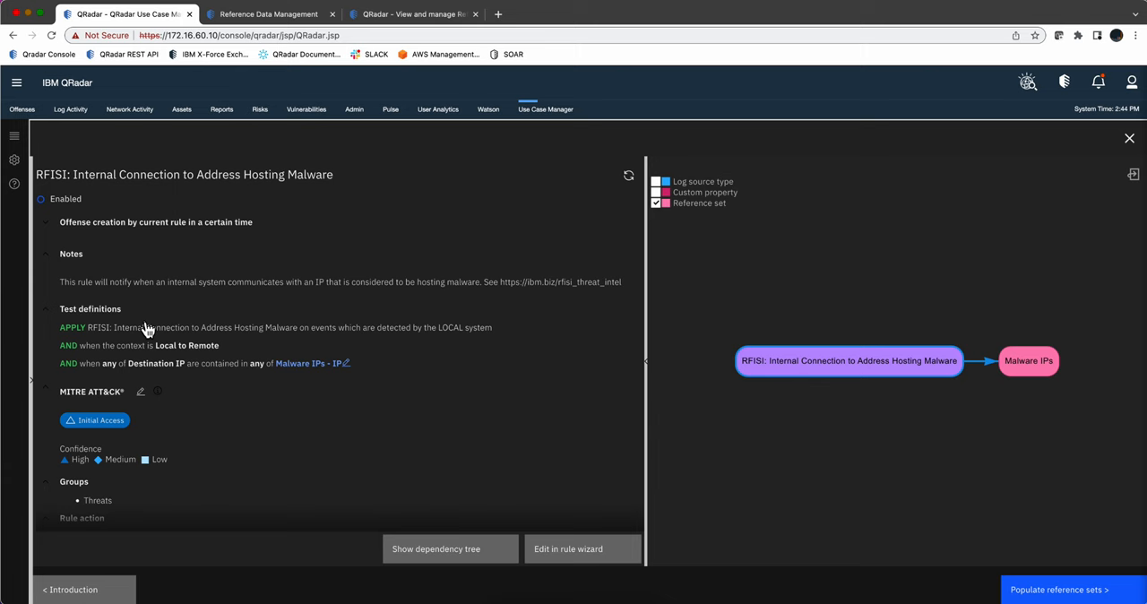
left_click(1129, 139)
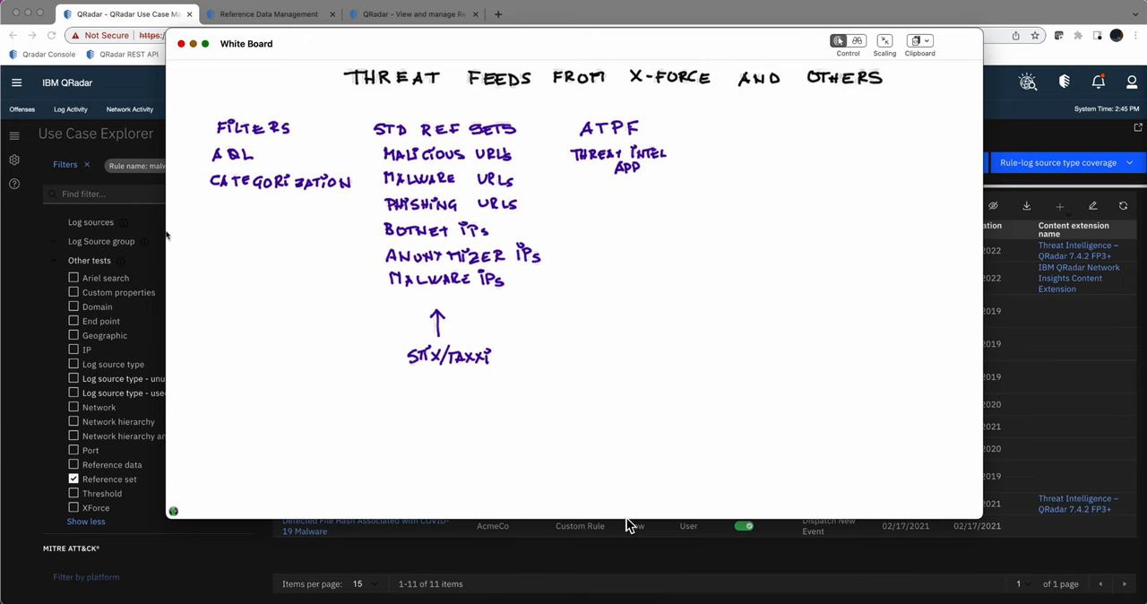
left_click(181, 44)
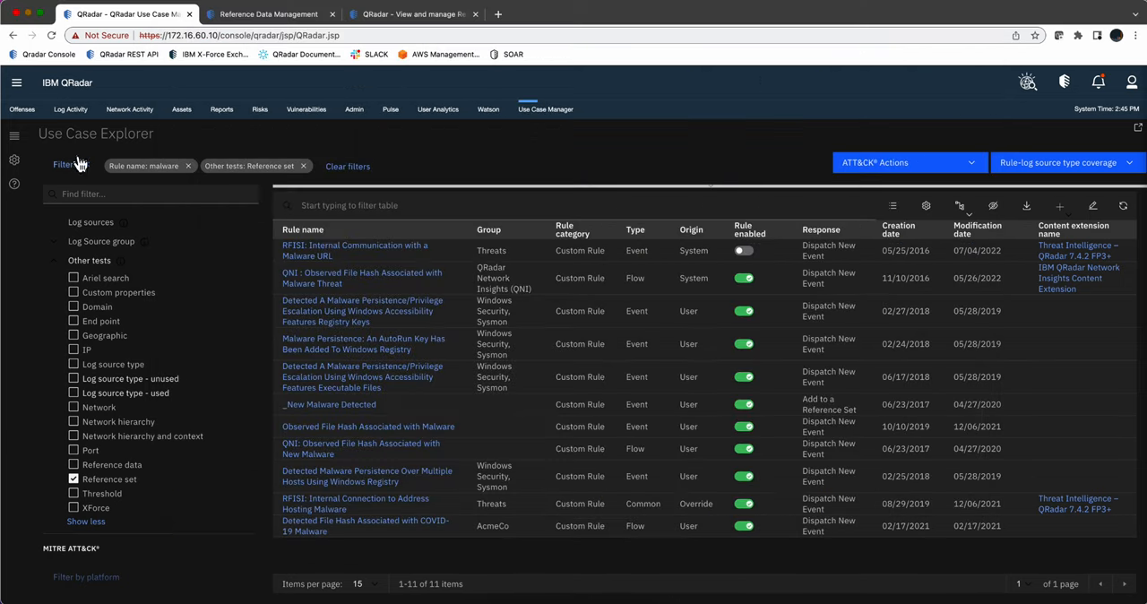
left_click(12, 83)
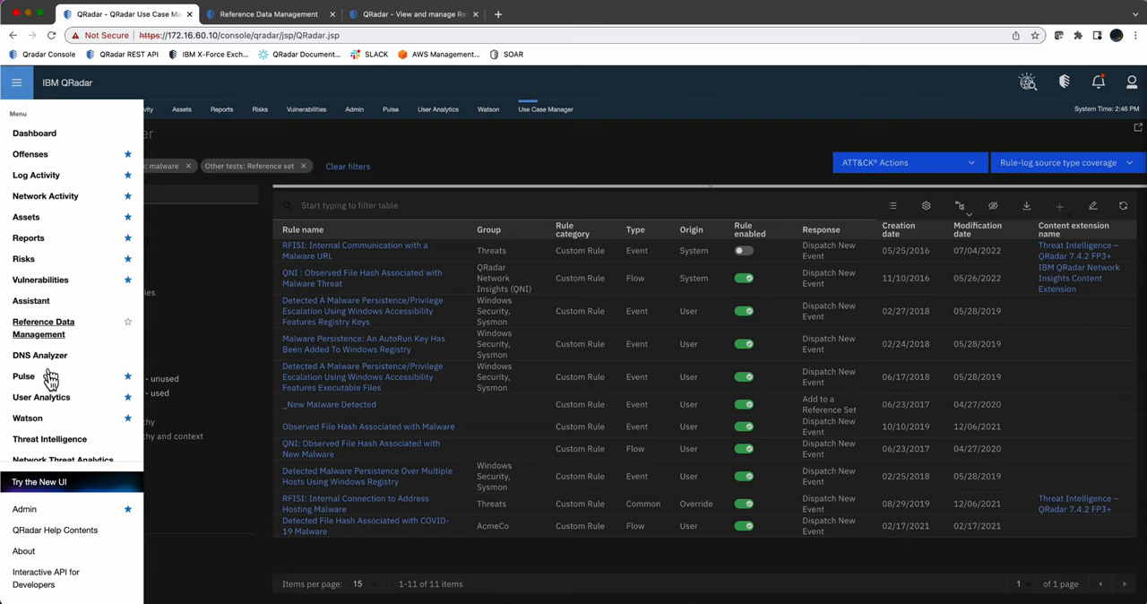
mouse_move(197, 161)
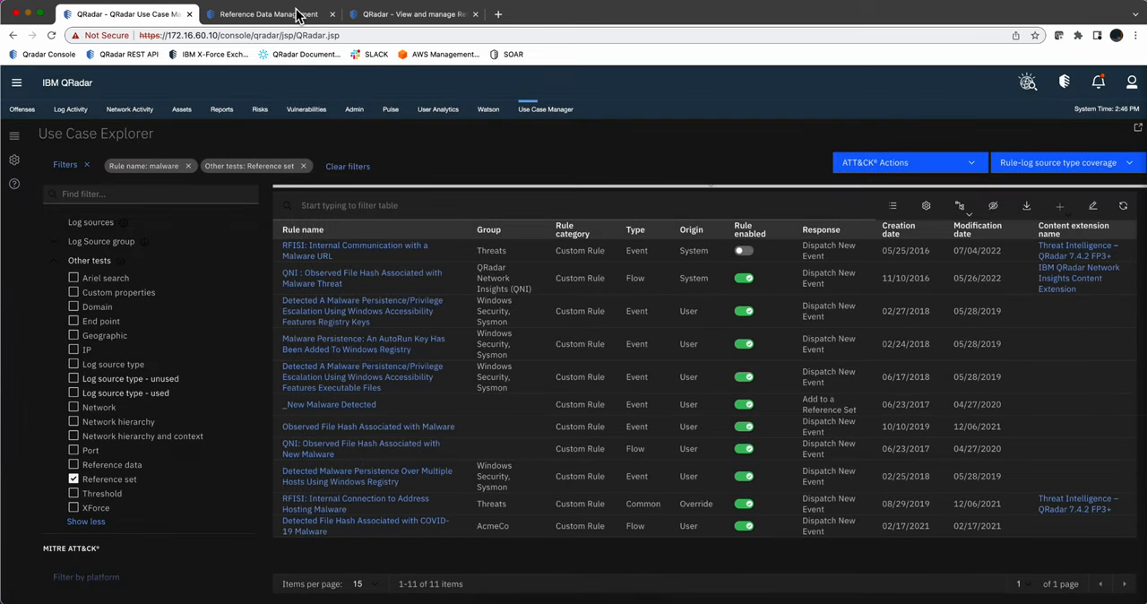
- Switch to the second tab showing Threat Intelligence Recent Collections like verified phishing URLs
left_click(269, 15)
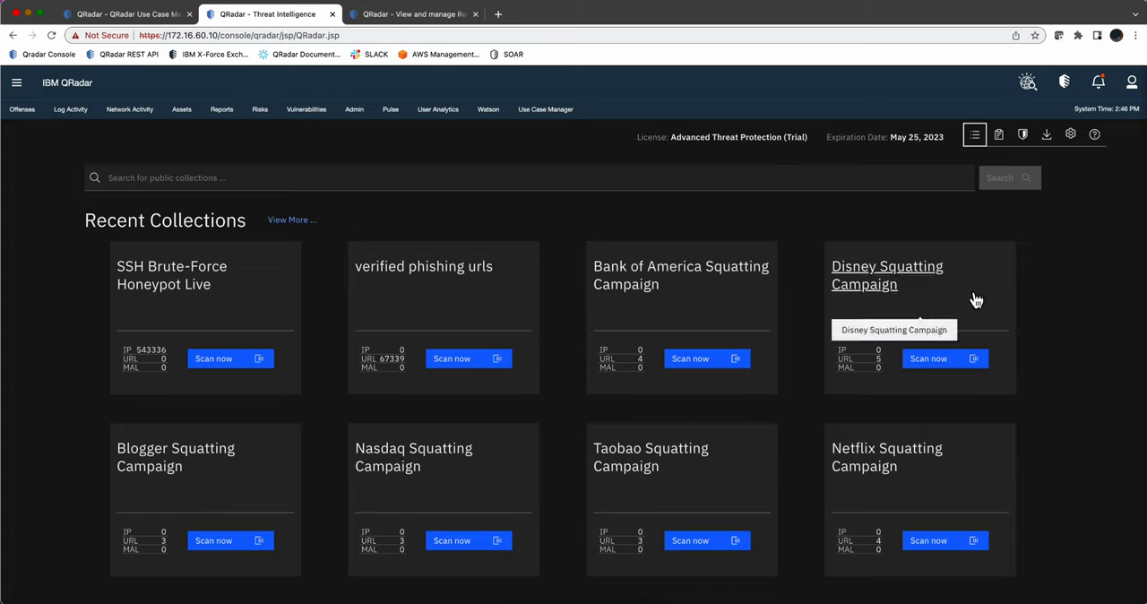
mouse_move(684, 214)
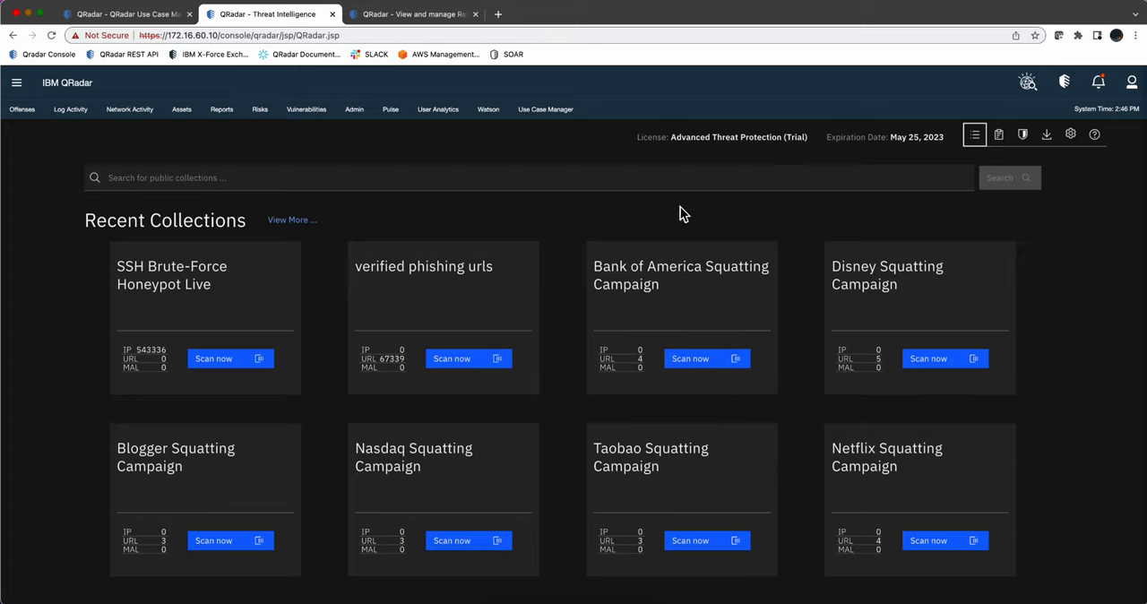
mouse_move(682, 284)
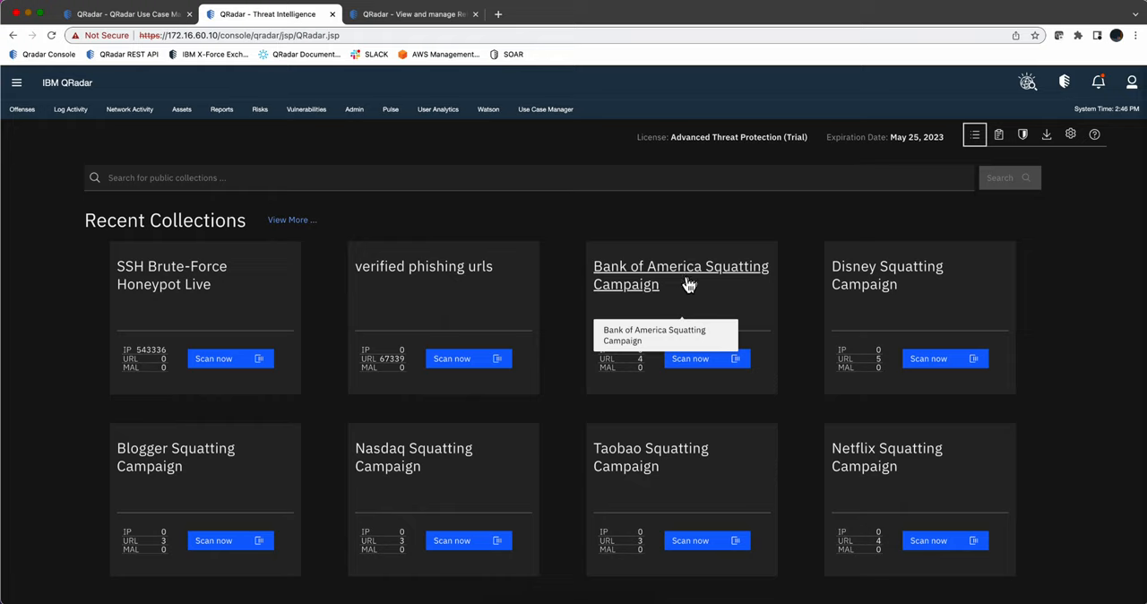
mouse_move(704, 304)
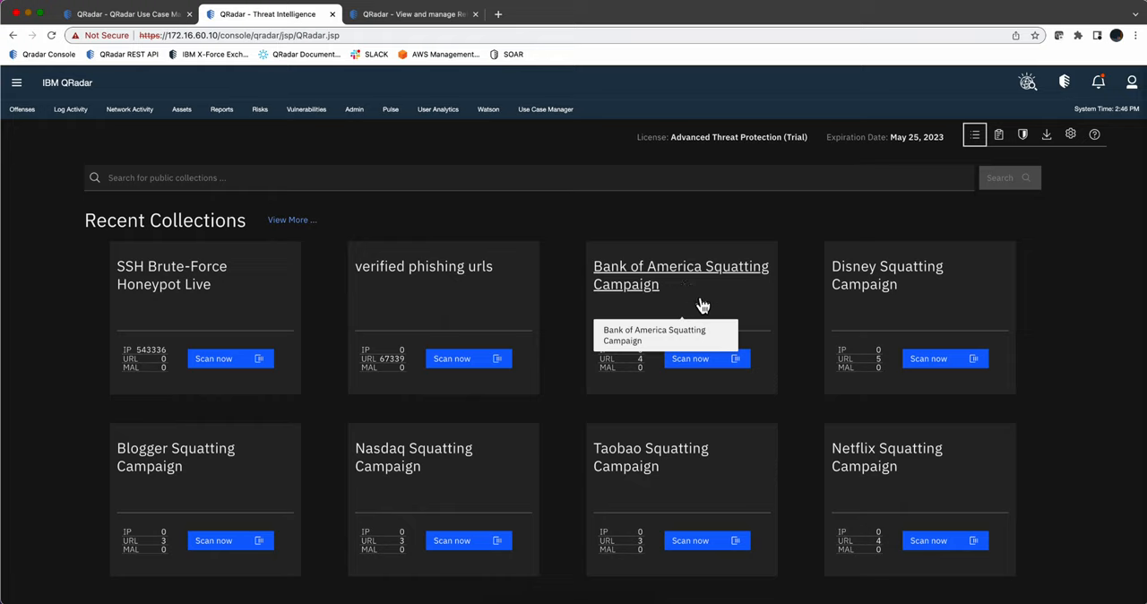
mouse_move(699, 365)
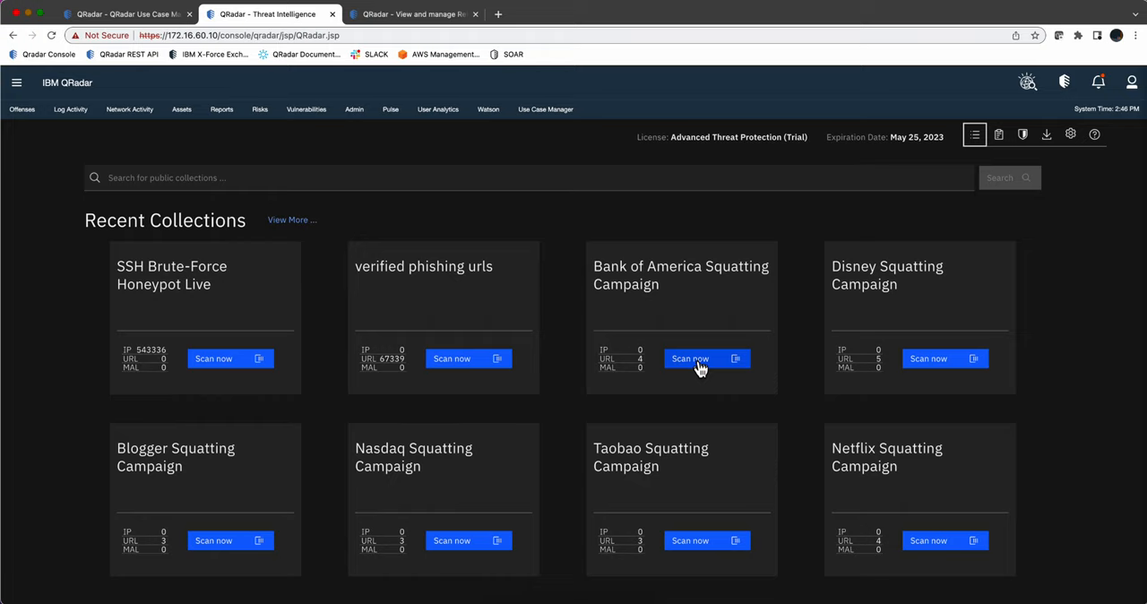
mouse_move(652, 368)
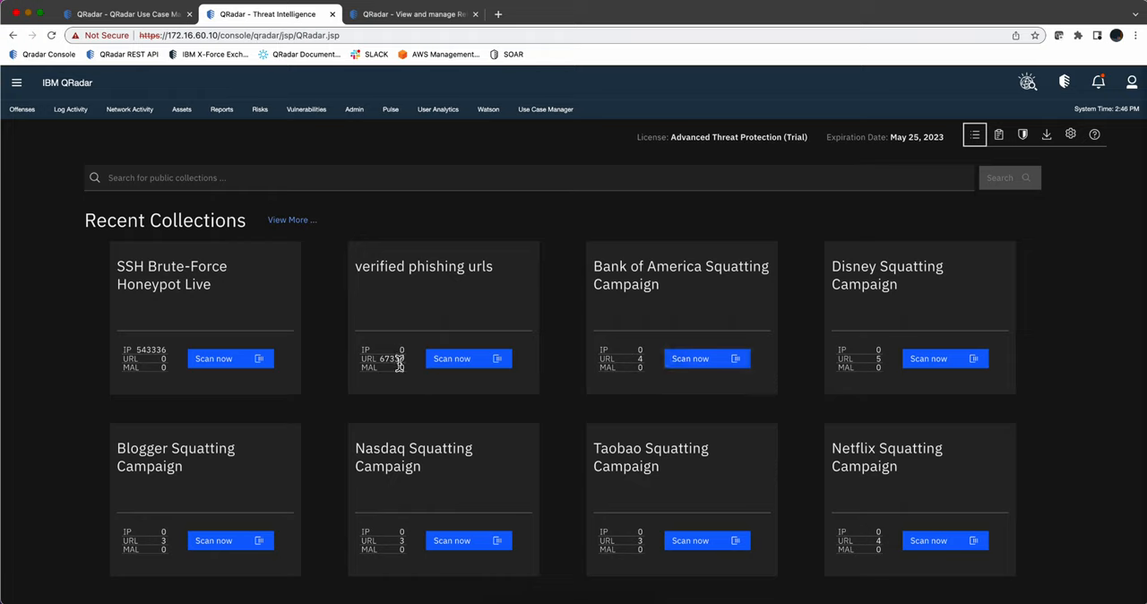
mouse_move(415, 367)
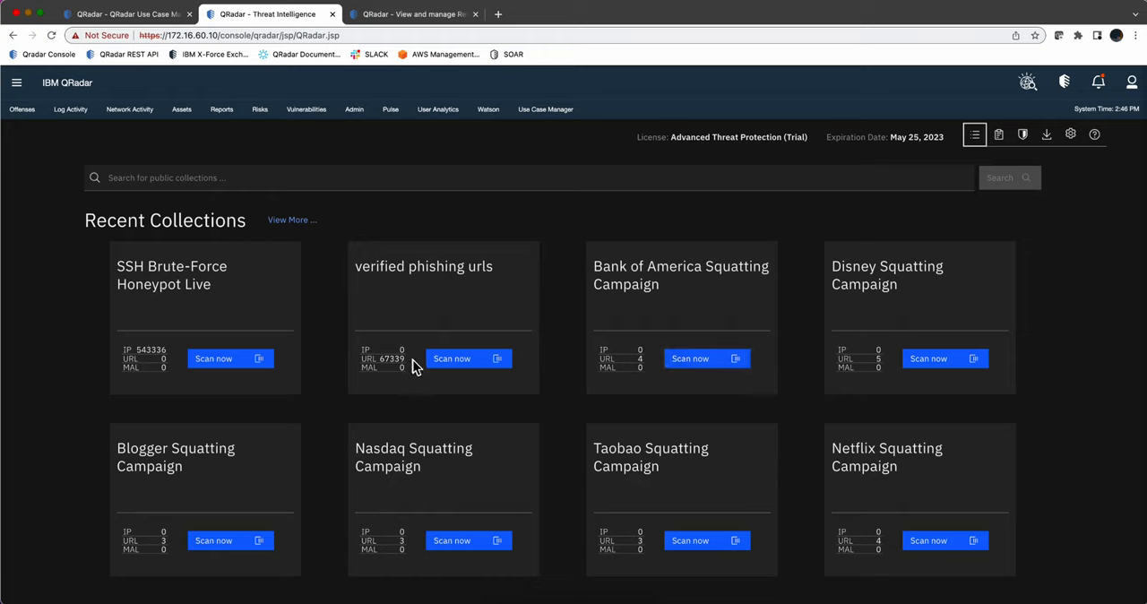
mouse_move(448, 348)
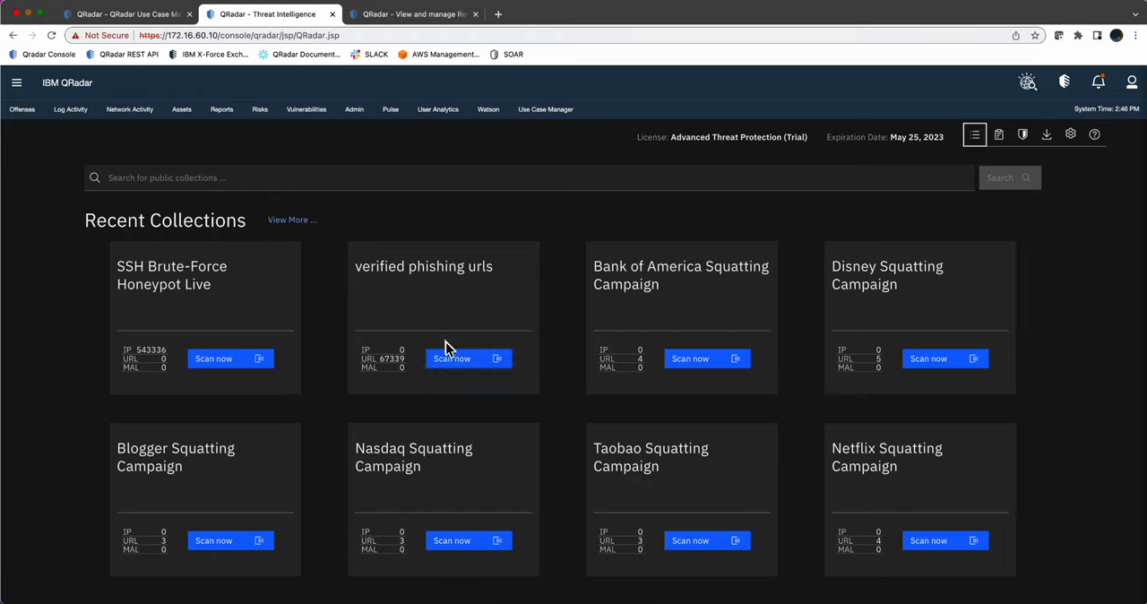
mouse_move(459, 363)
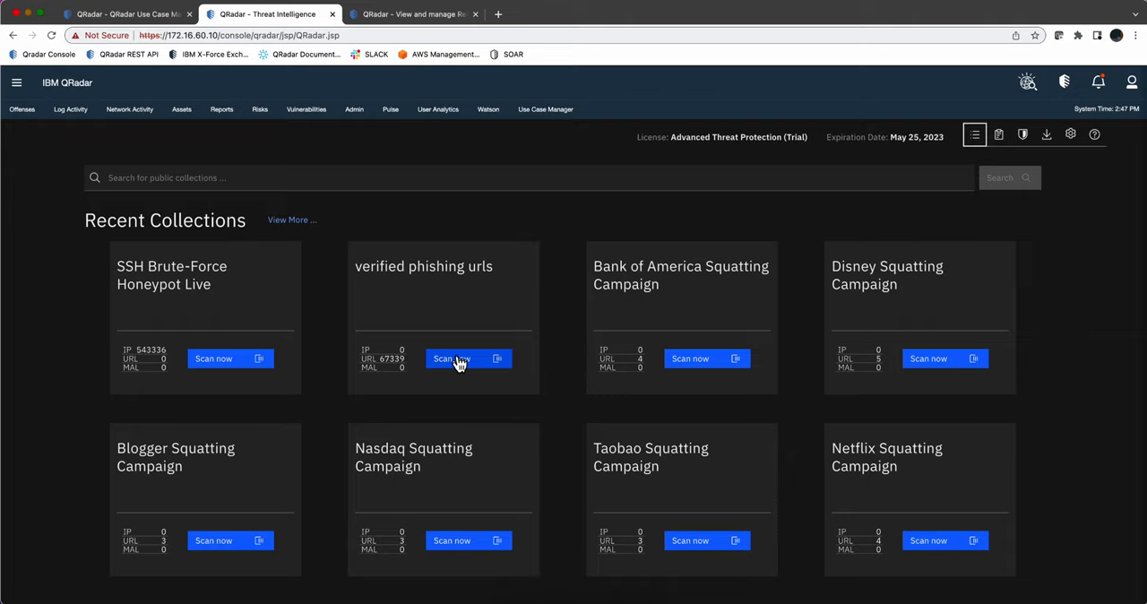
mouse_move(562, 324)
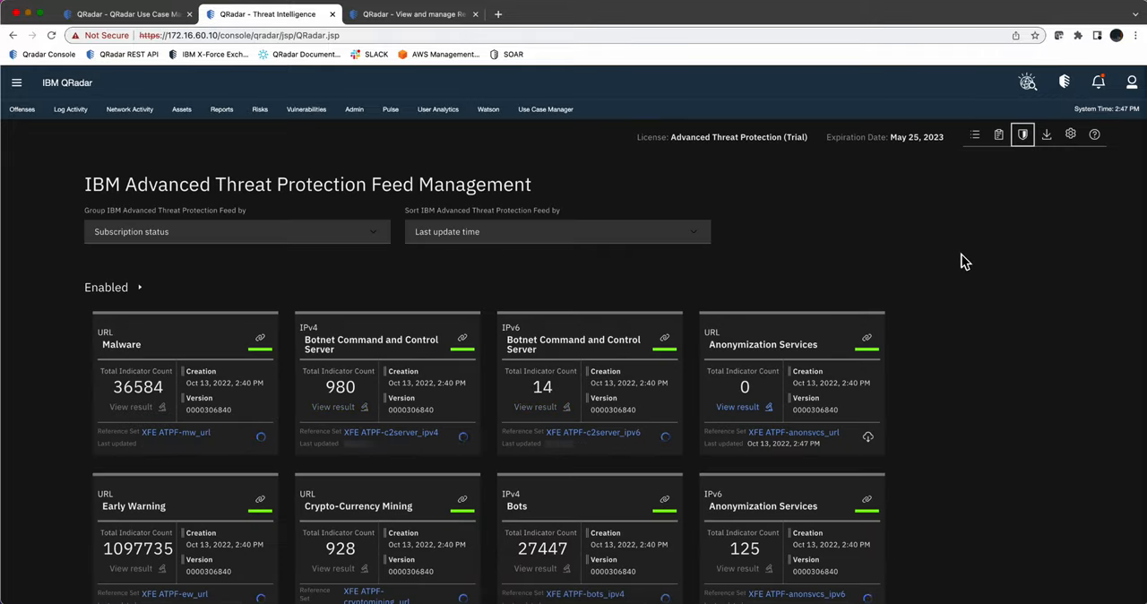
- Review the feed's API key and 24 Hours update interval, then return to feed management
scroll("down", 3)
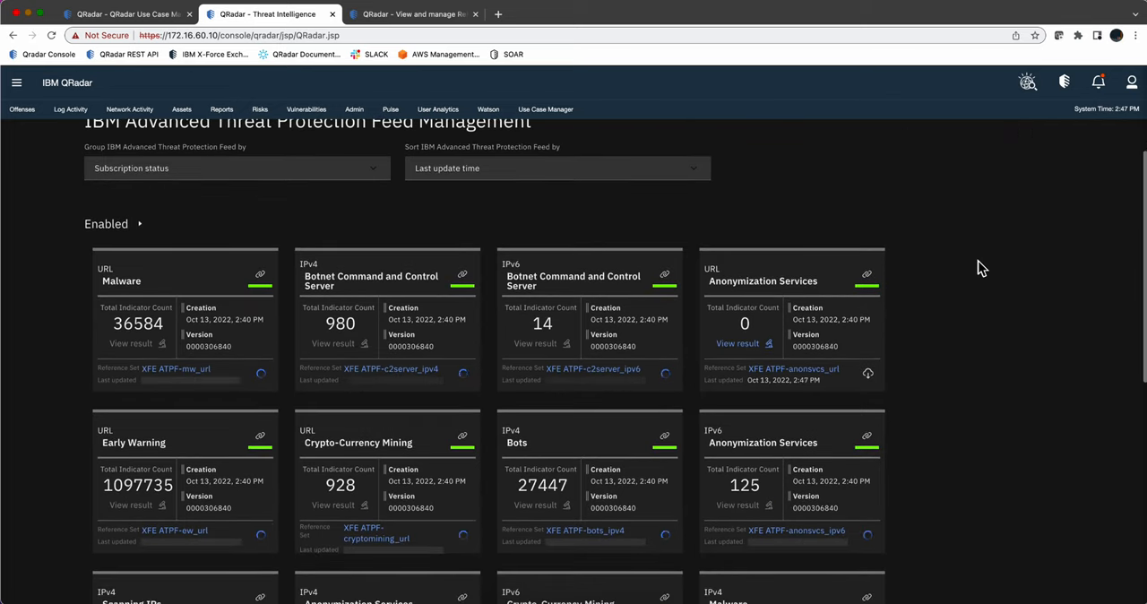
scroll("down", 3)
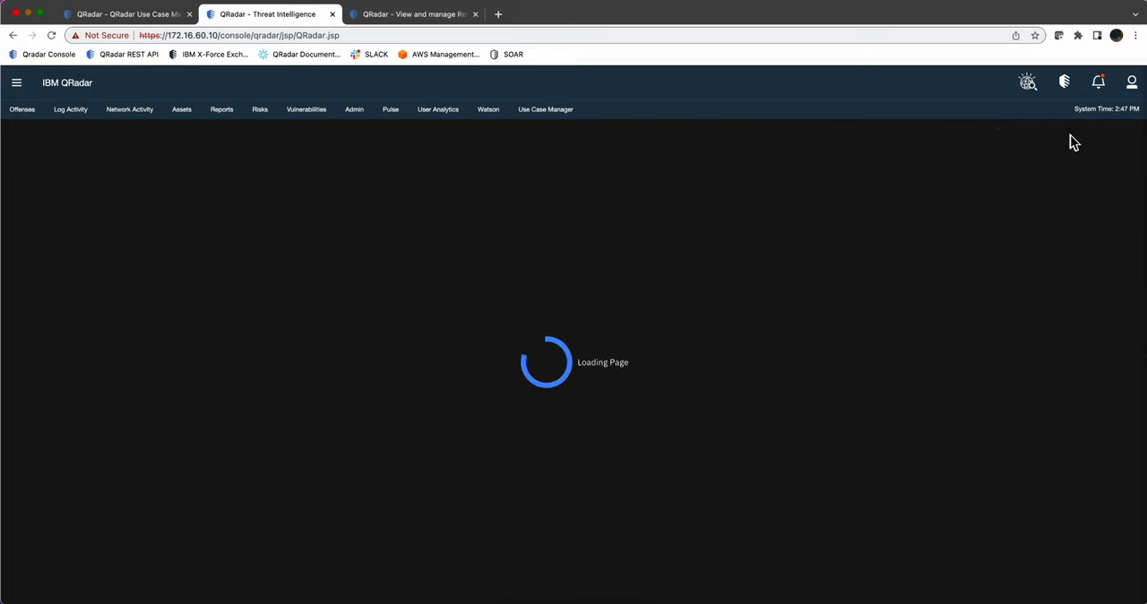
left_click(1095, 135)
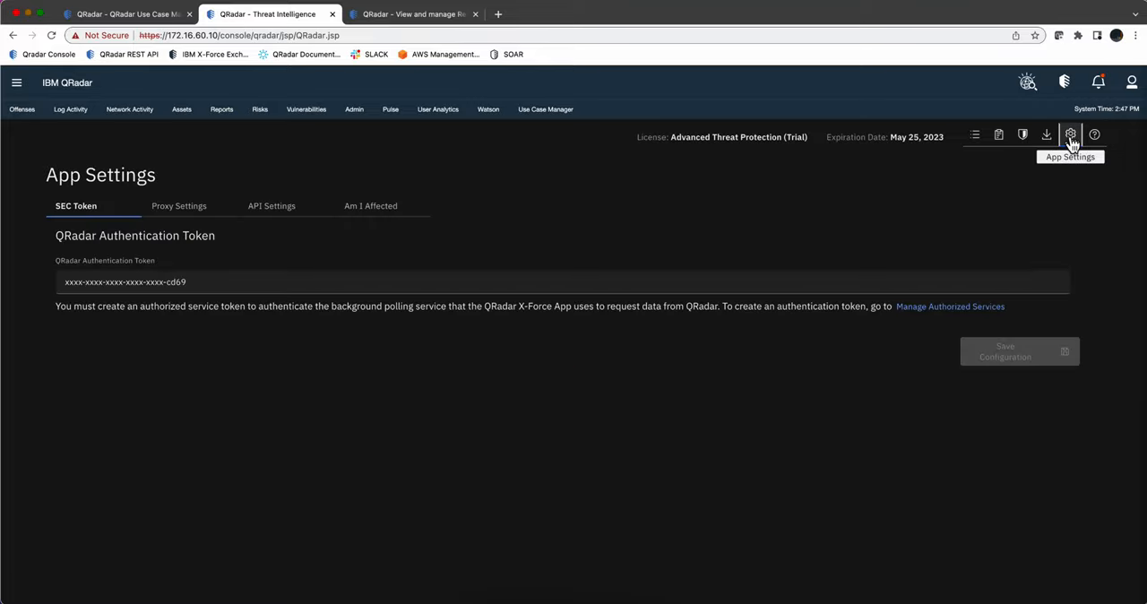
mouse_move(272, 213)
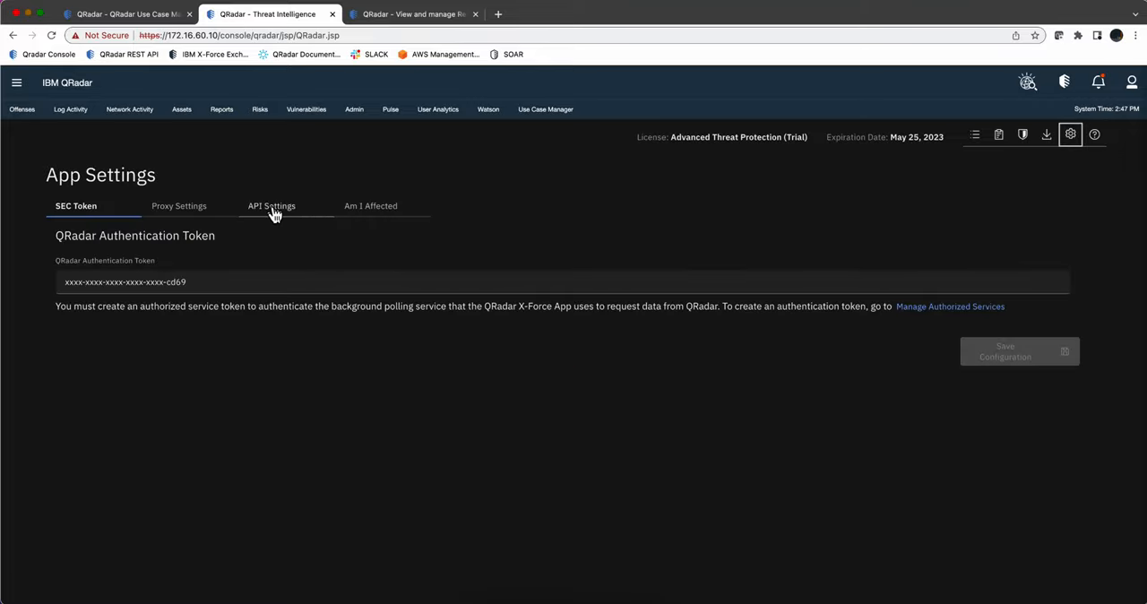
left_click(271, 205)
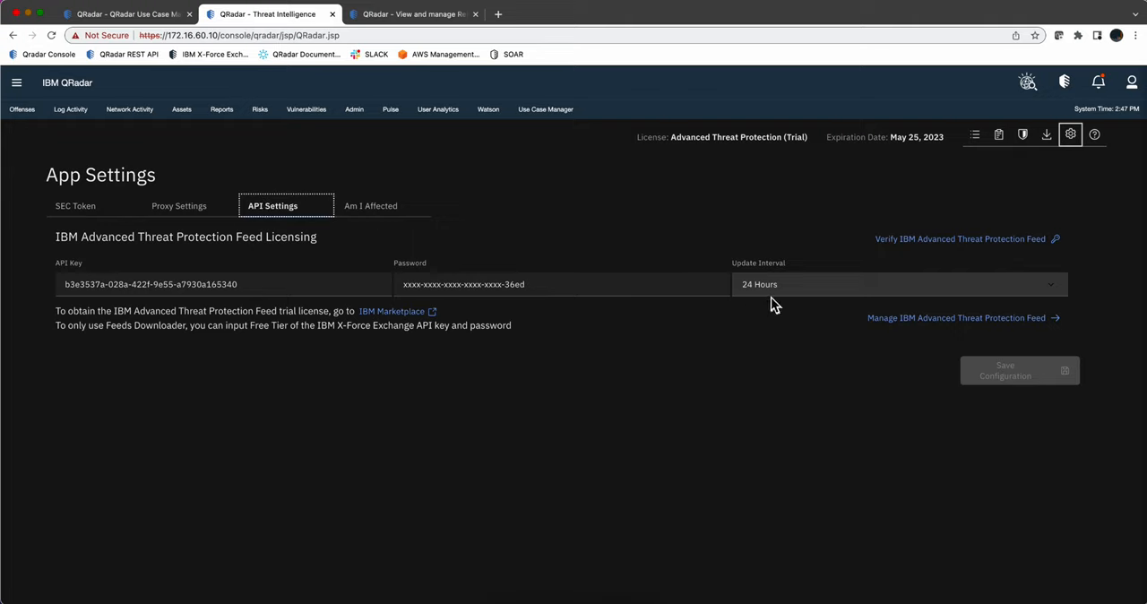
mouse_move(738, 296)
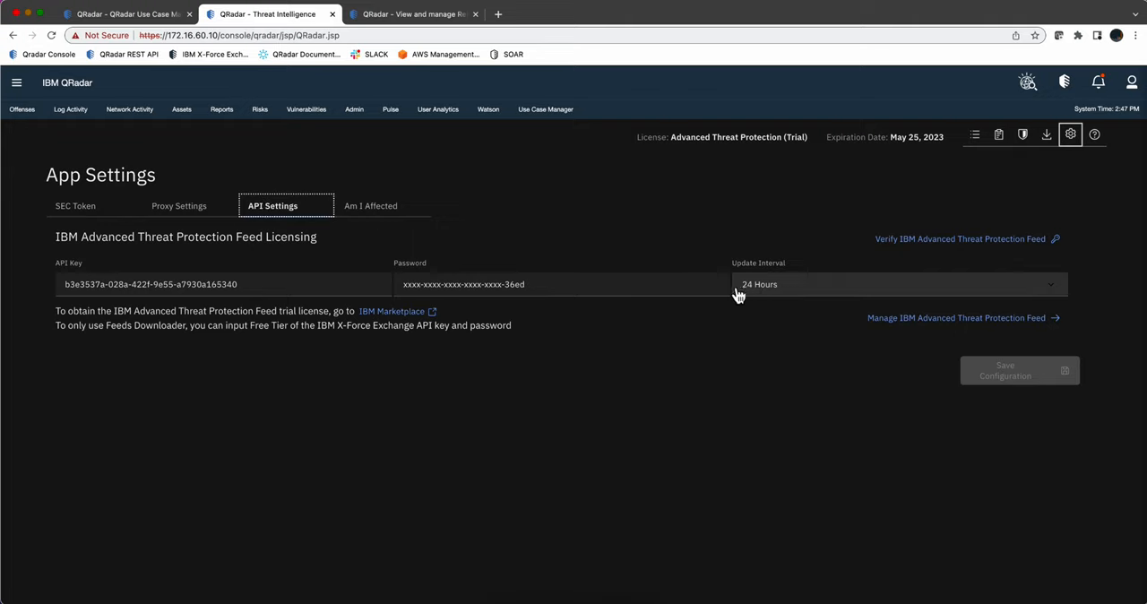
mouse_move(1024, 135)
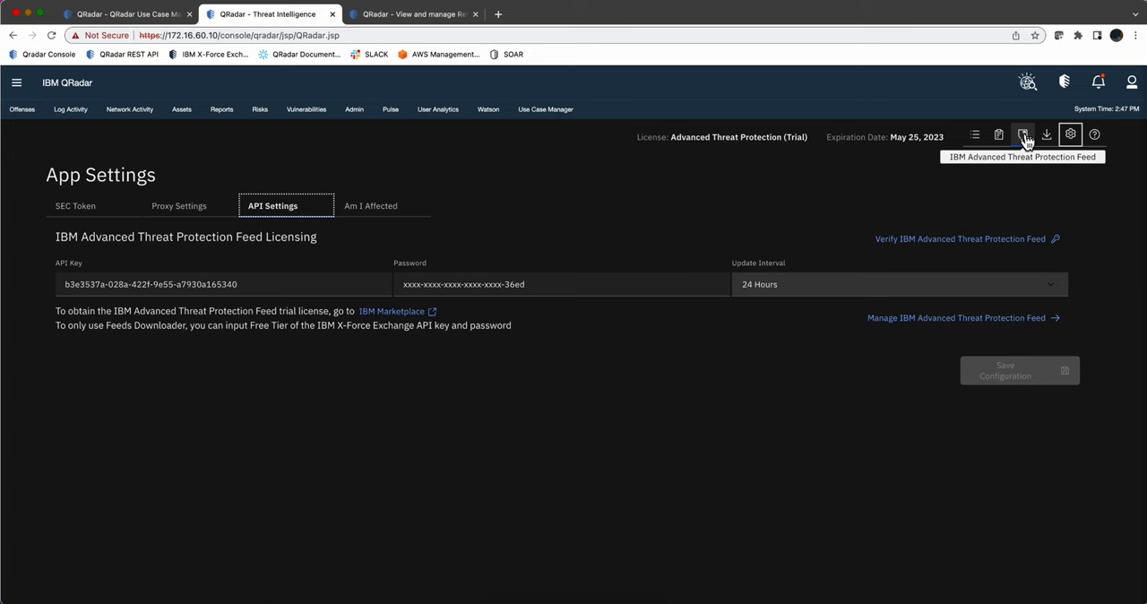
left_click(1022, 133)
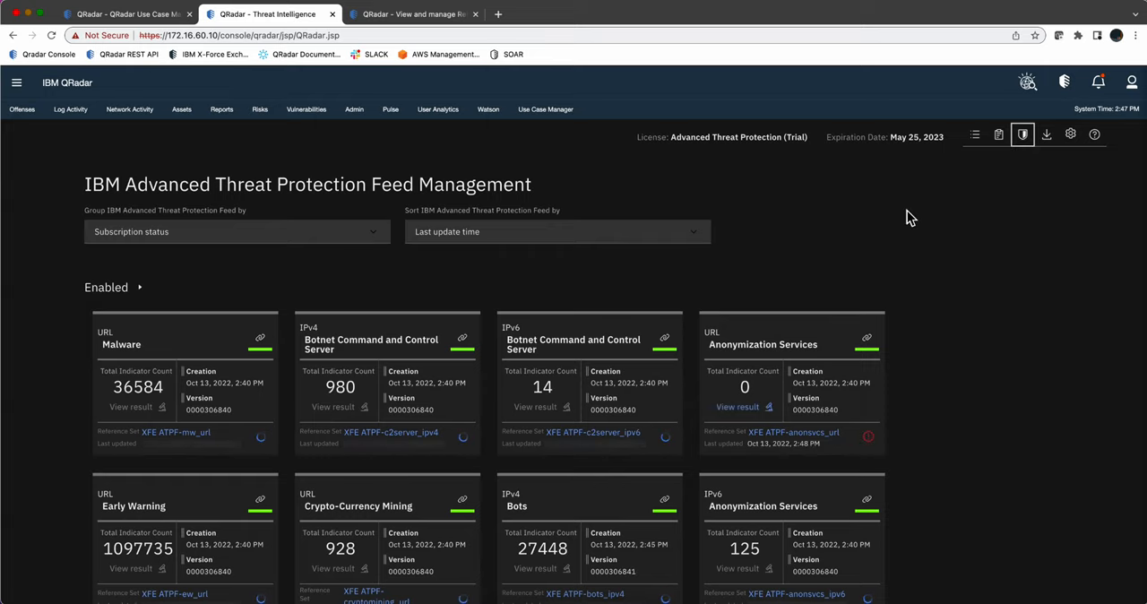
scroll("down", 3)
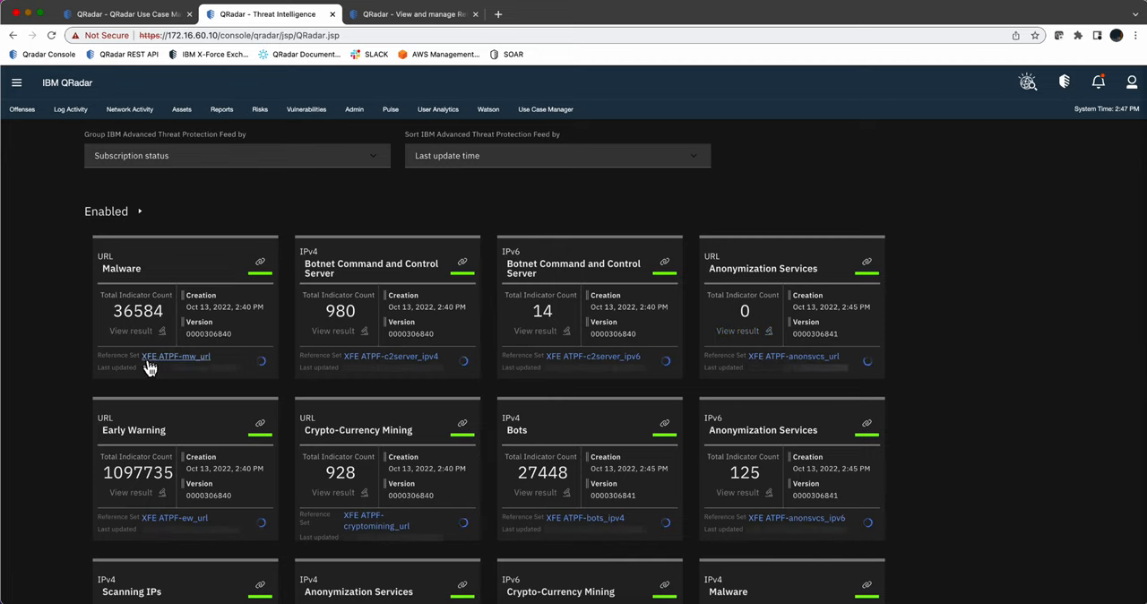
mouse_move(159, 370)
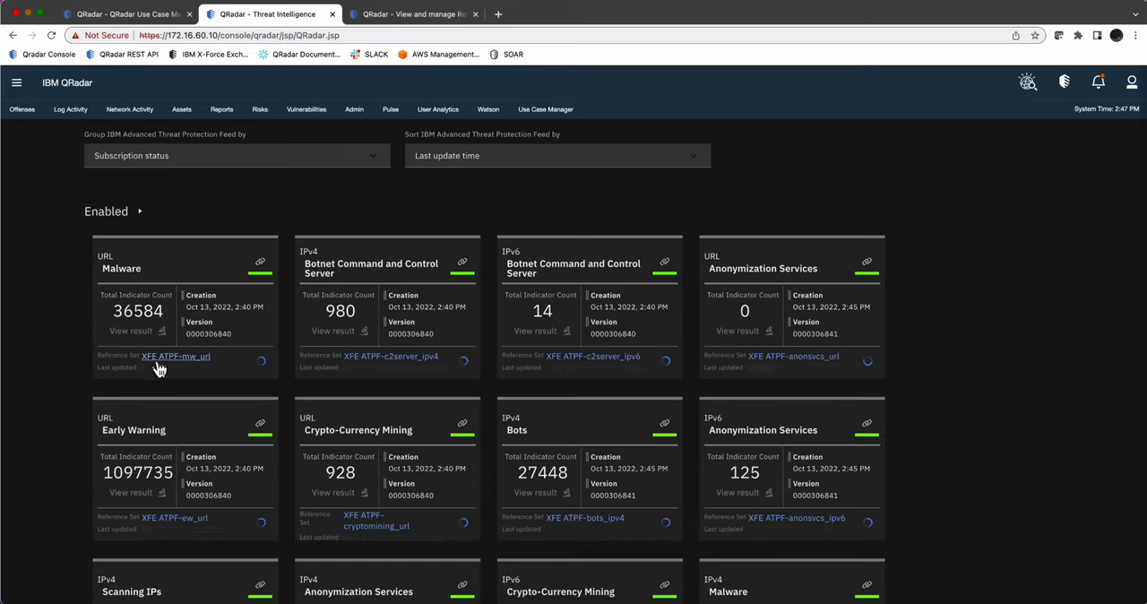
mouse_move(557, 351)
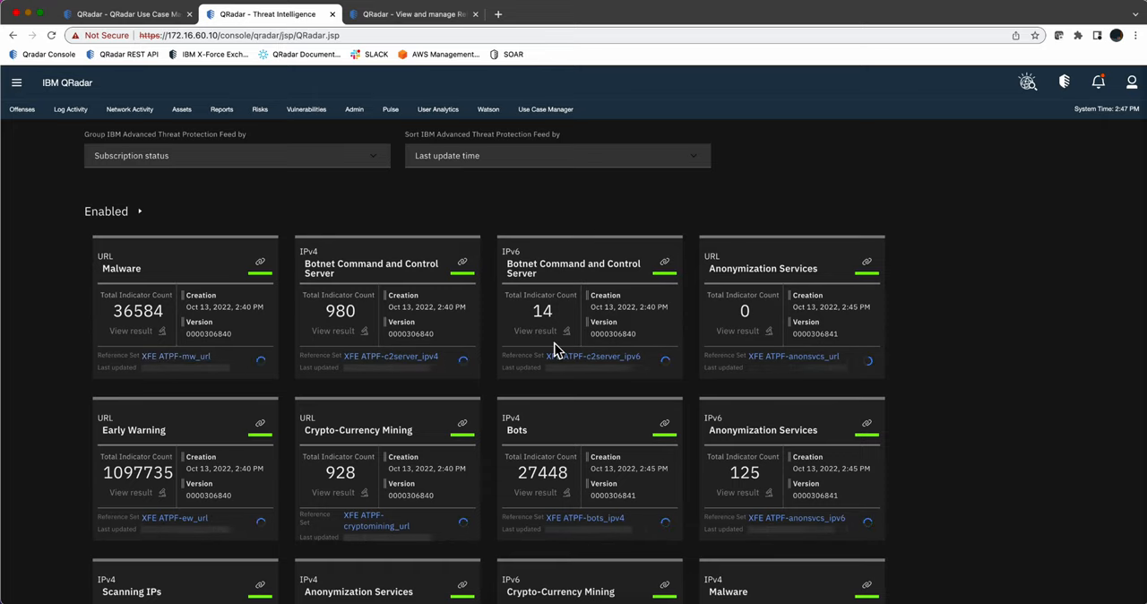
mouse_move(593, 365)
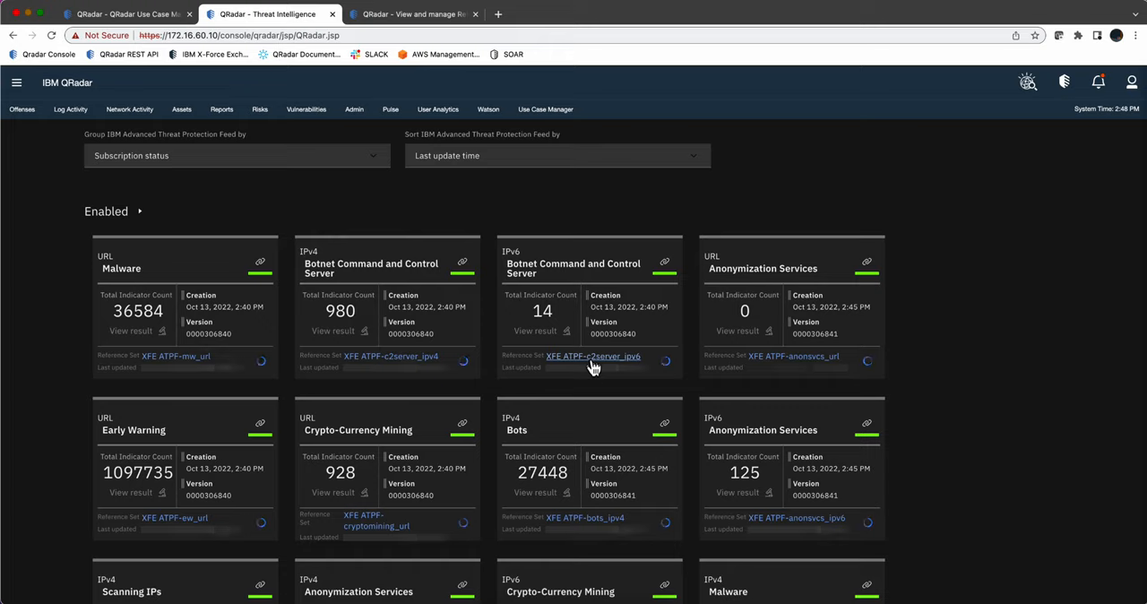
mouse_move(800, 373)
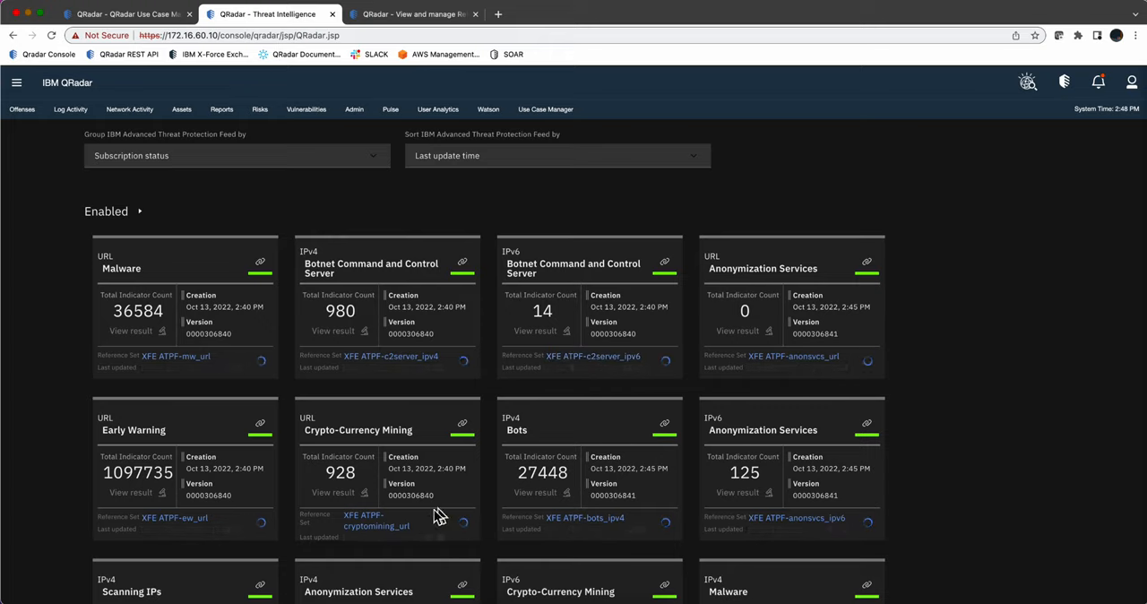
scroll("down", 3)
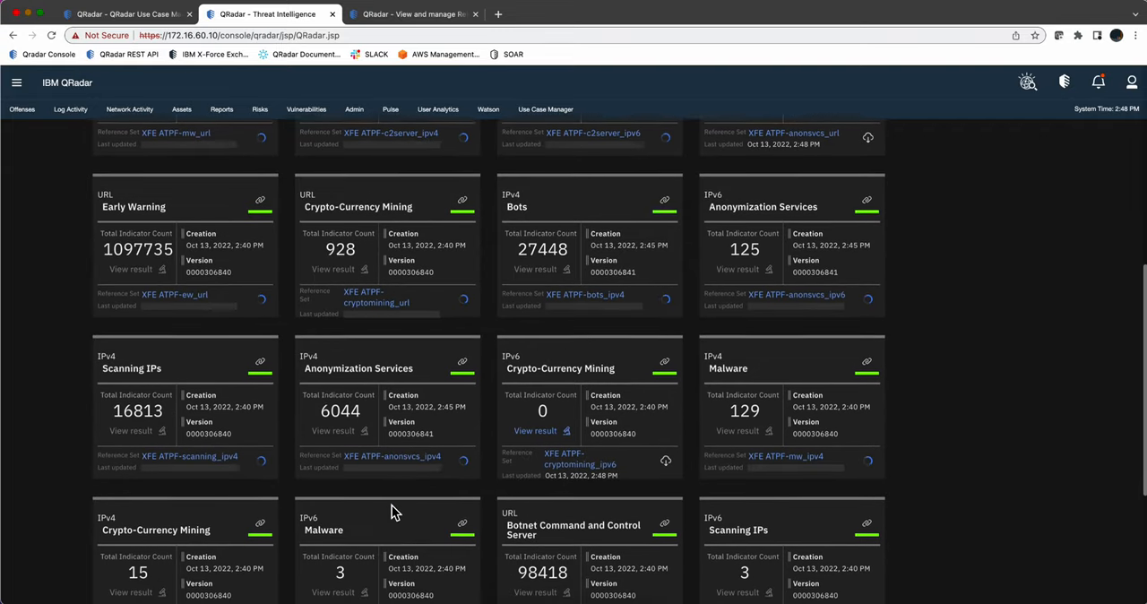
scroll("down", 3)
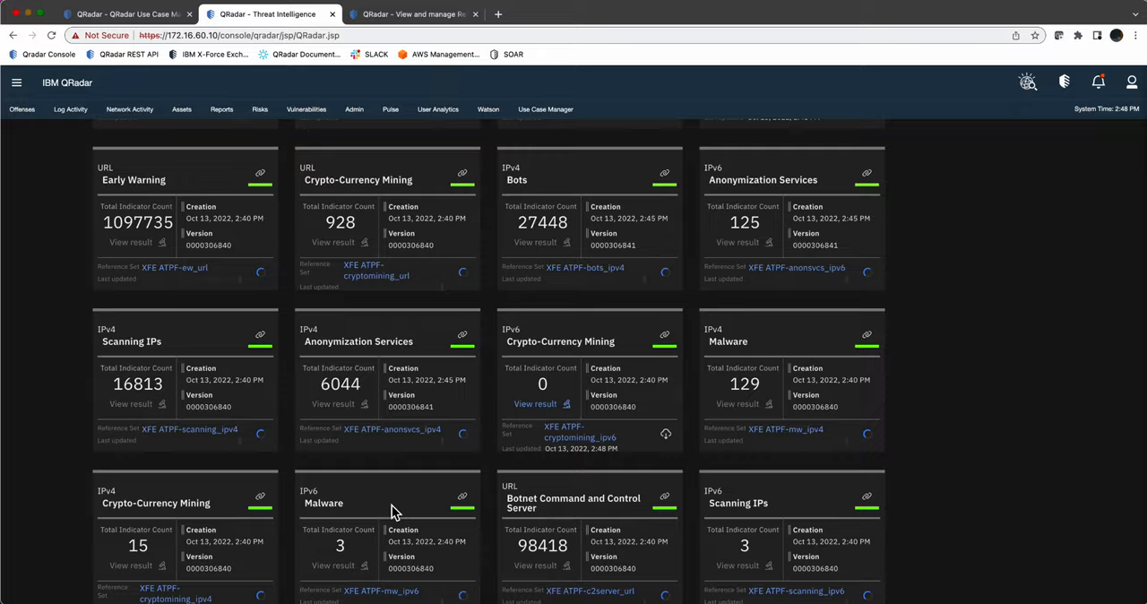
scroll("down", 3)
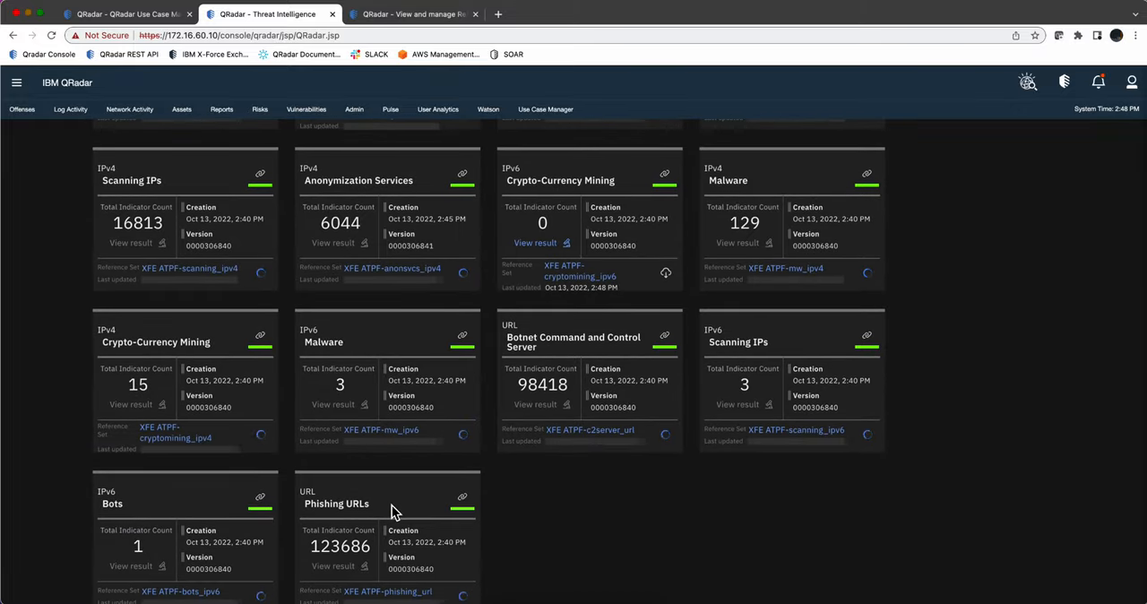
mouse_move(605, 495)
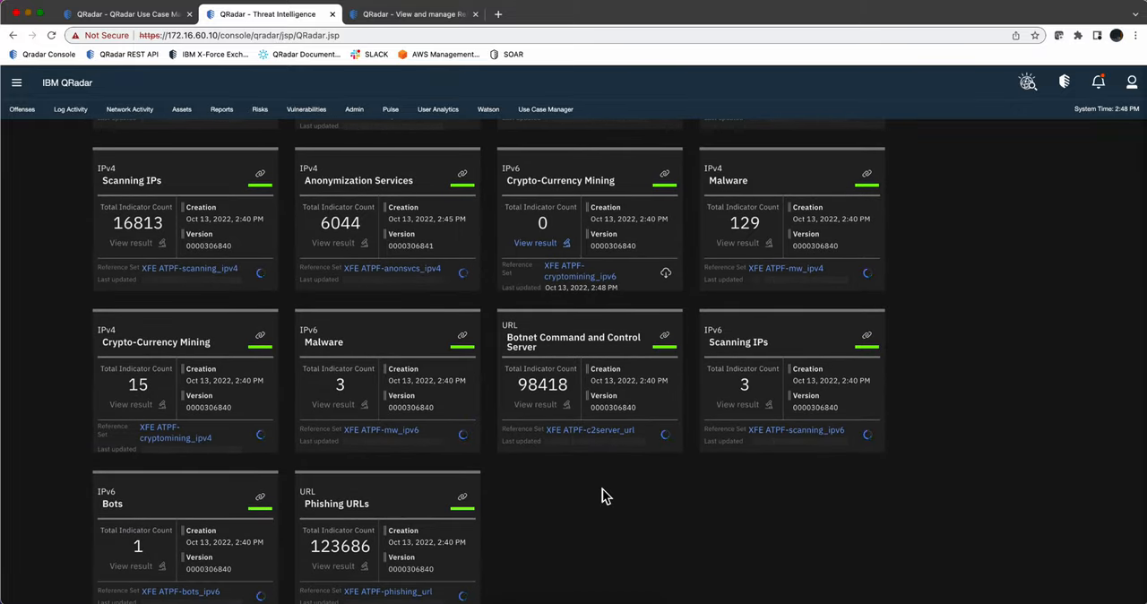
mouse_move(606, 519)
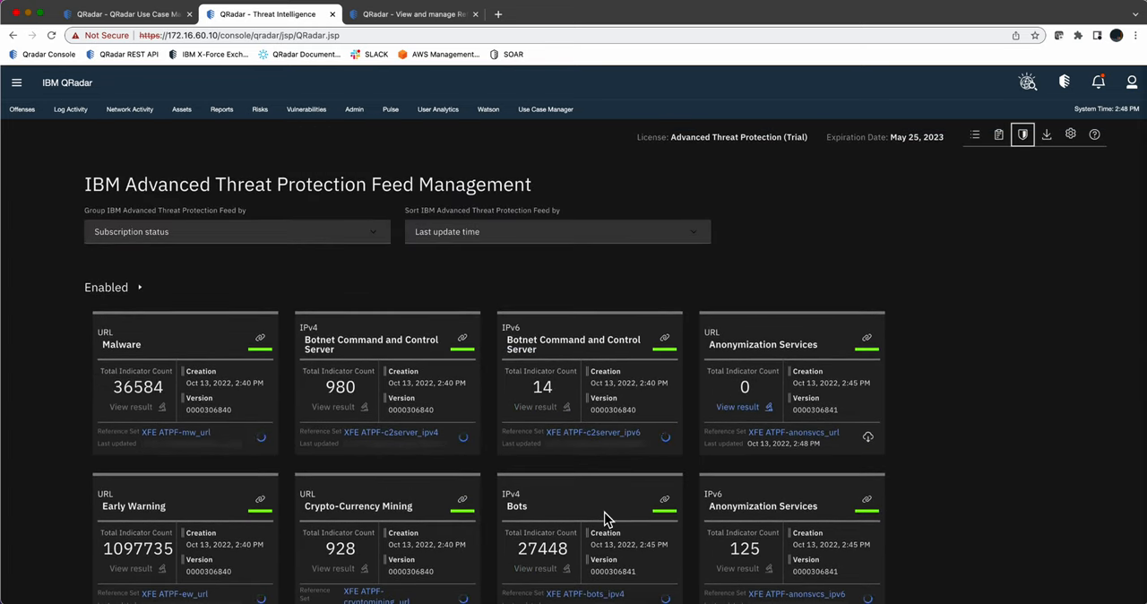
mouse_move(360, 467)
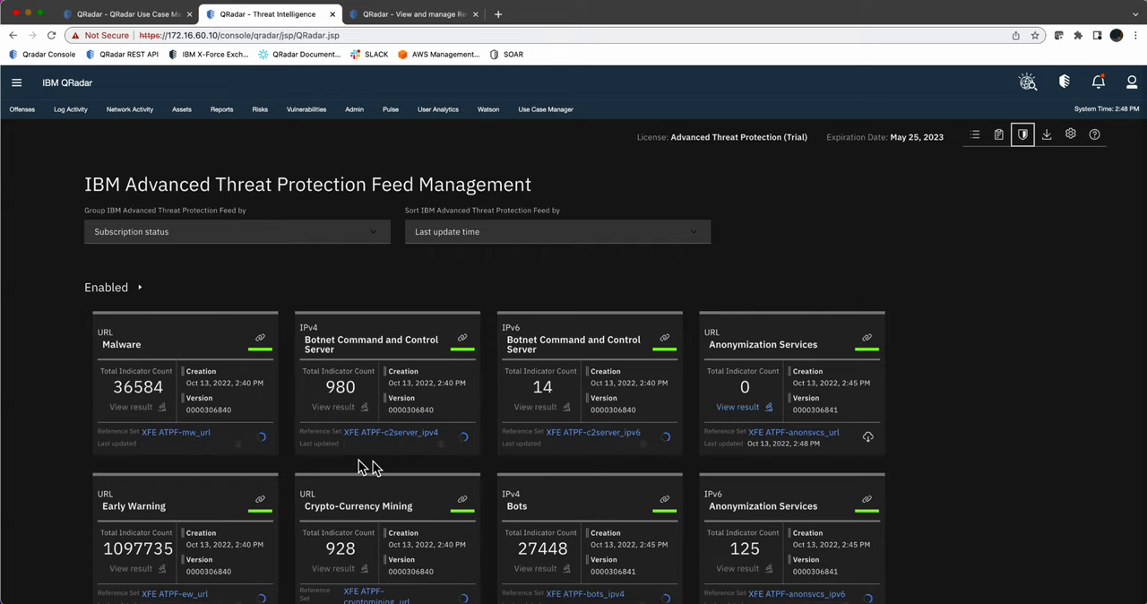
mouse_move(361, 449)
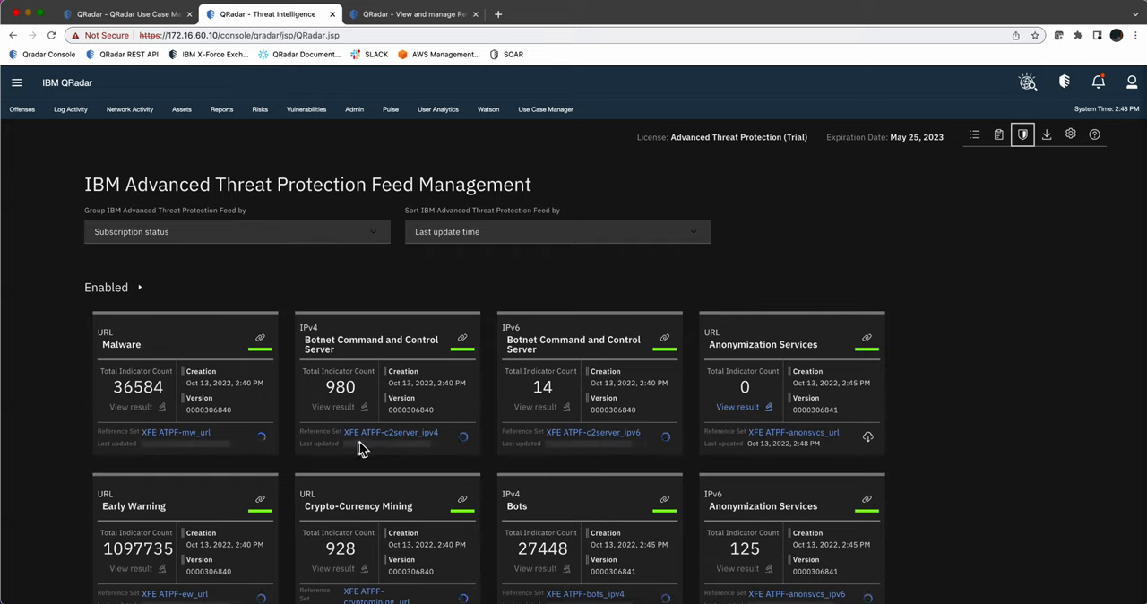
mouse_move(387, 448)
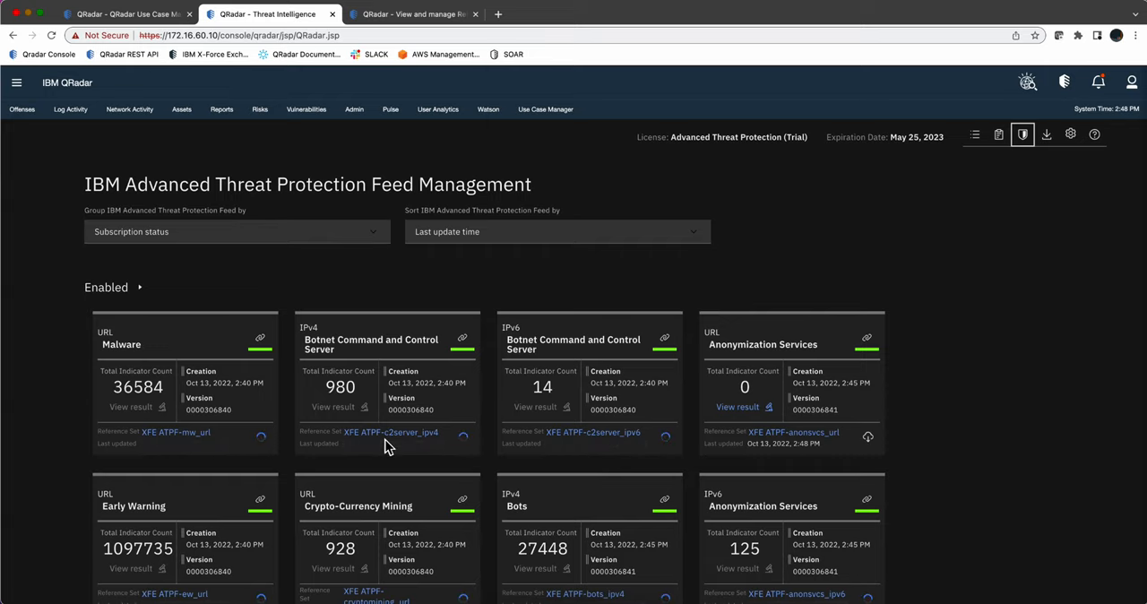
mouse_move(698, 168)
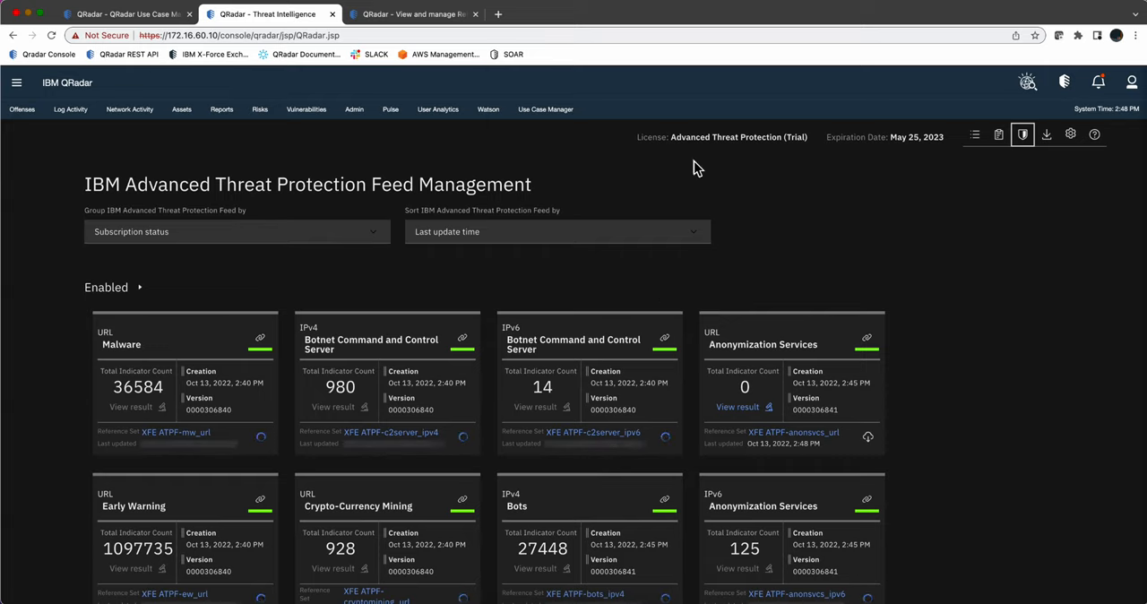
mouse_move(803, 163)
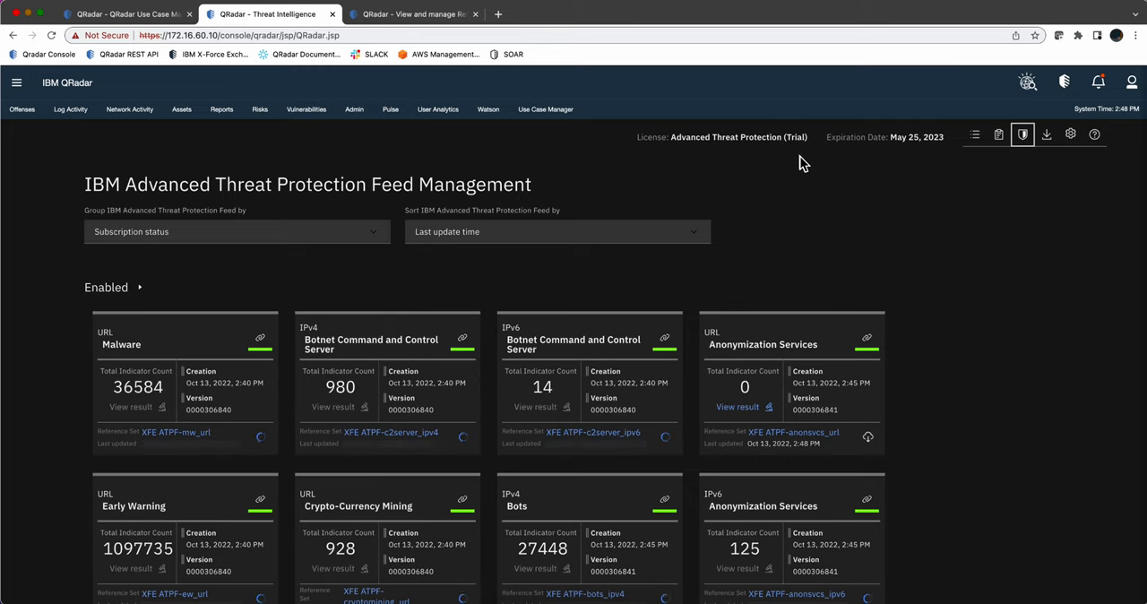
mouse_move(801, 204)
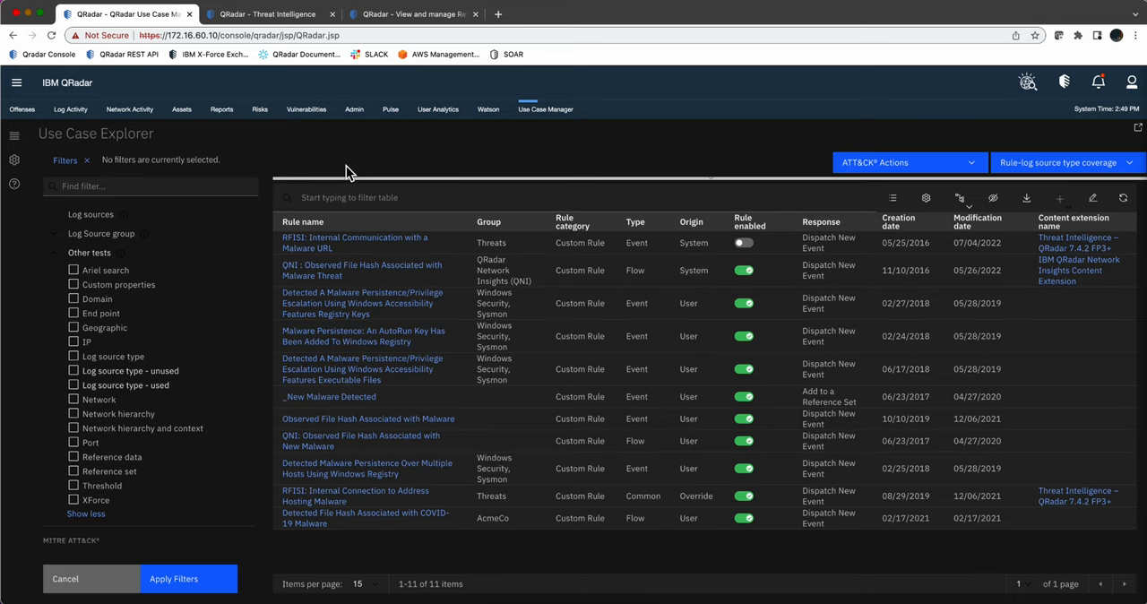
mouse_move(211, 290)
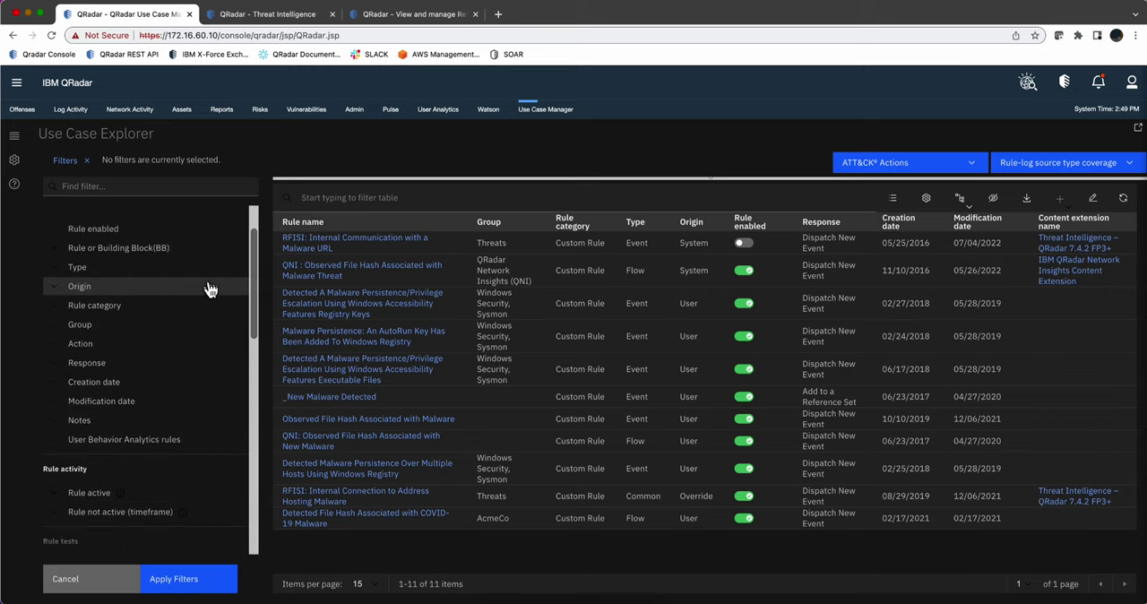
- Filter rules by test definition 'XFE' with a Reference set test, leaving four rules
scroll("down", 3)
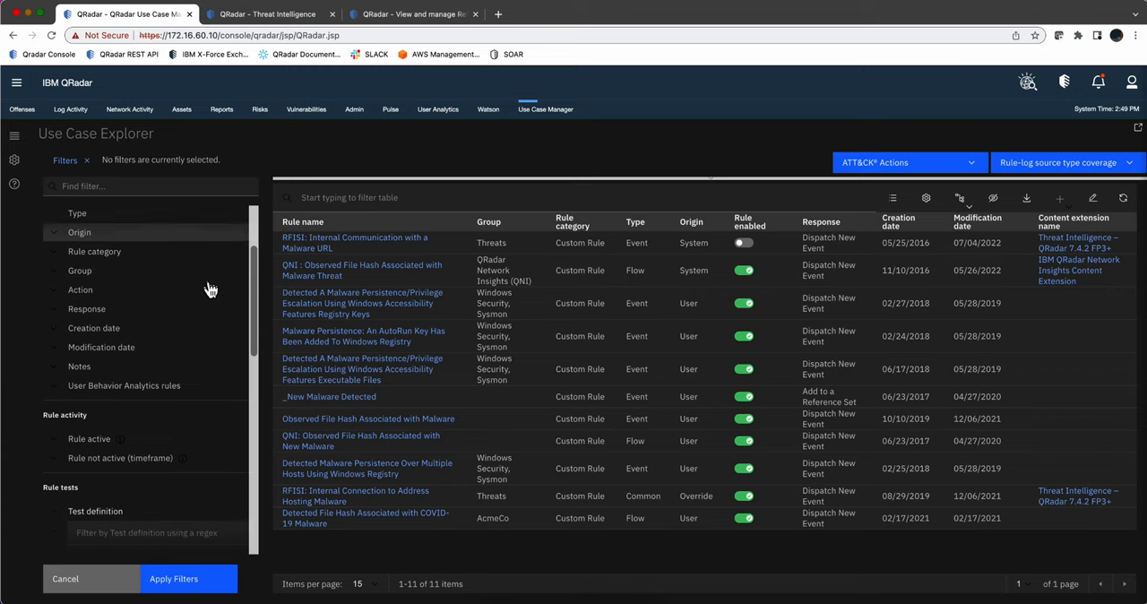
scroll("down", 3)
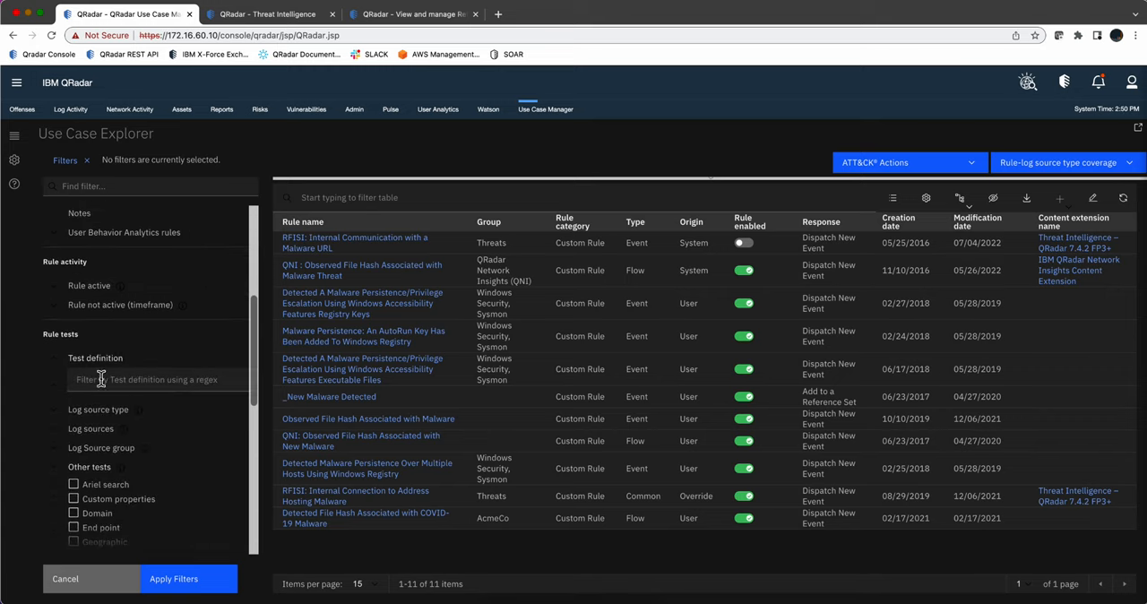
left_click(157, 380)
type("XFE")
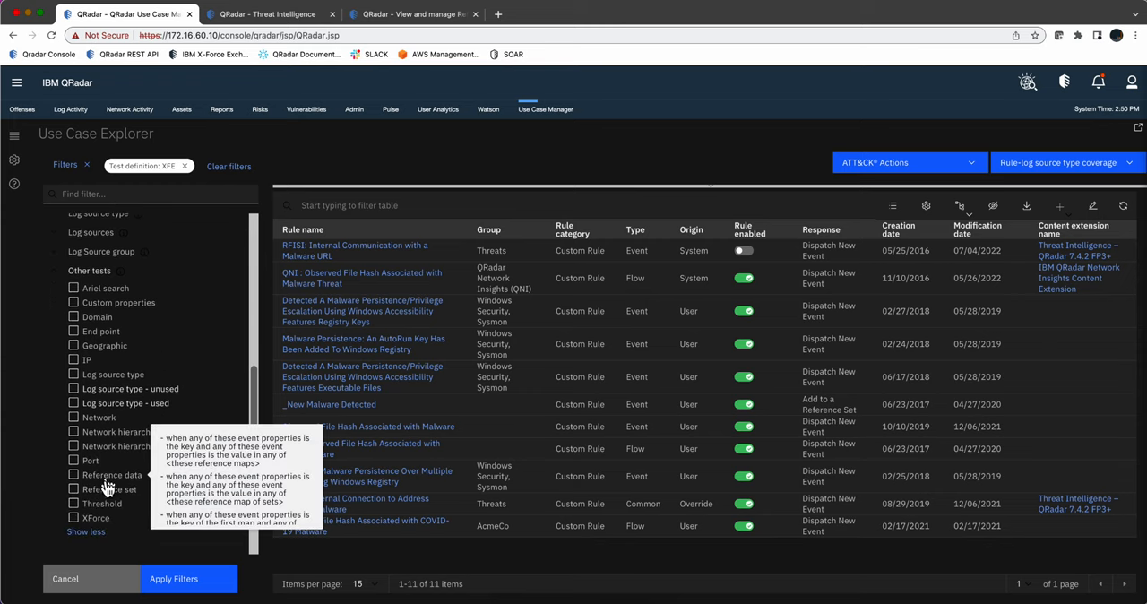
left_click(74, 489)
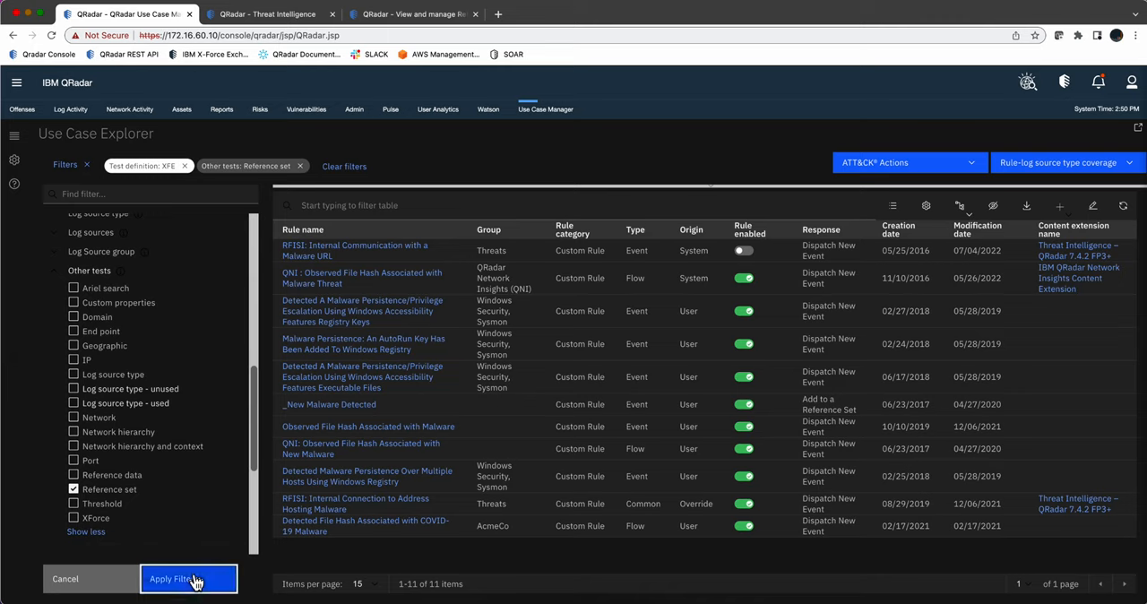
left_click(177, 578)
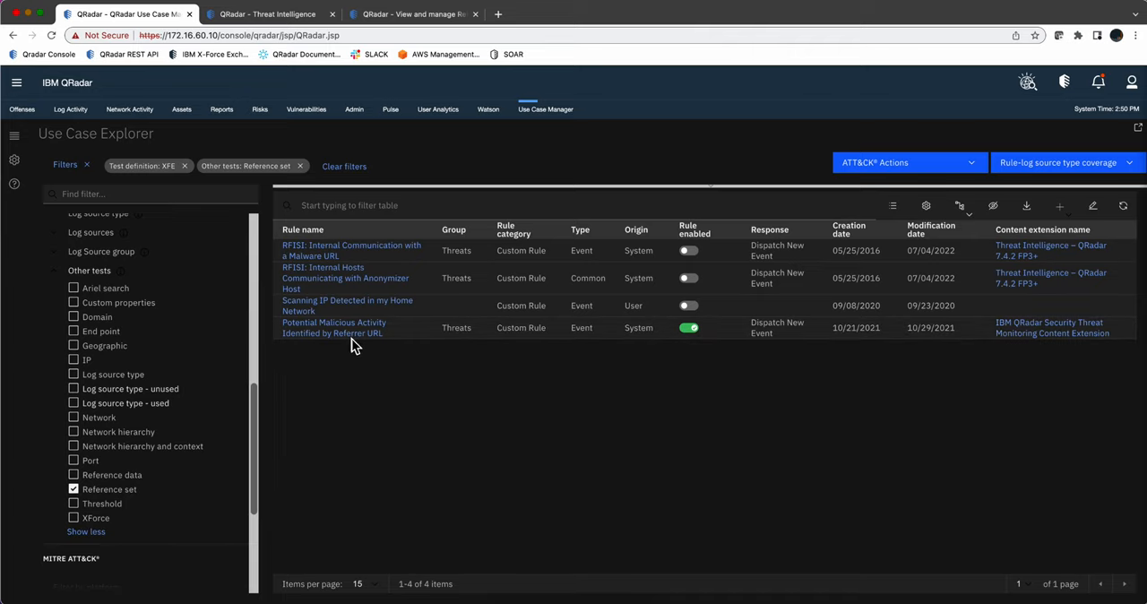
mouse_move(353, 342)
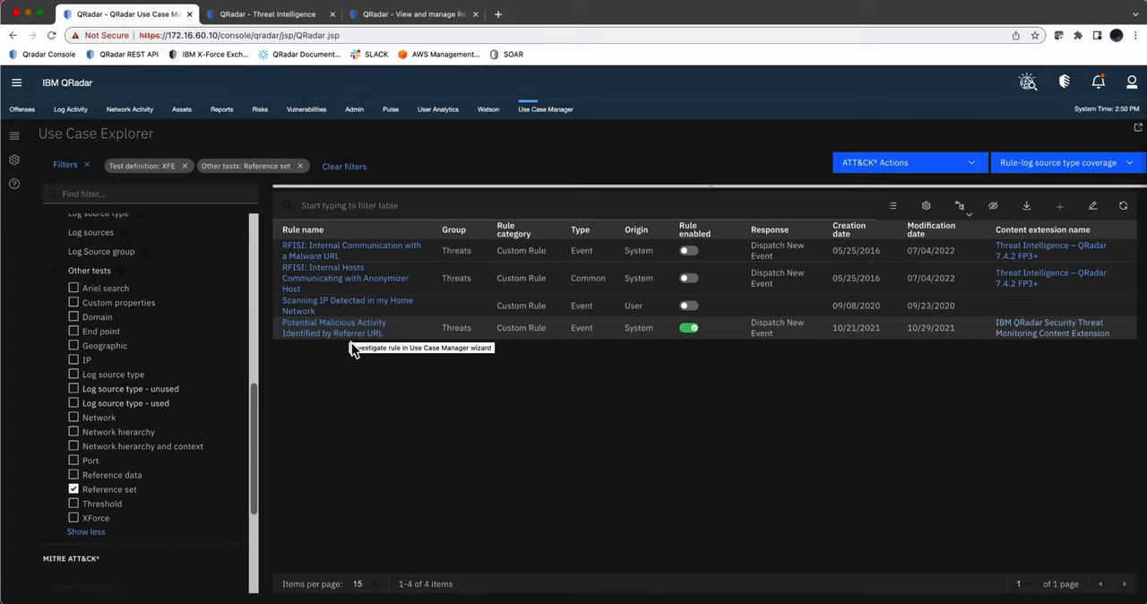
mouse_move(359, 360)
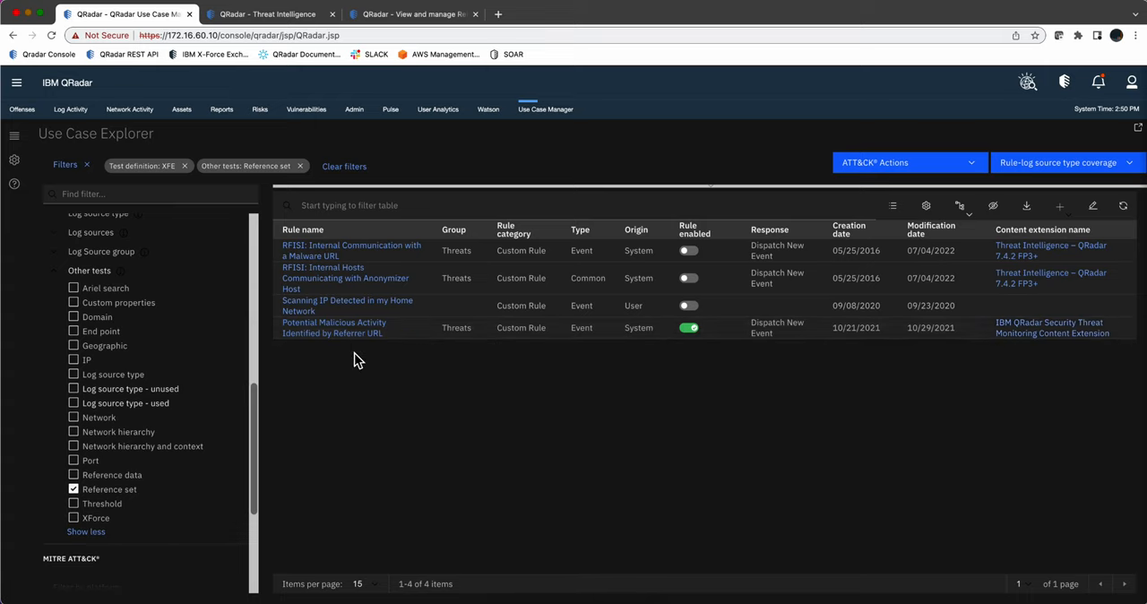
- Inspect the Potential Malicious Activity and RFISI Internal Communication with a Malware URL rules
left_click(333, 327)
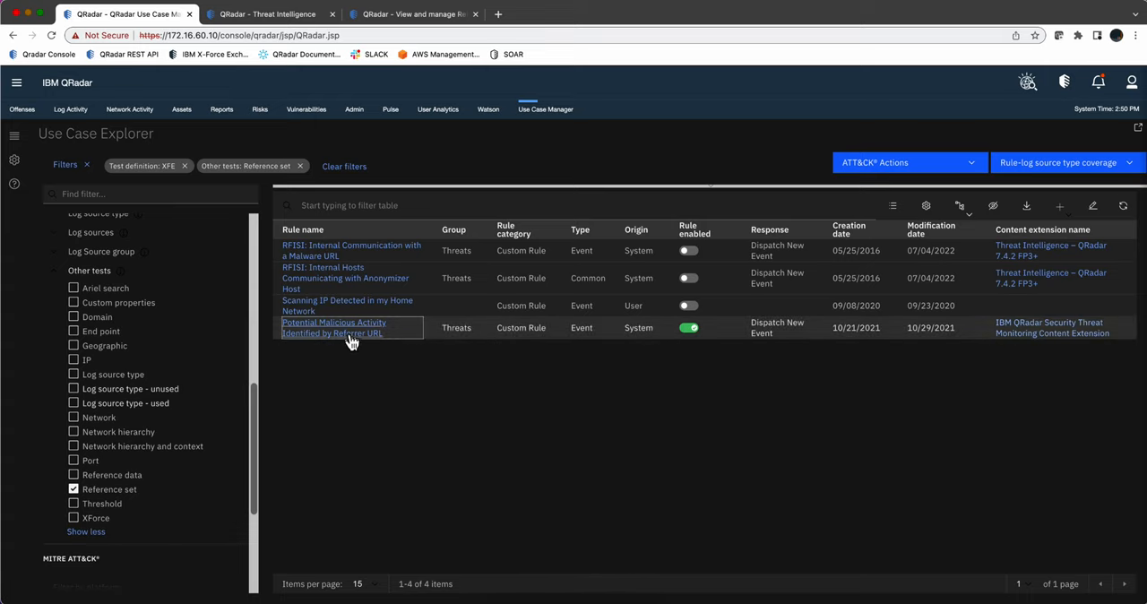
left_click(333, 327)
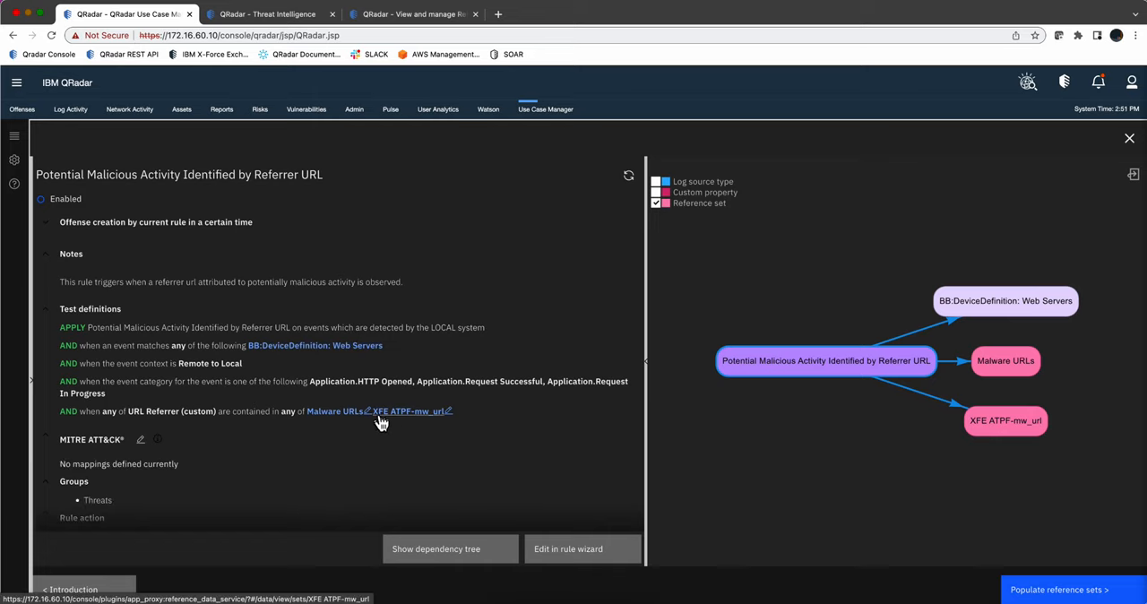
mouse_move(338, 420)
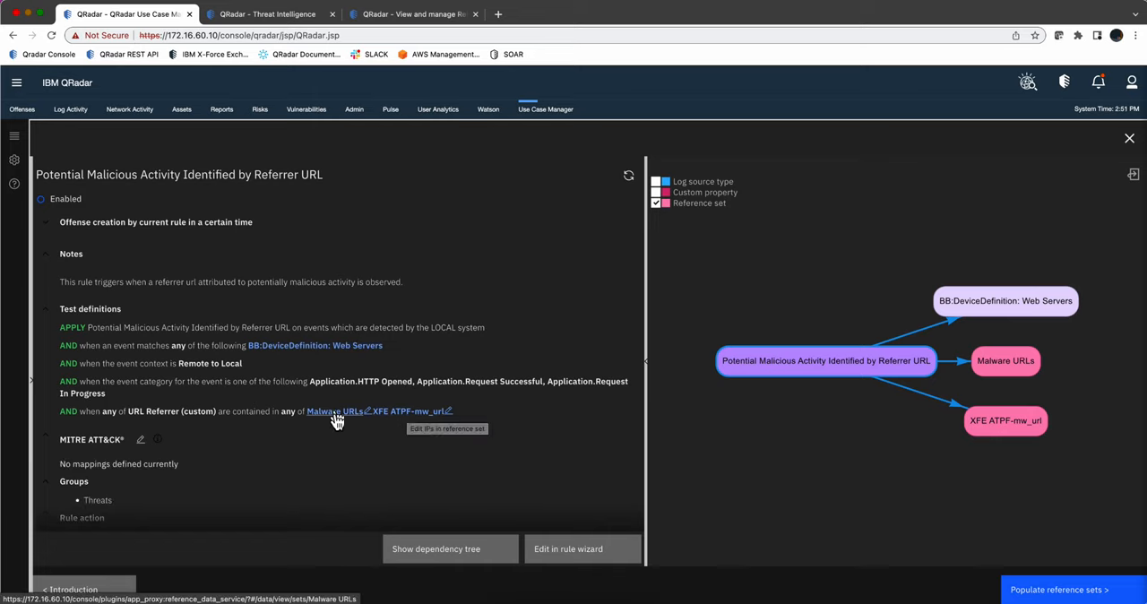
mouse_move(345, 444)
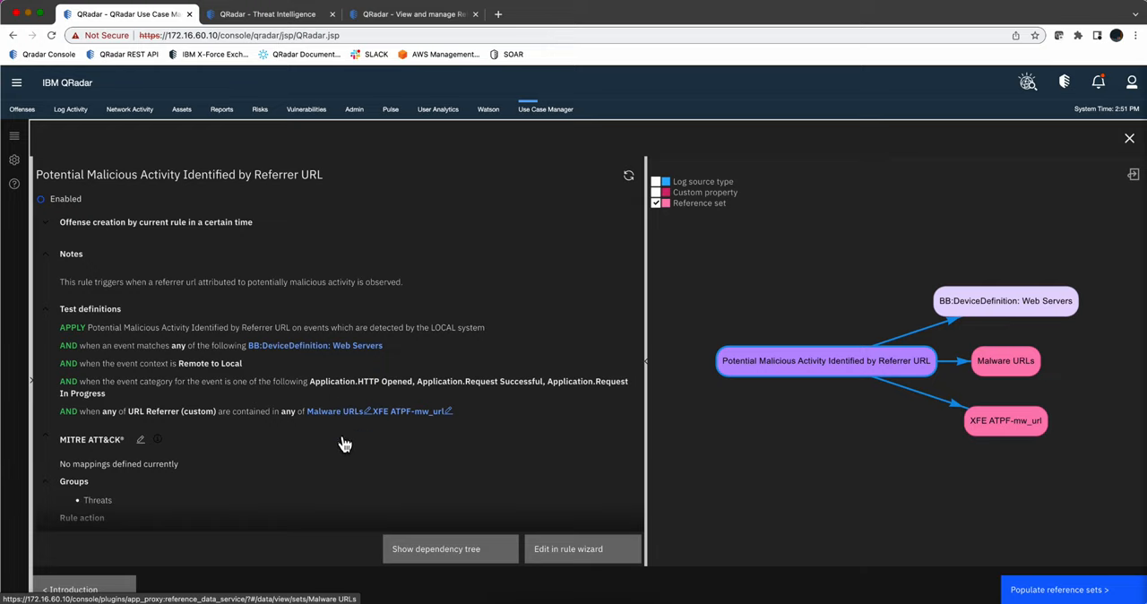
mouse_move(324, 436)
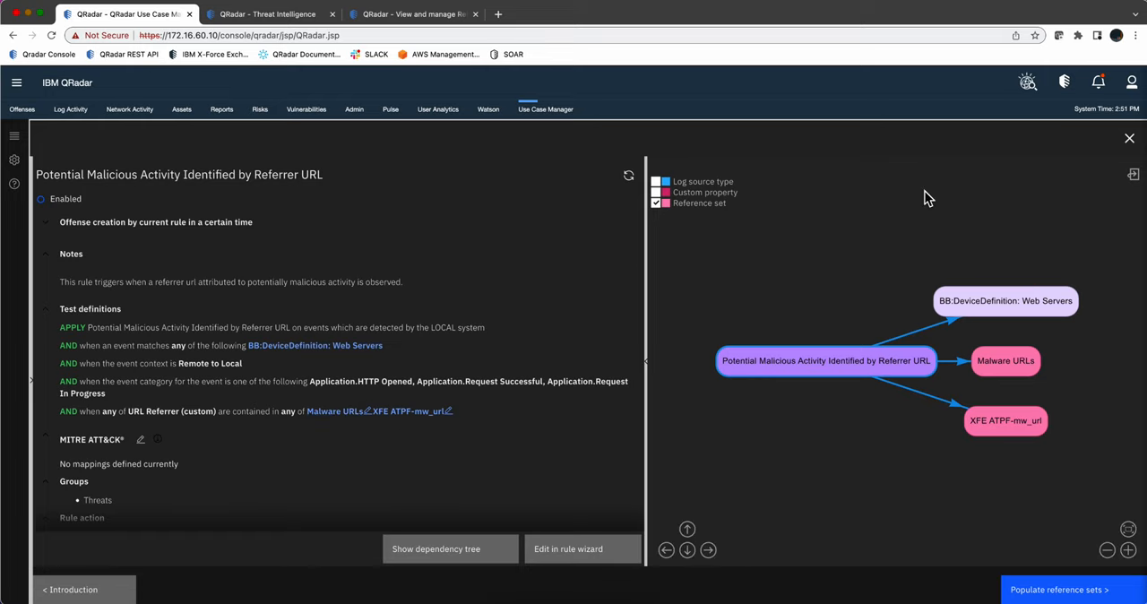
left_click(1128, 138)
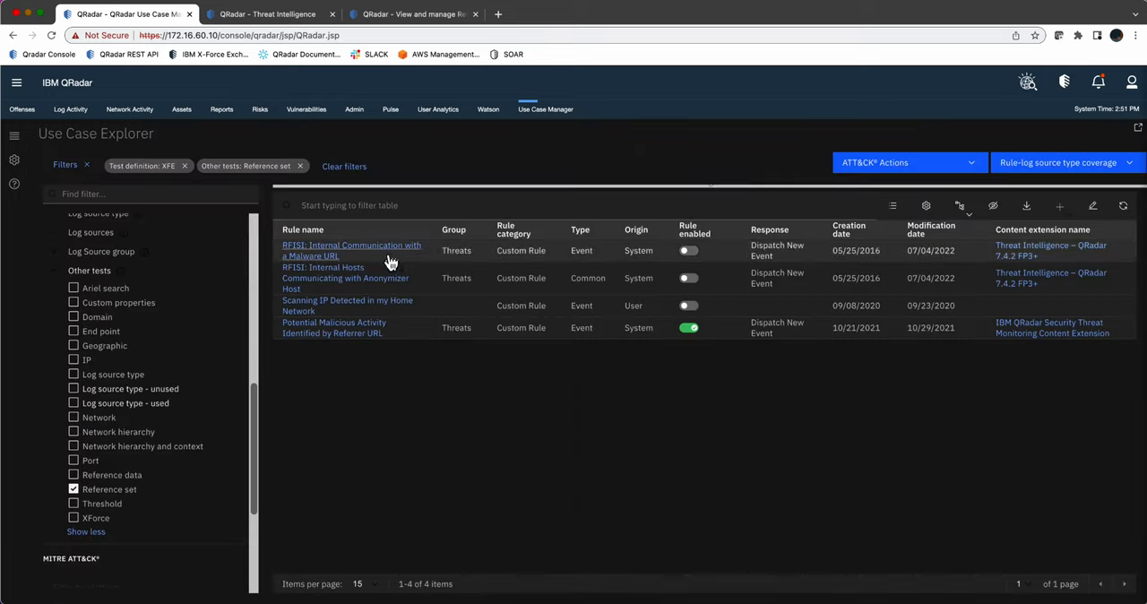
left_click(351, 250)
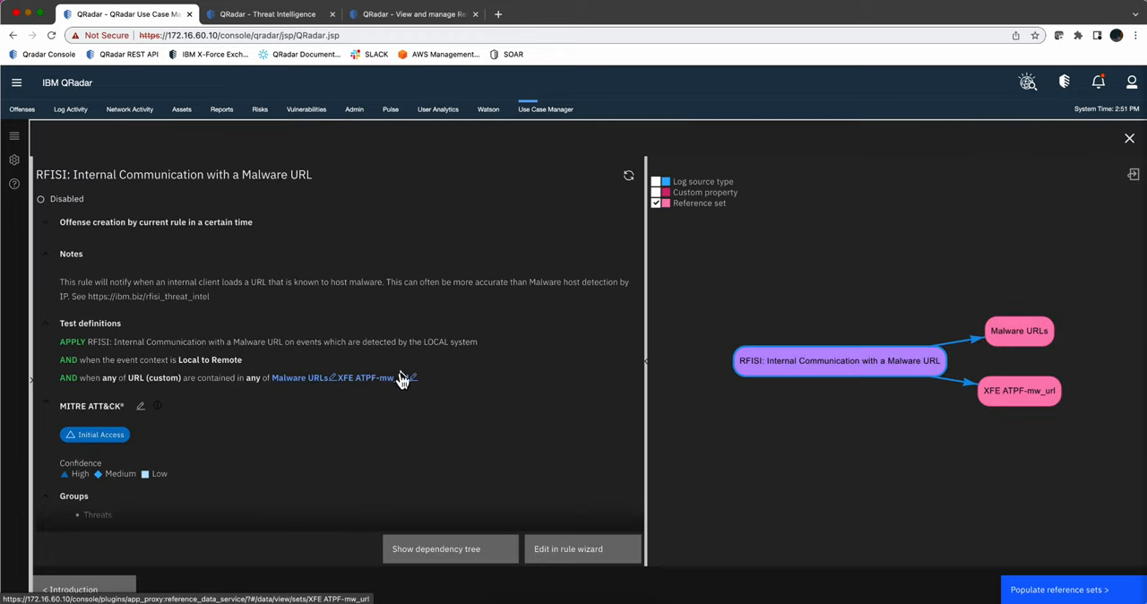
mouse_move(1132, 138)
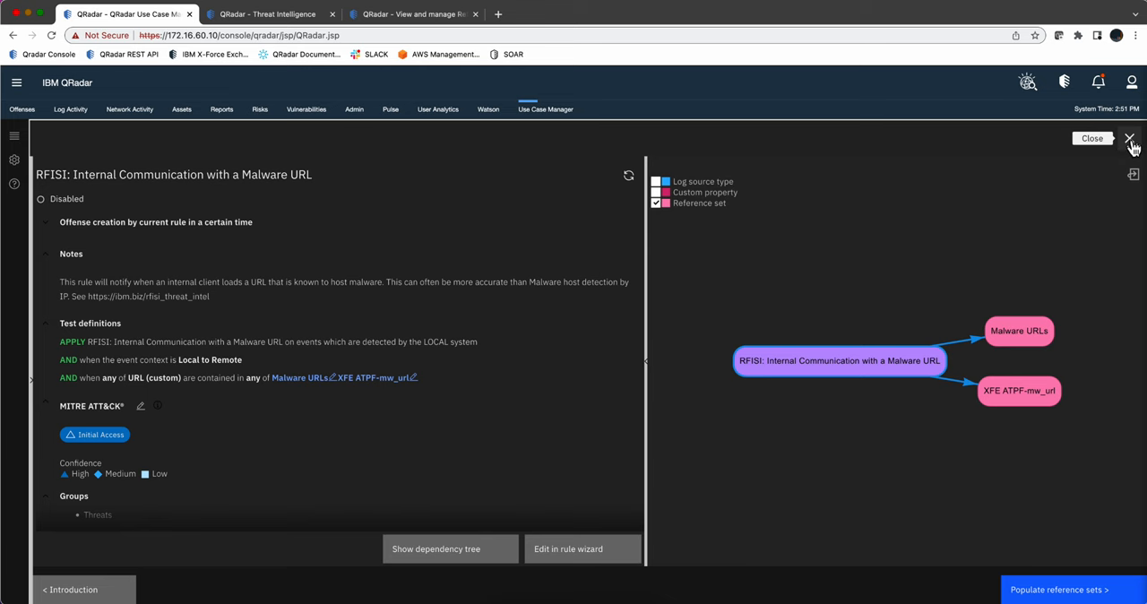
left_click(1130, 138)
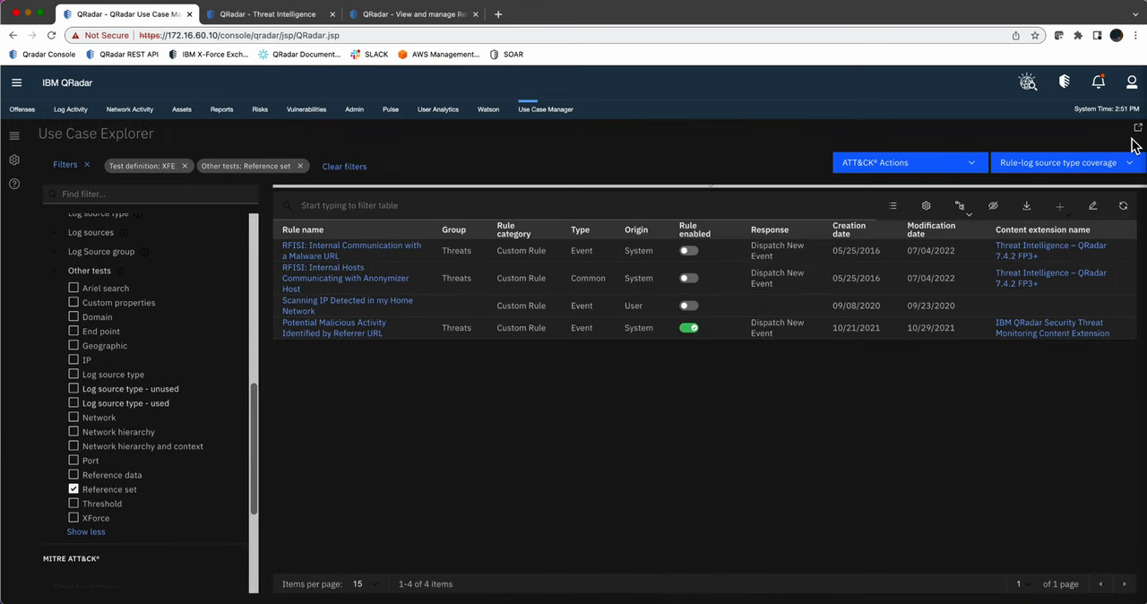
- Filter rules by name 'communication with a potential hostile' with a Reference set test, listing 13
left_click(344, 166)
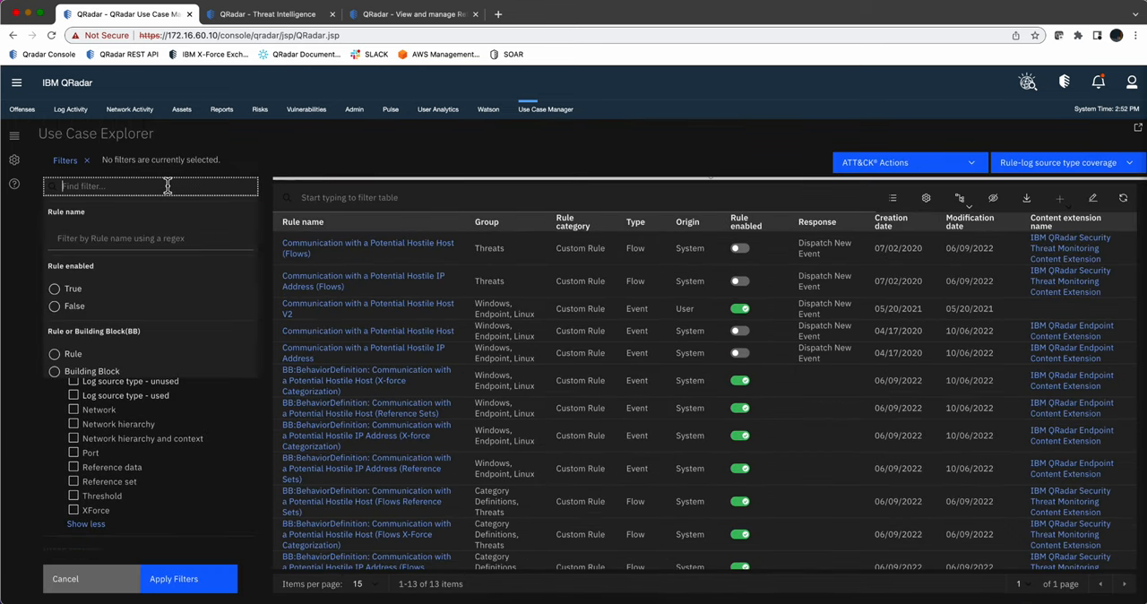
type("comm")
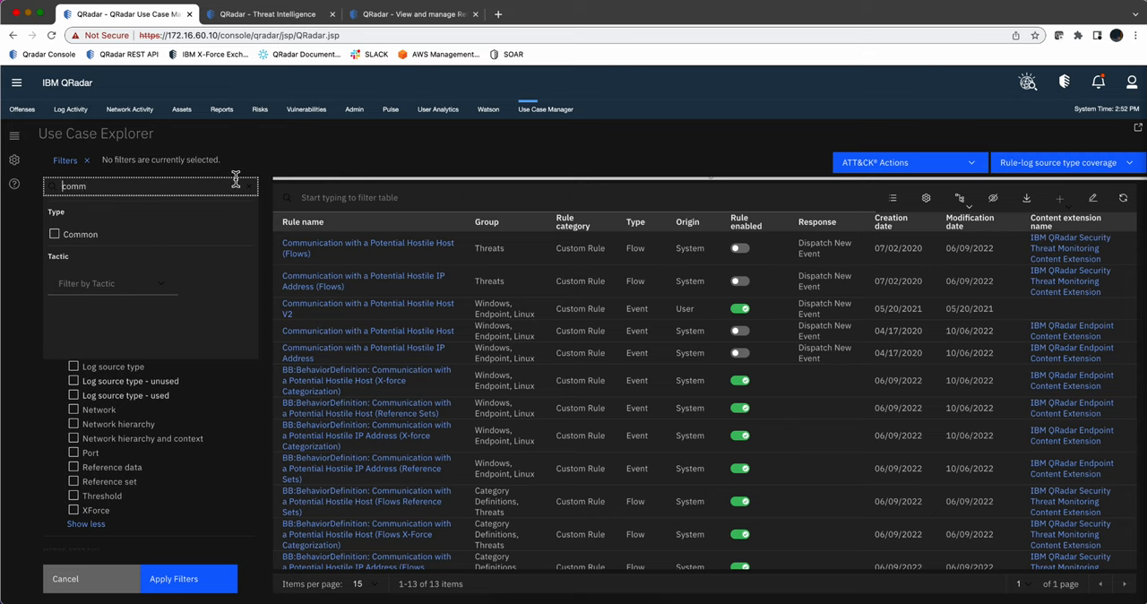
left_click(111, 283)
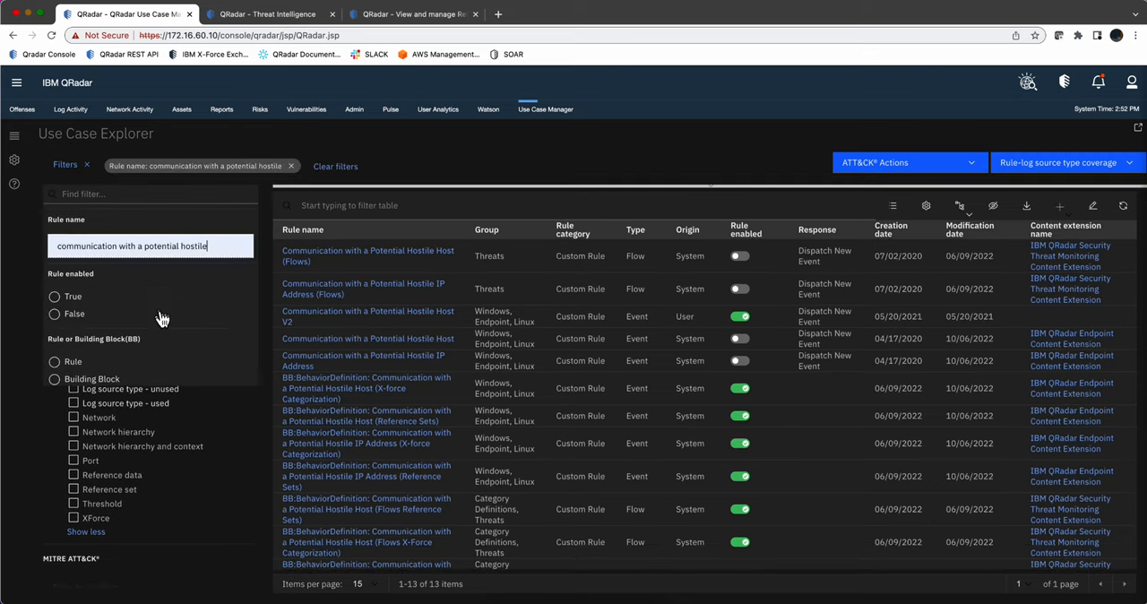
mouse_move(335, 459)
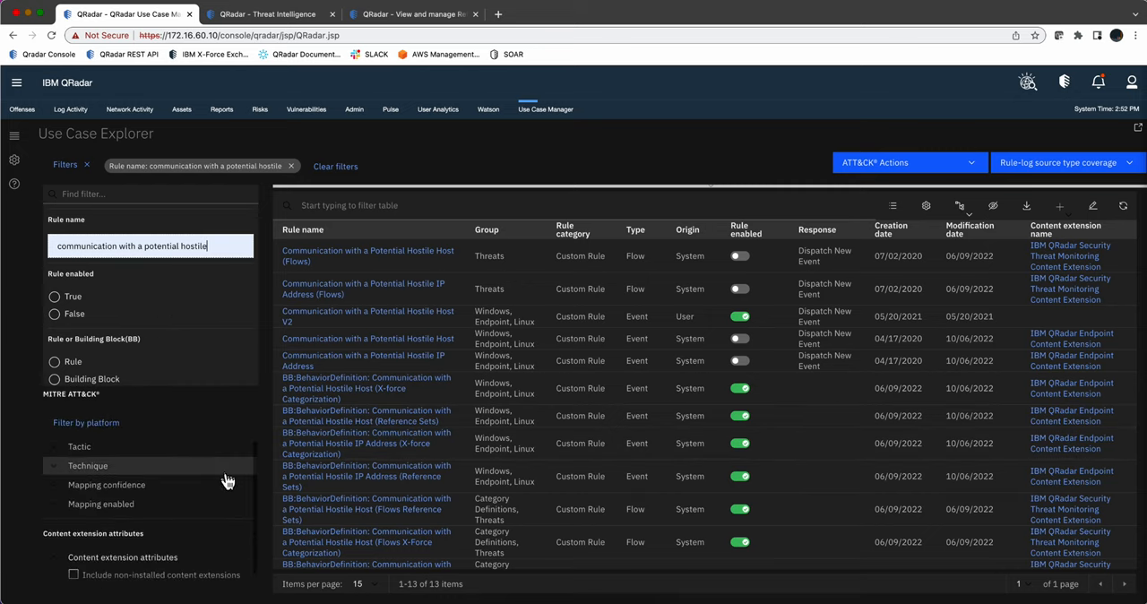
left_click(55, 378)
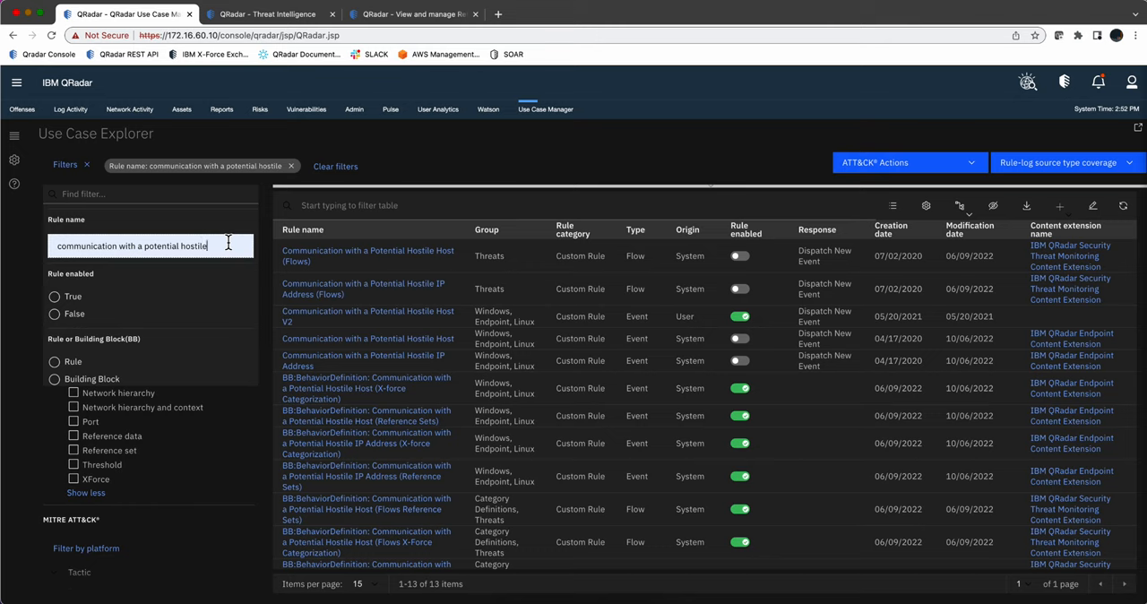
mouse_move(195, 295)
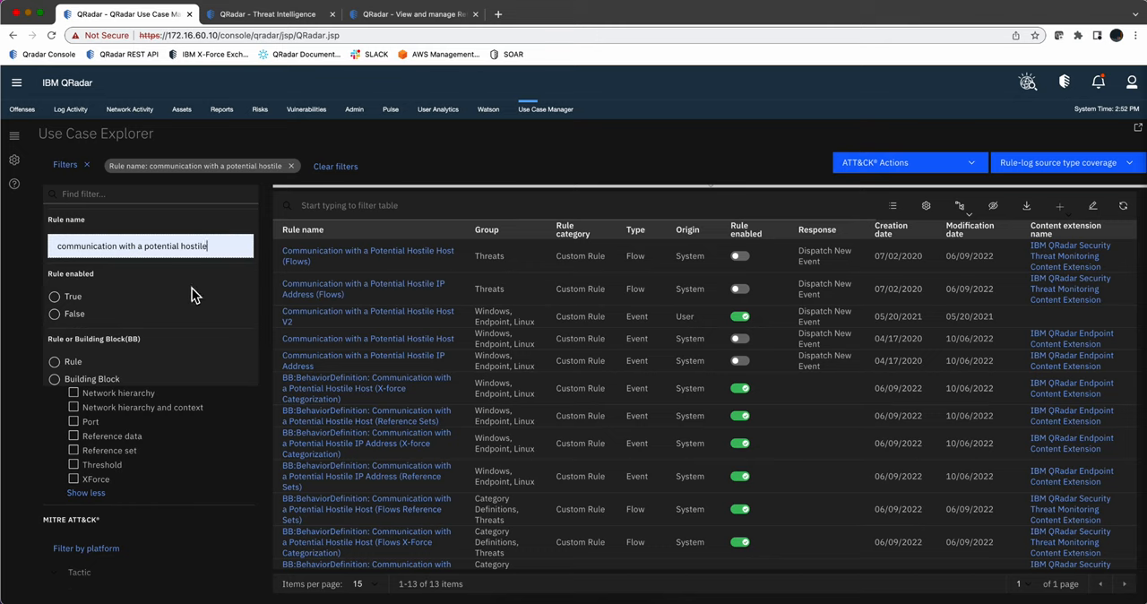
left_click(74, 449)
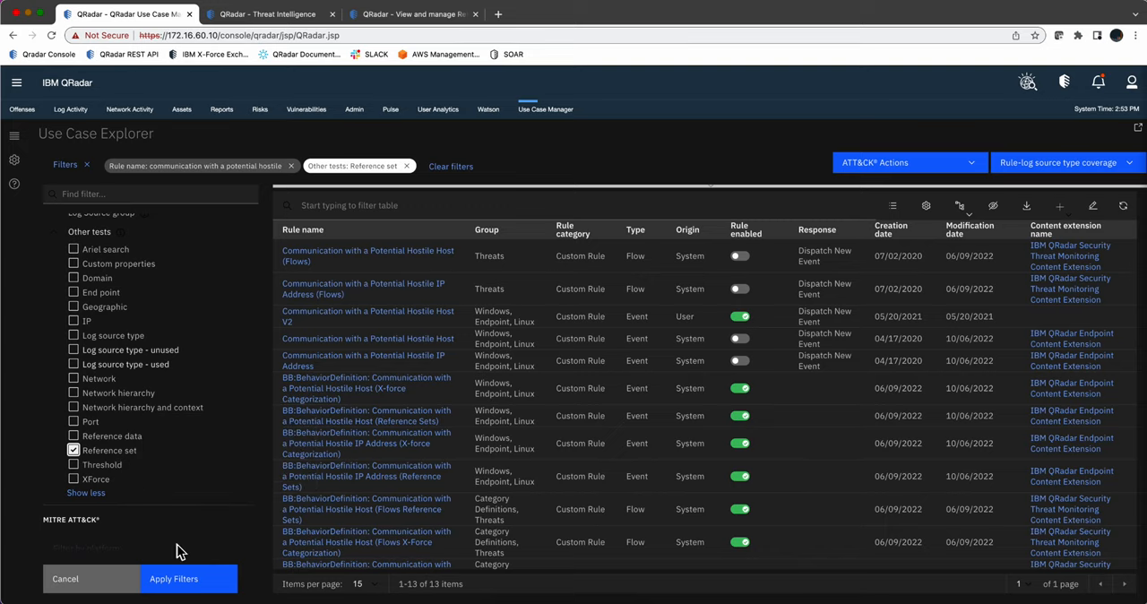
left_click(185, 579)
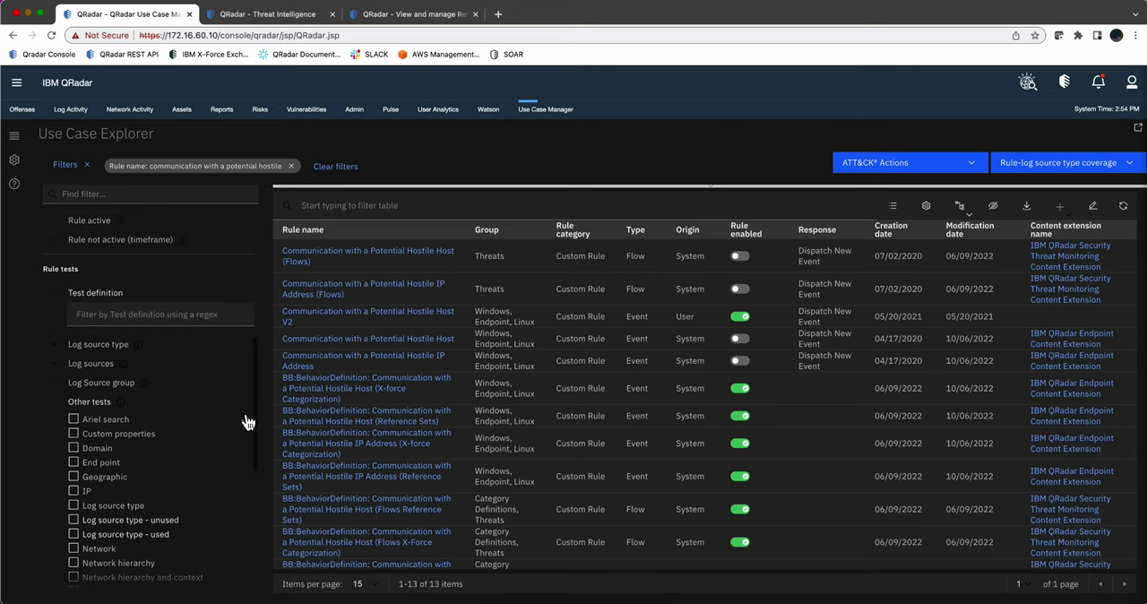
mouse_move(183, 169)
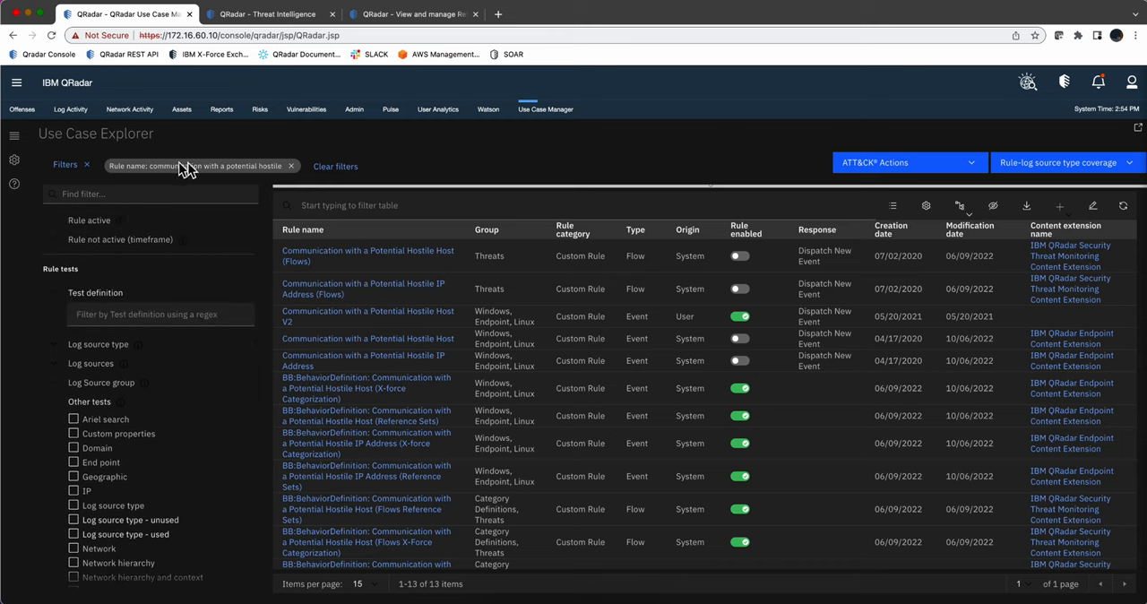
mouse_move(369, 255)
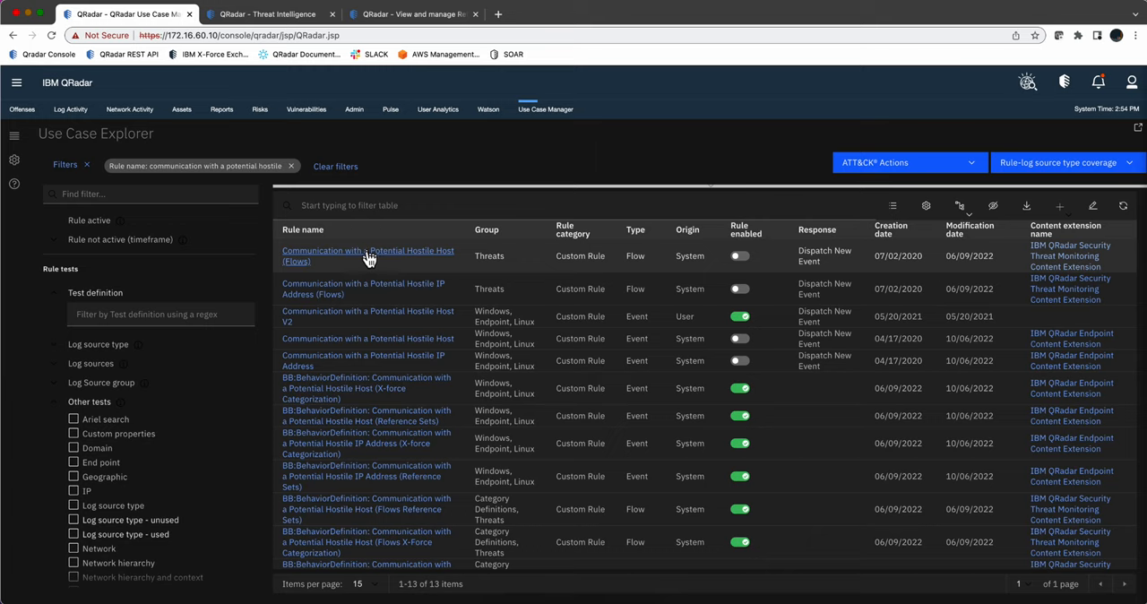
mouse_move(368, 259)
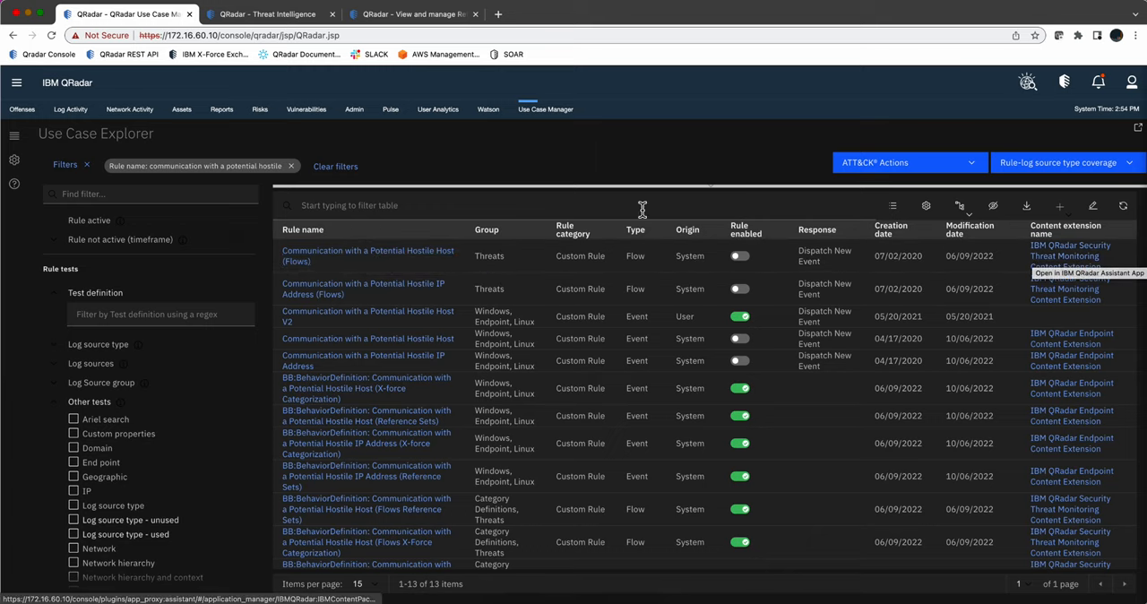
left_click(369, 256)
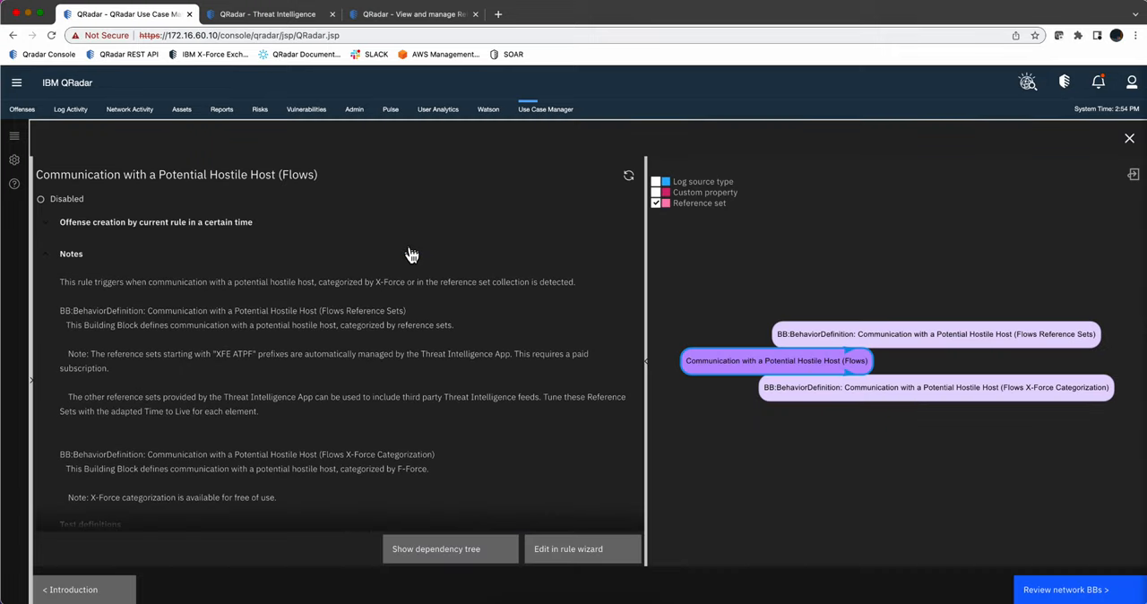
scroll("down", 3)
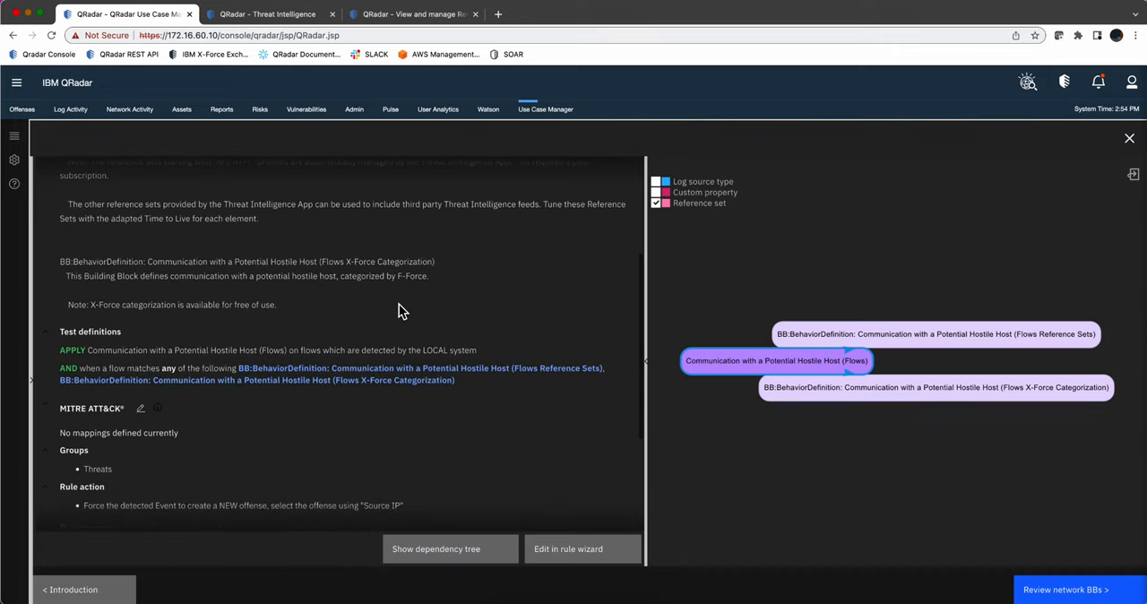
mouse_move(296, 381)
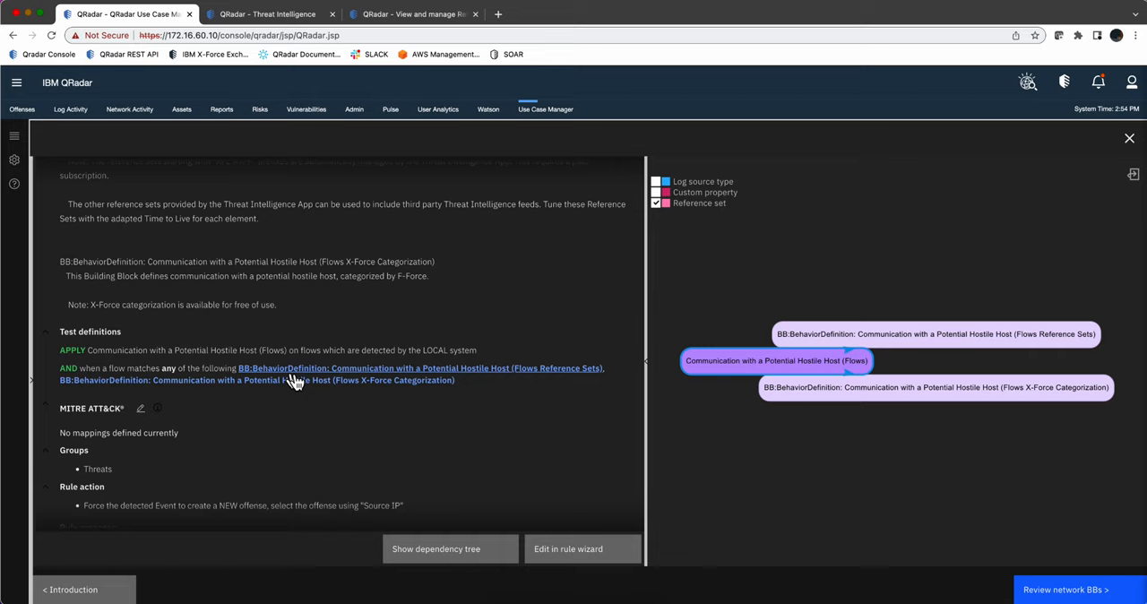
mouse_move(258, 374)
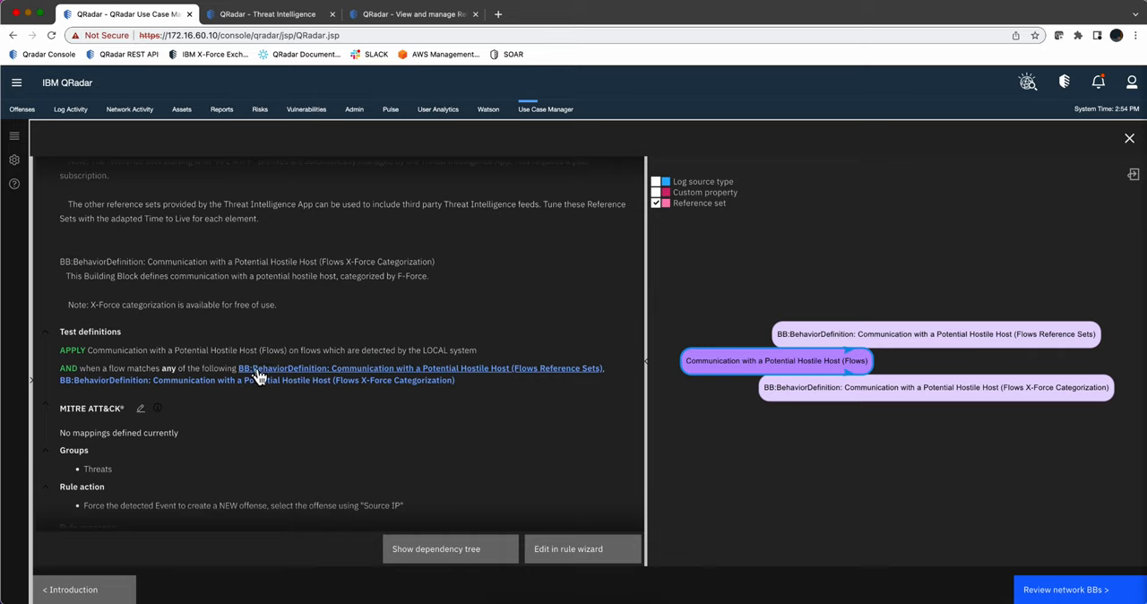
mouse_move(255, 379)
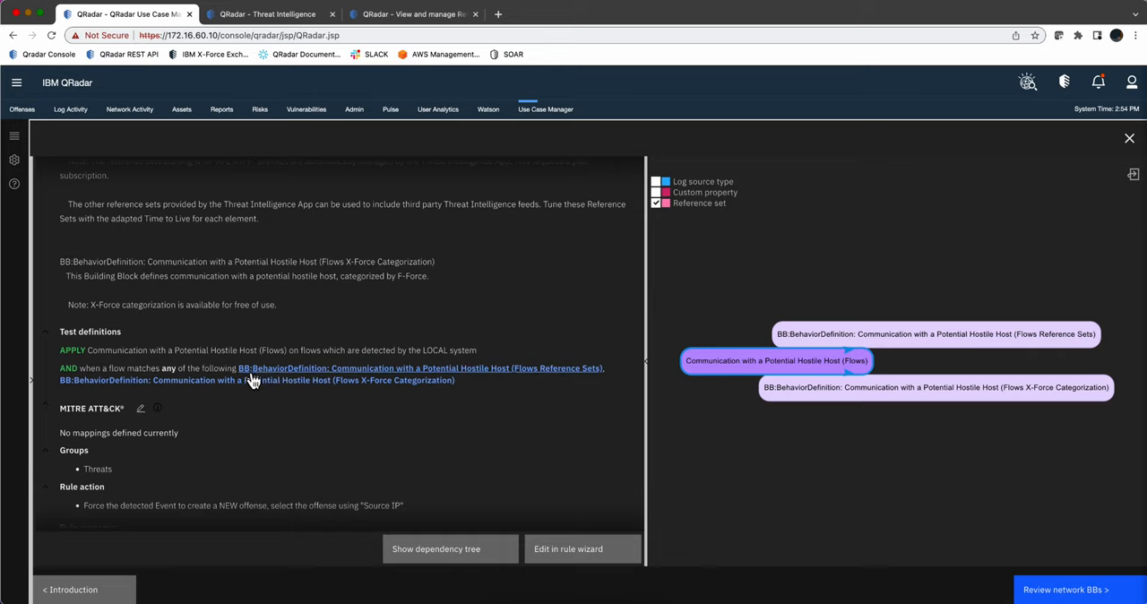
mouse_move(253, 379)
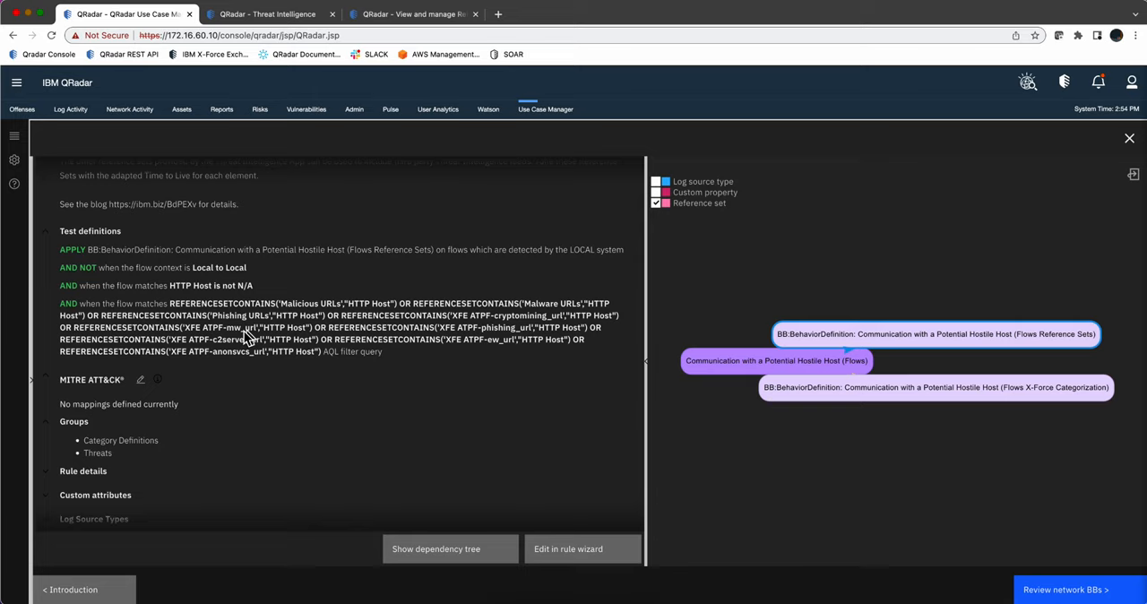
mouse_move(255, 359)
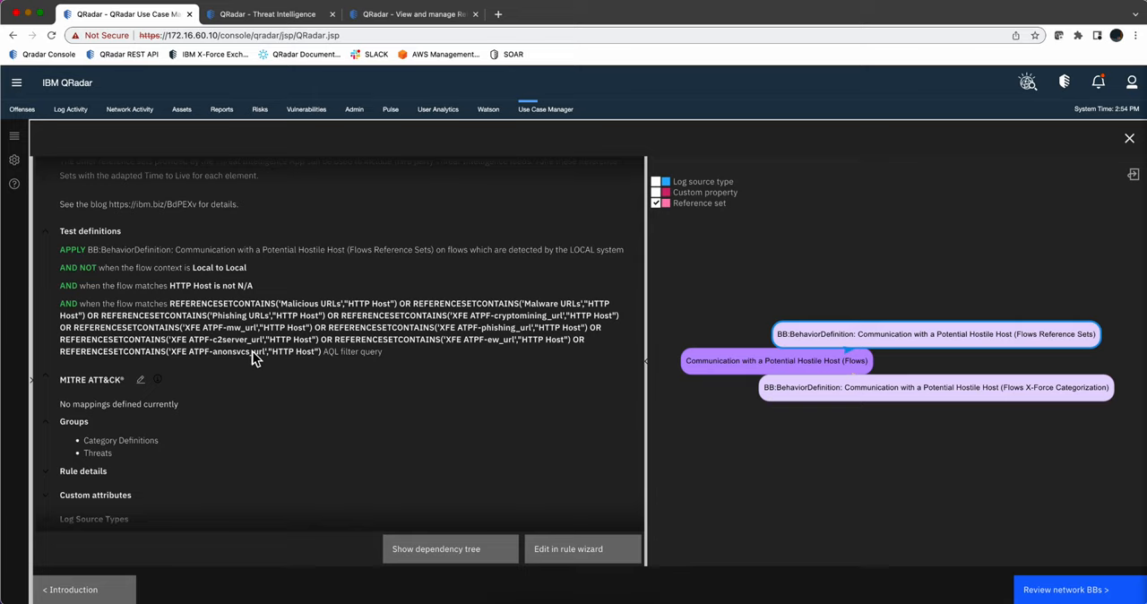
mouse_move(451, 322)
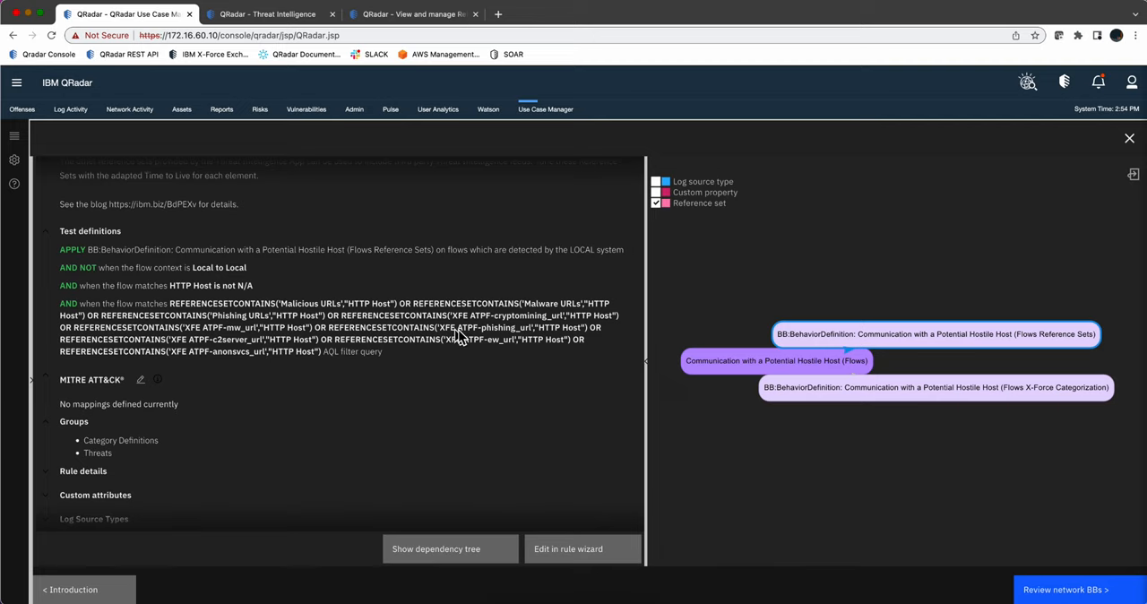
mouse_move(1130, 139)
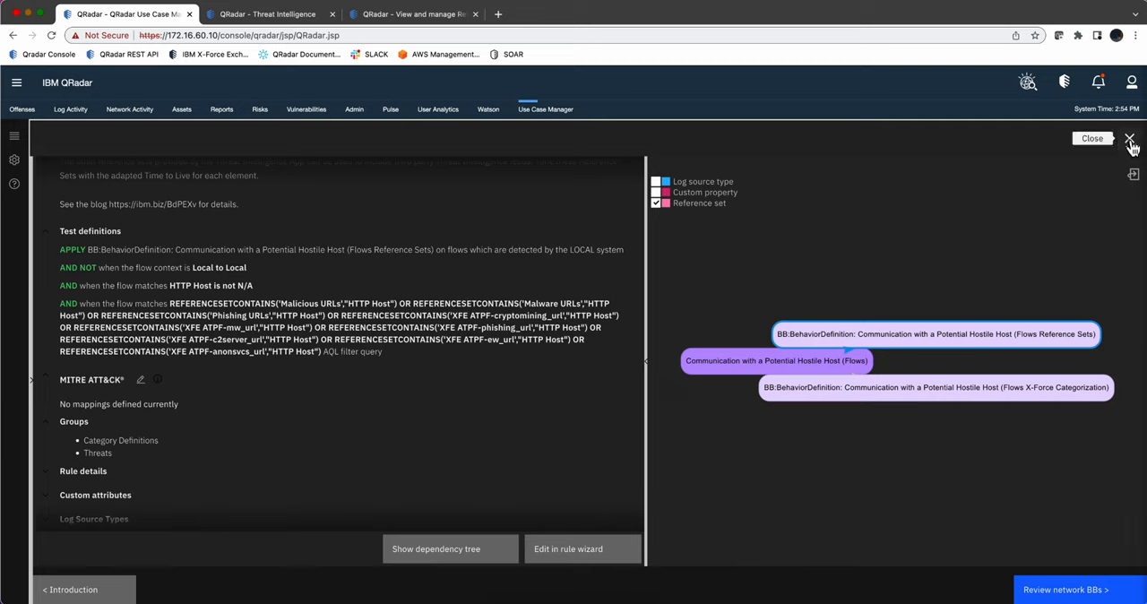
left_click(1129, 140)
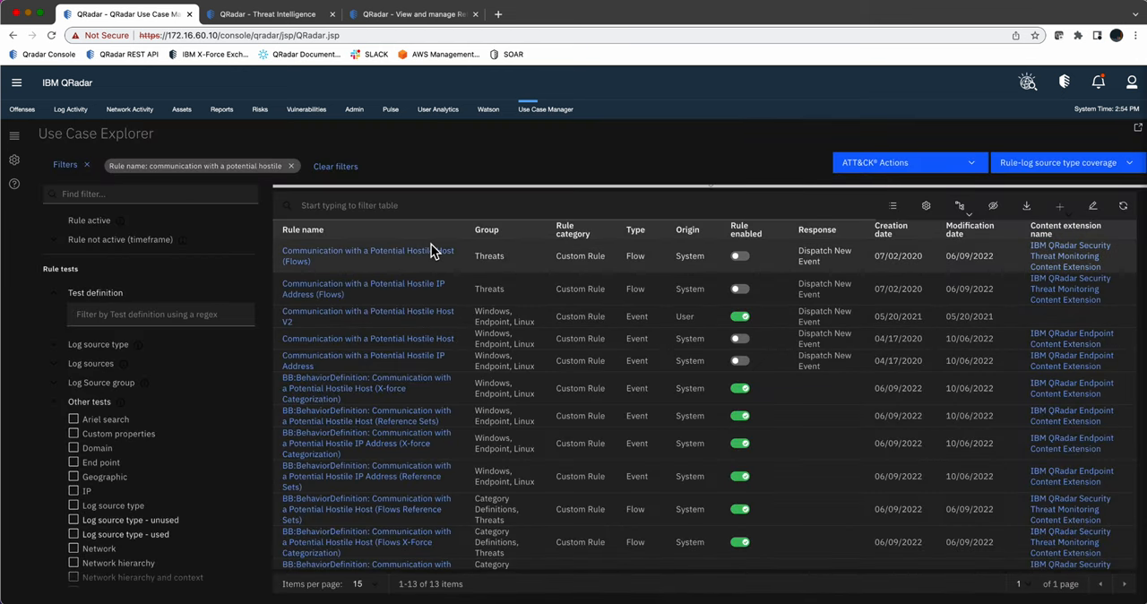
left_click(366, 255)
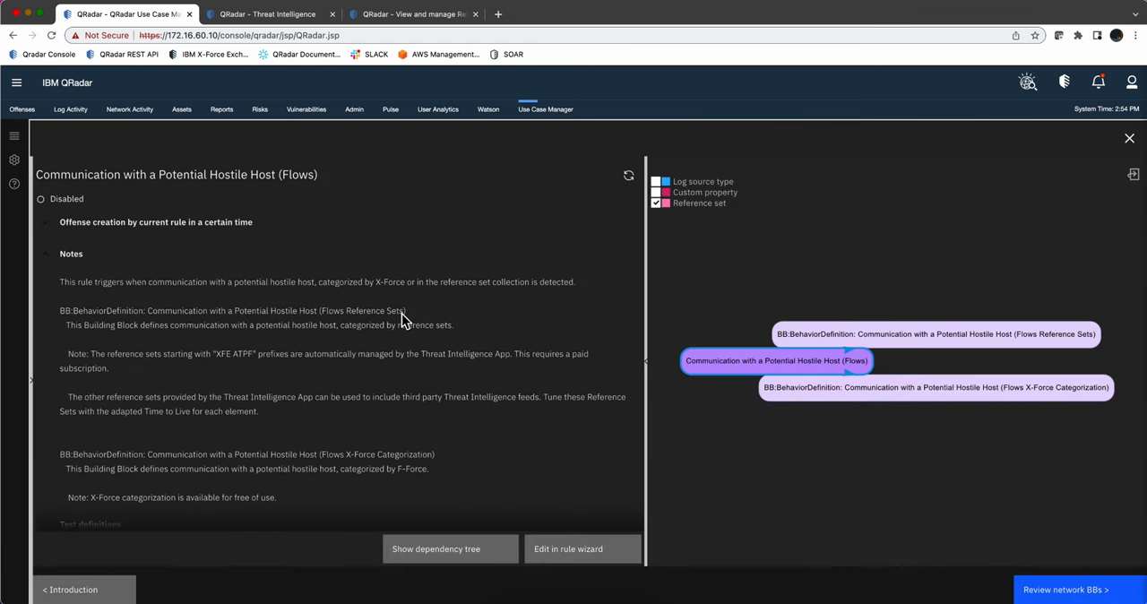
scroll("down", 3)
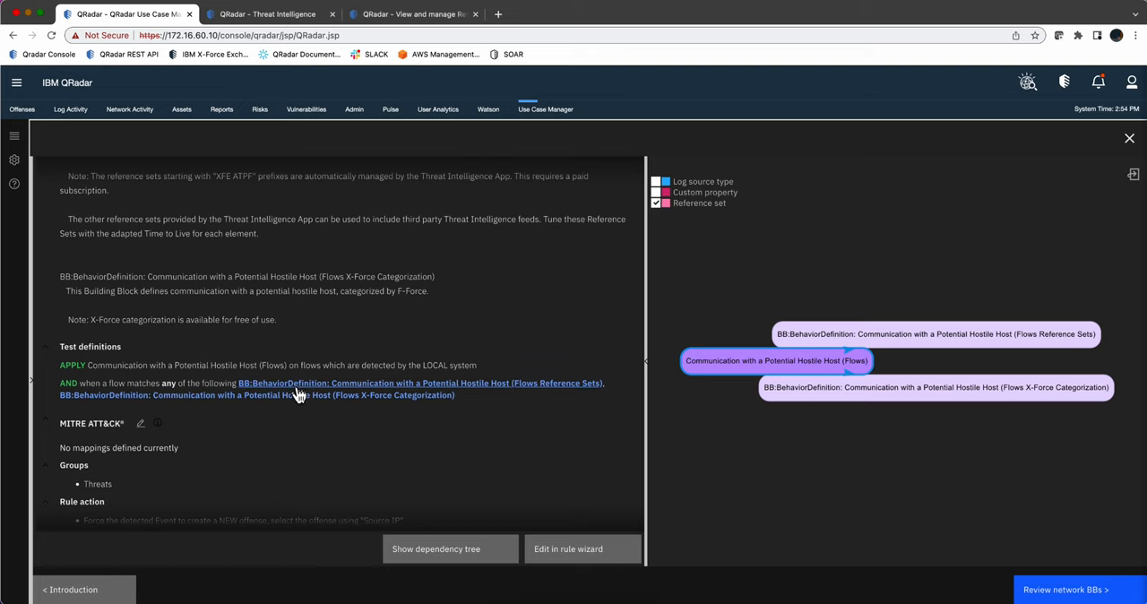
mouse_move(314, 400)
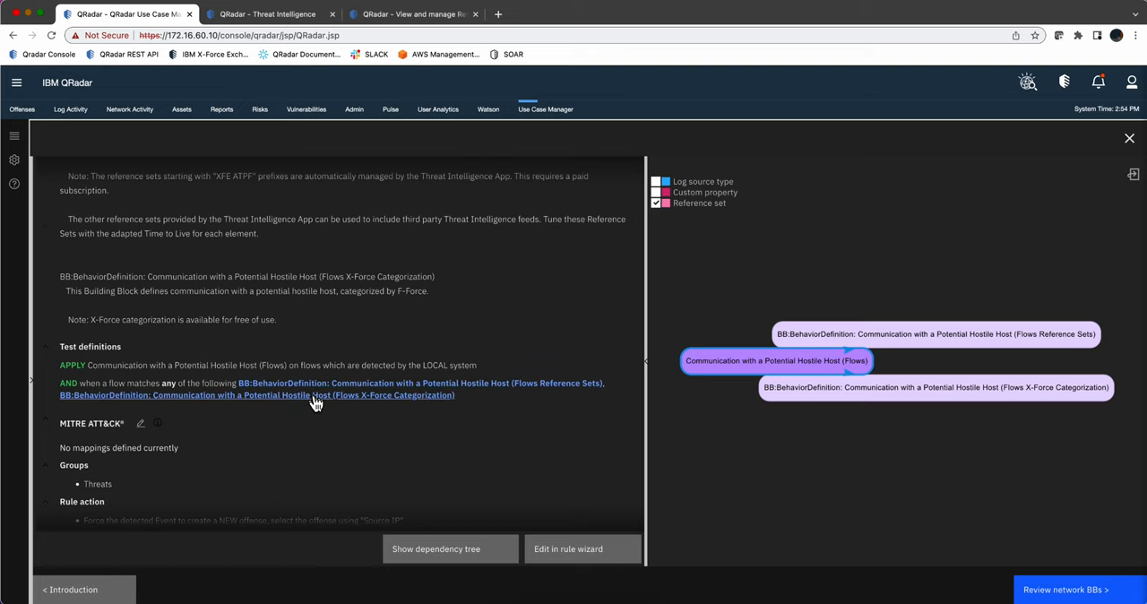
left_click(937, 387)
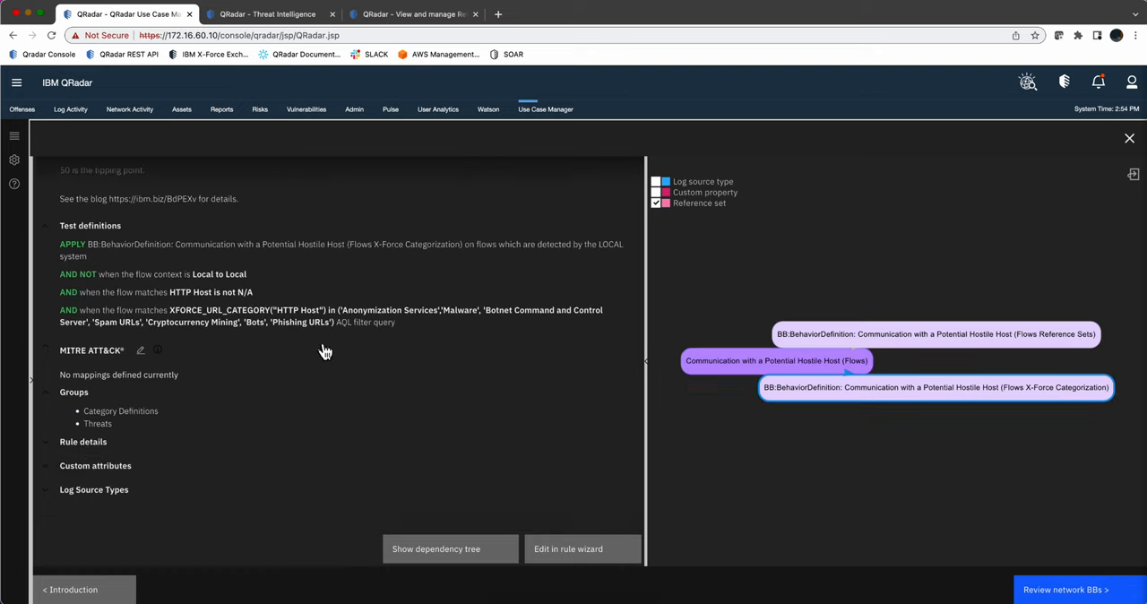
mouse_move(322, 324)
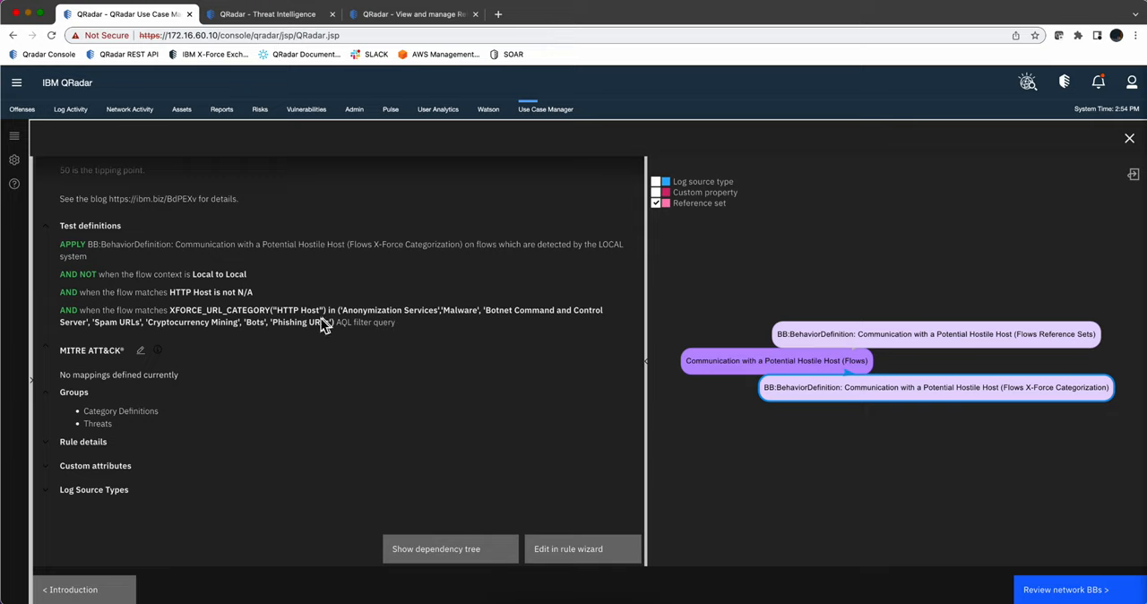
mouse_move(338, 345)
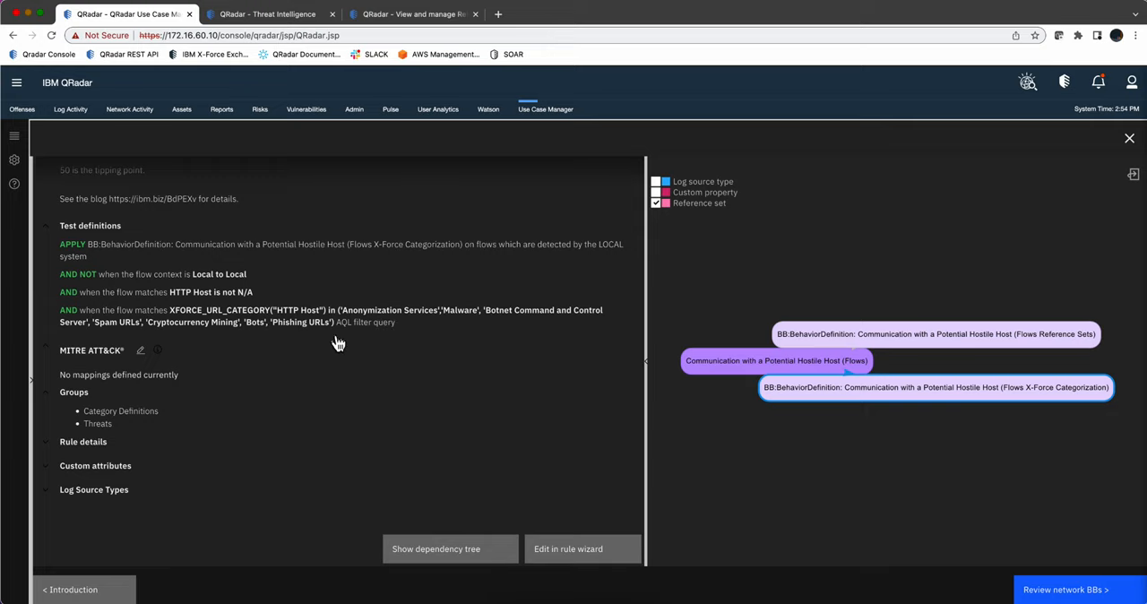
left_click(1127, 139)
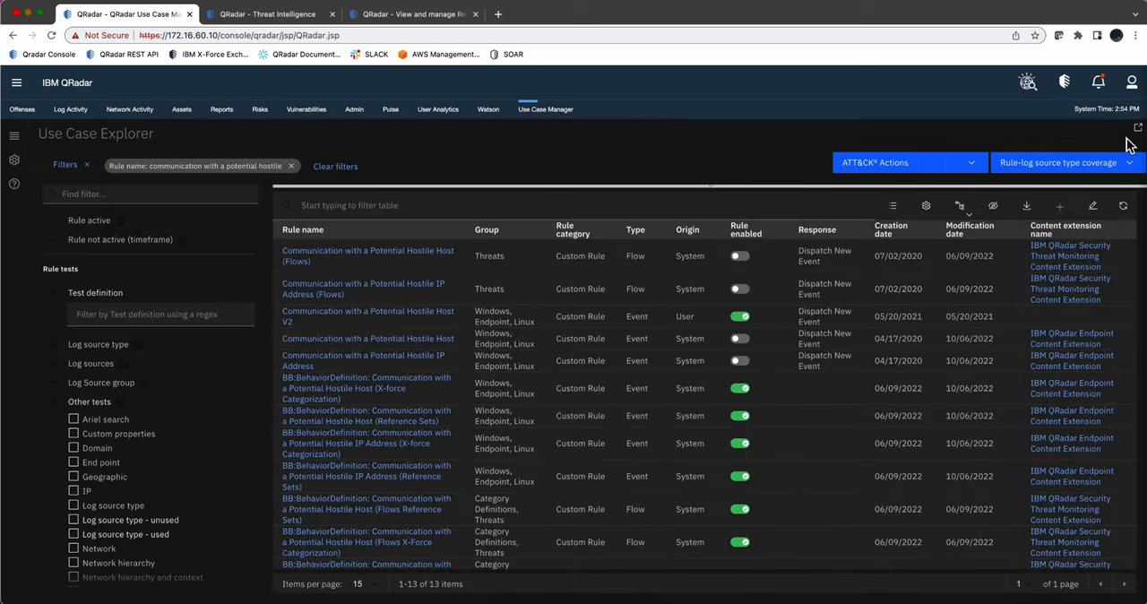
mouse_move(519, 497)
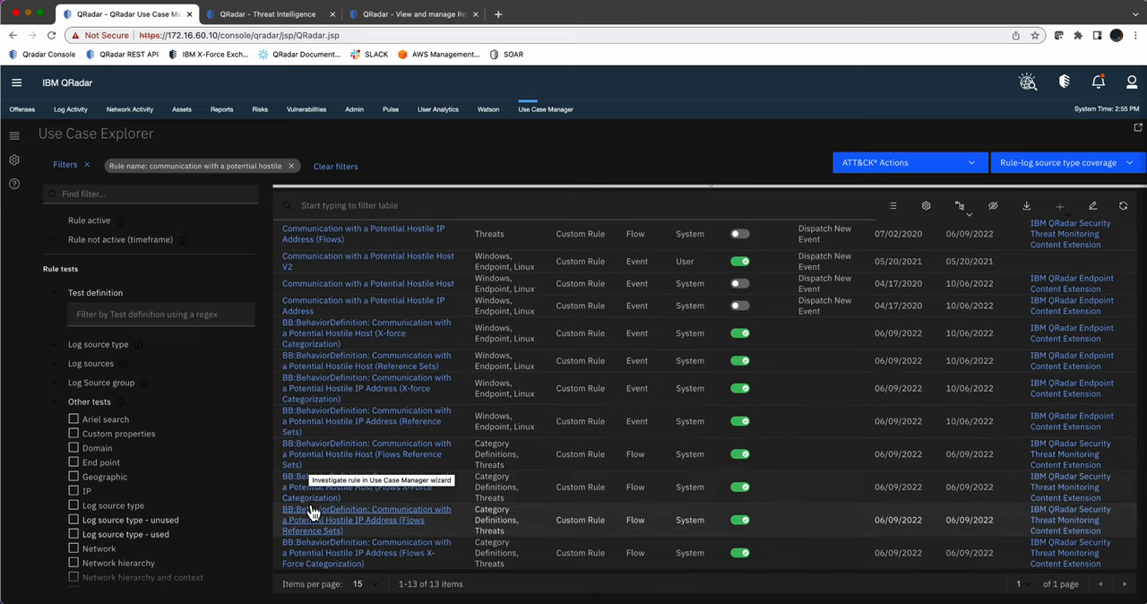
mouse_move(342, 522)
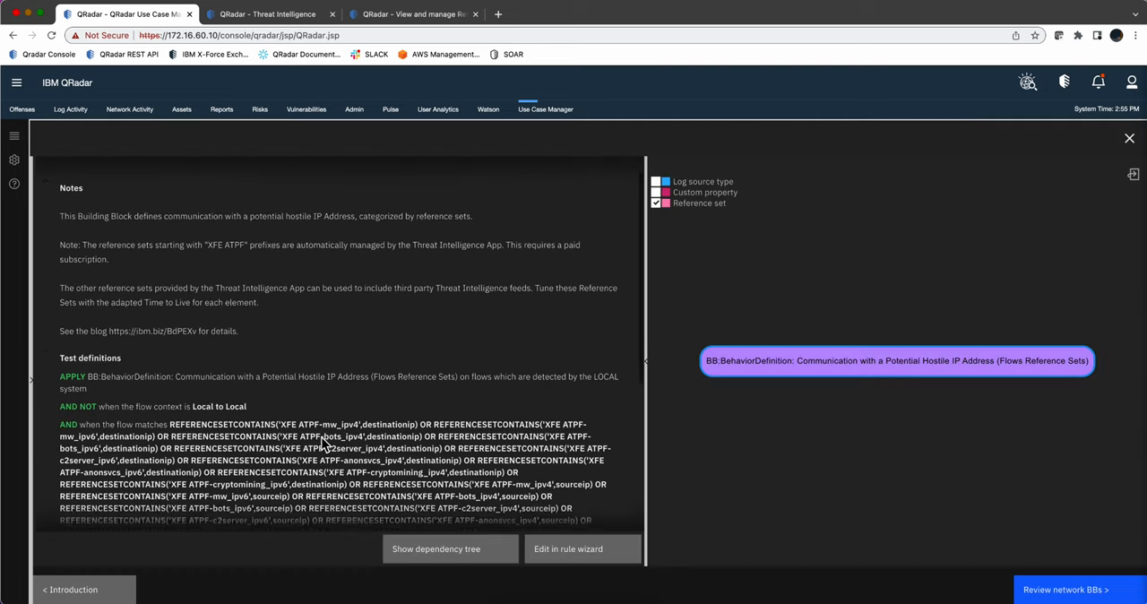
scroll("down", 3)
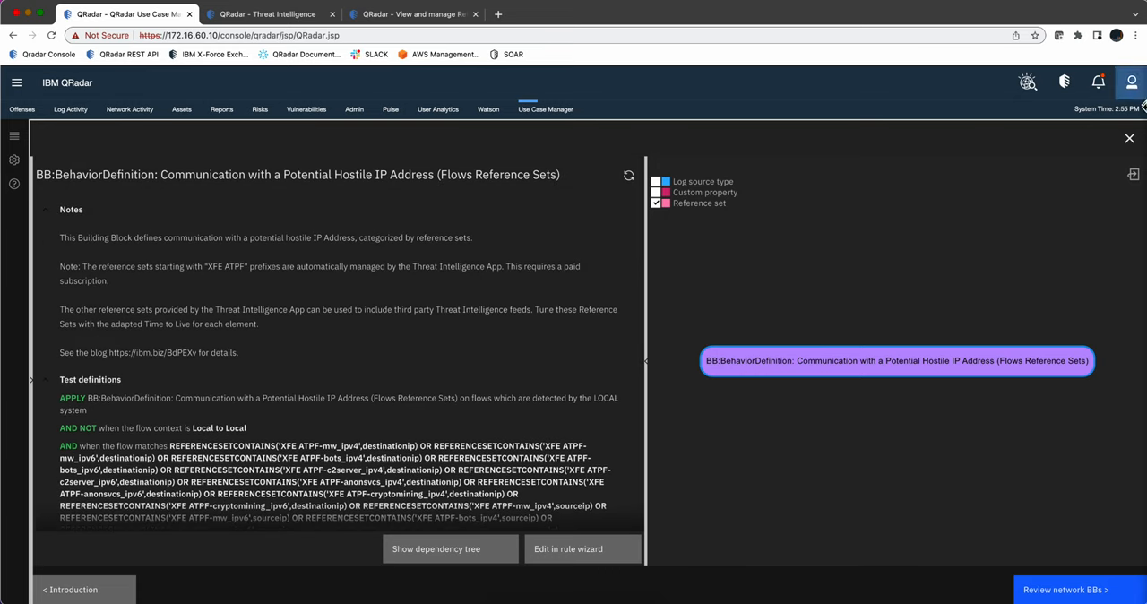
left_click(1125, 141)
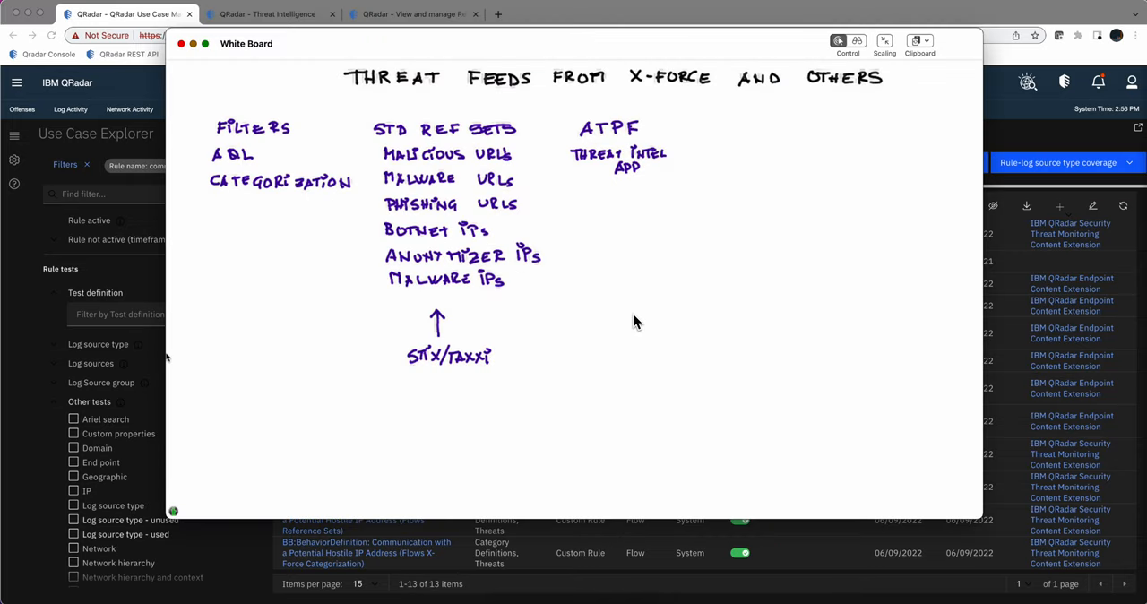
- Write 'X-Force API' beside the ATPF column and dismiss the whiteboard
type("X-FORCE")
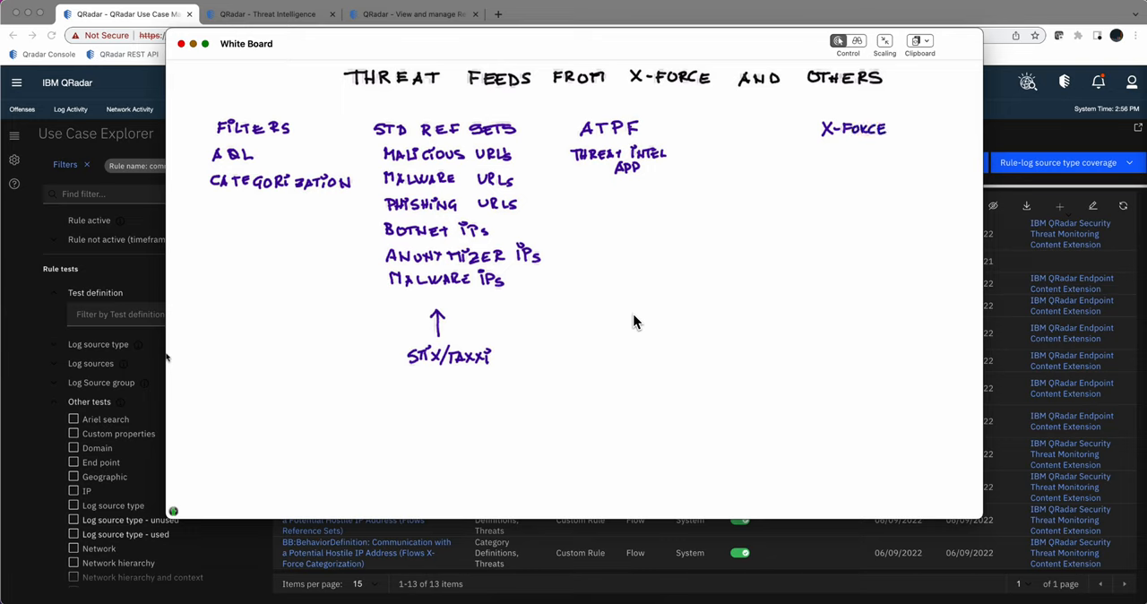
type("API")
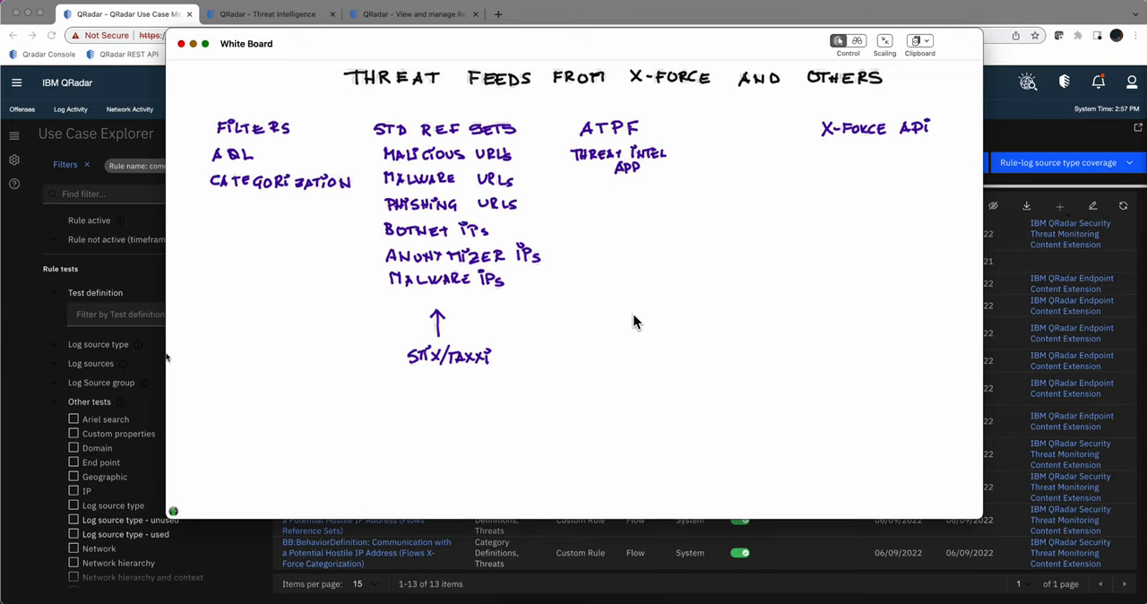
mouse_move(108, 370)
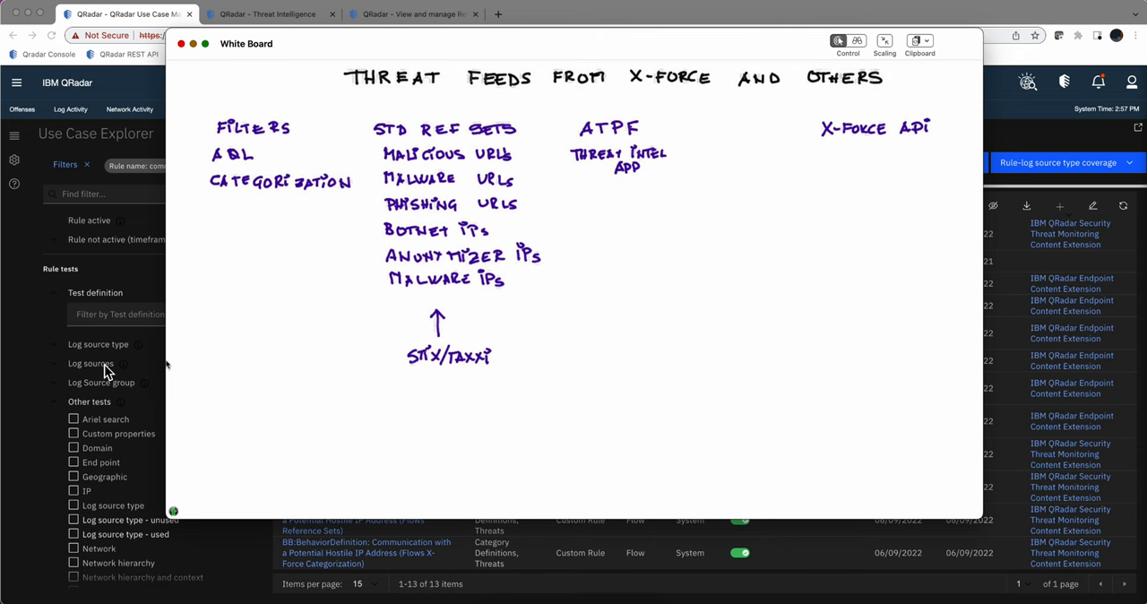
left_click(179, 44)
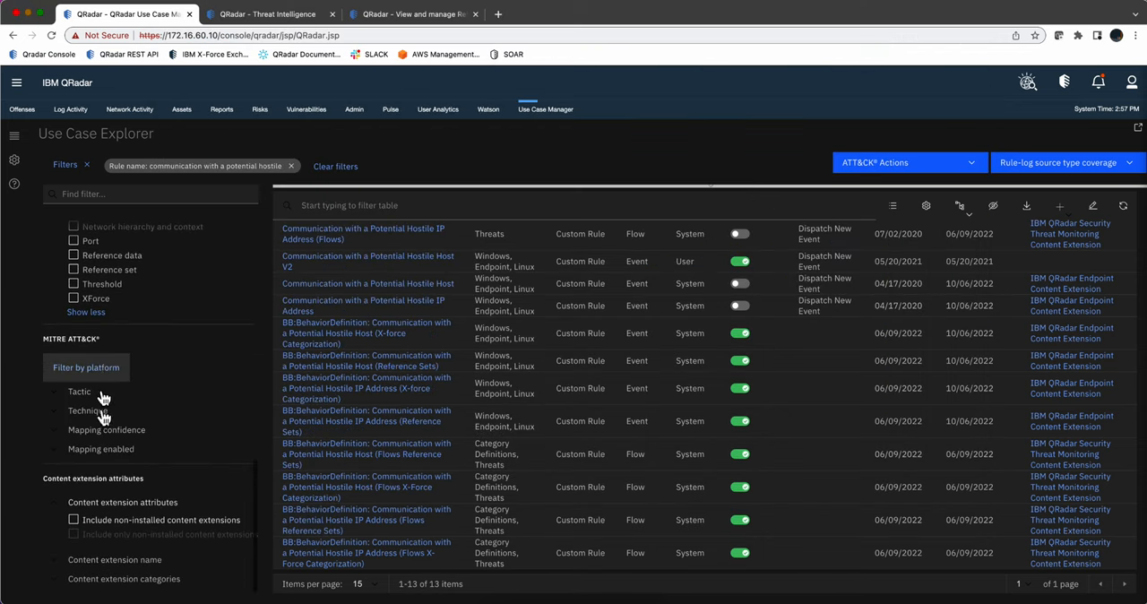